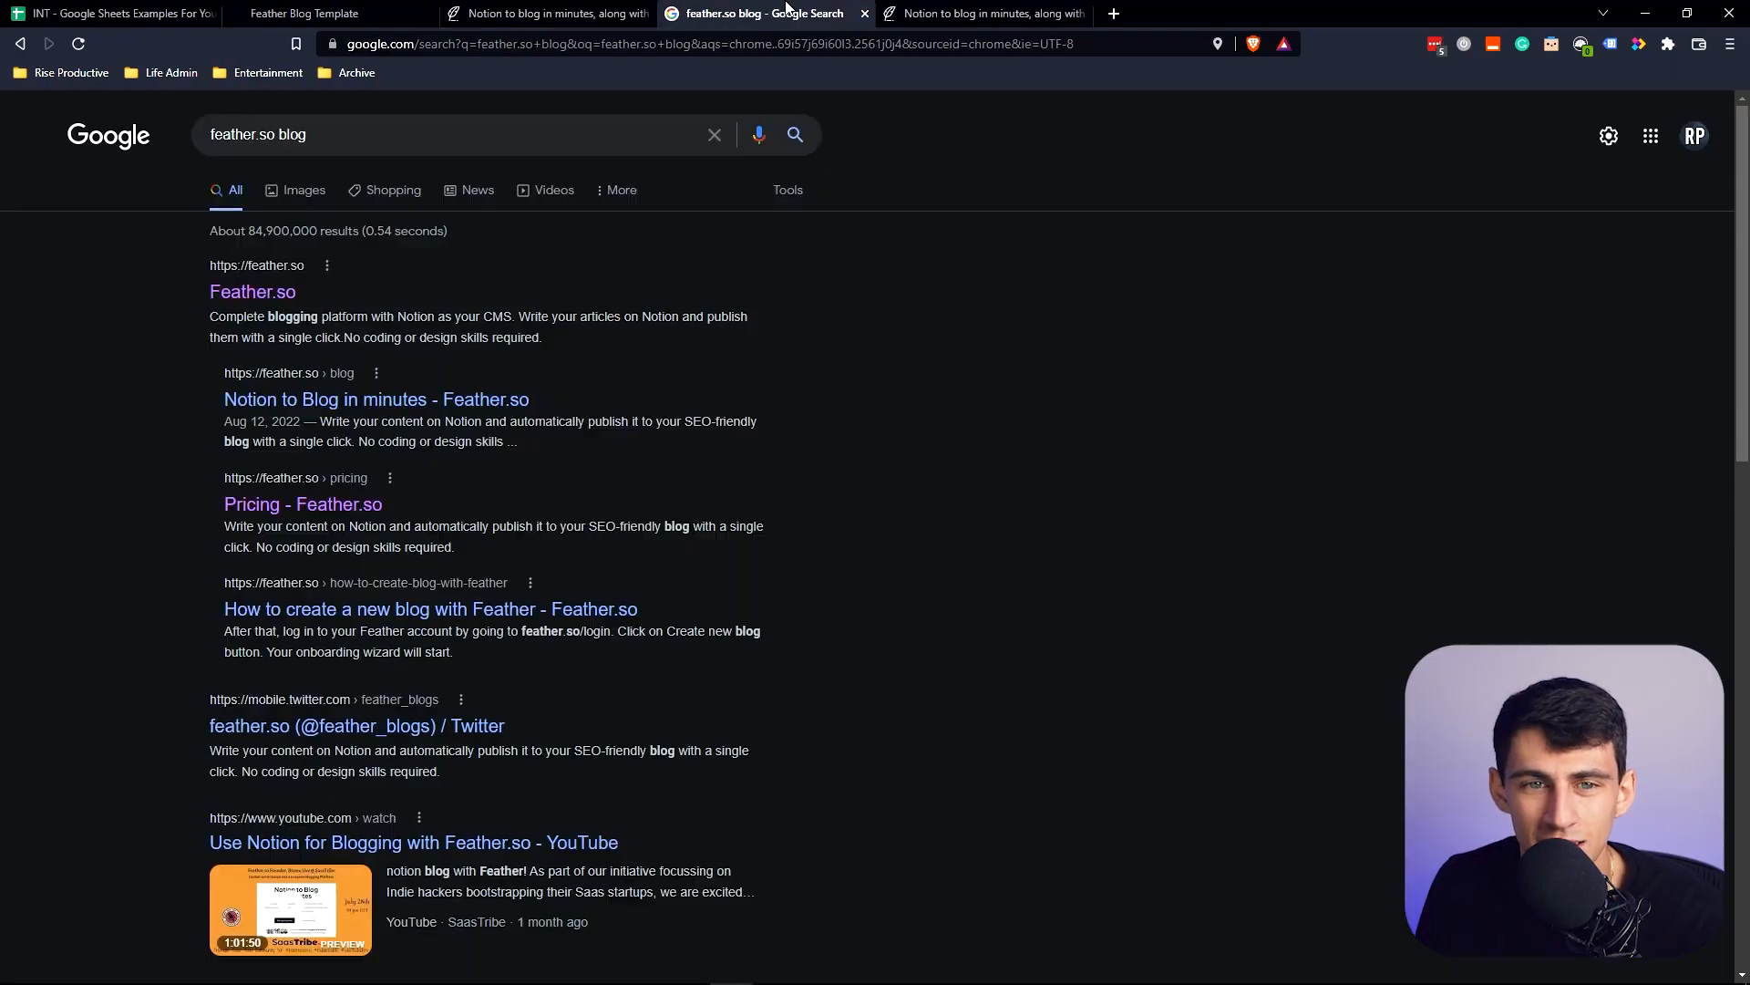
pyautogui.moveTo(469, 592)
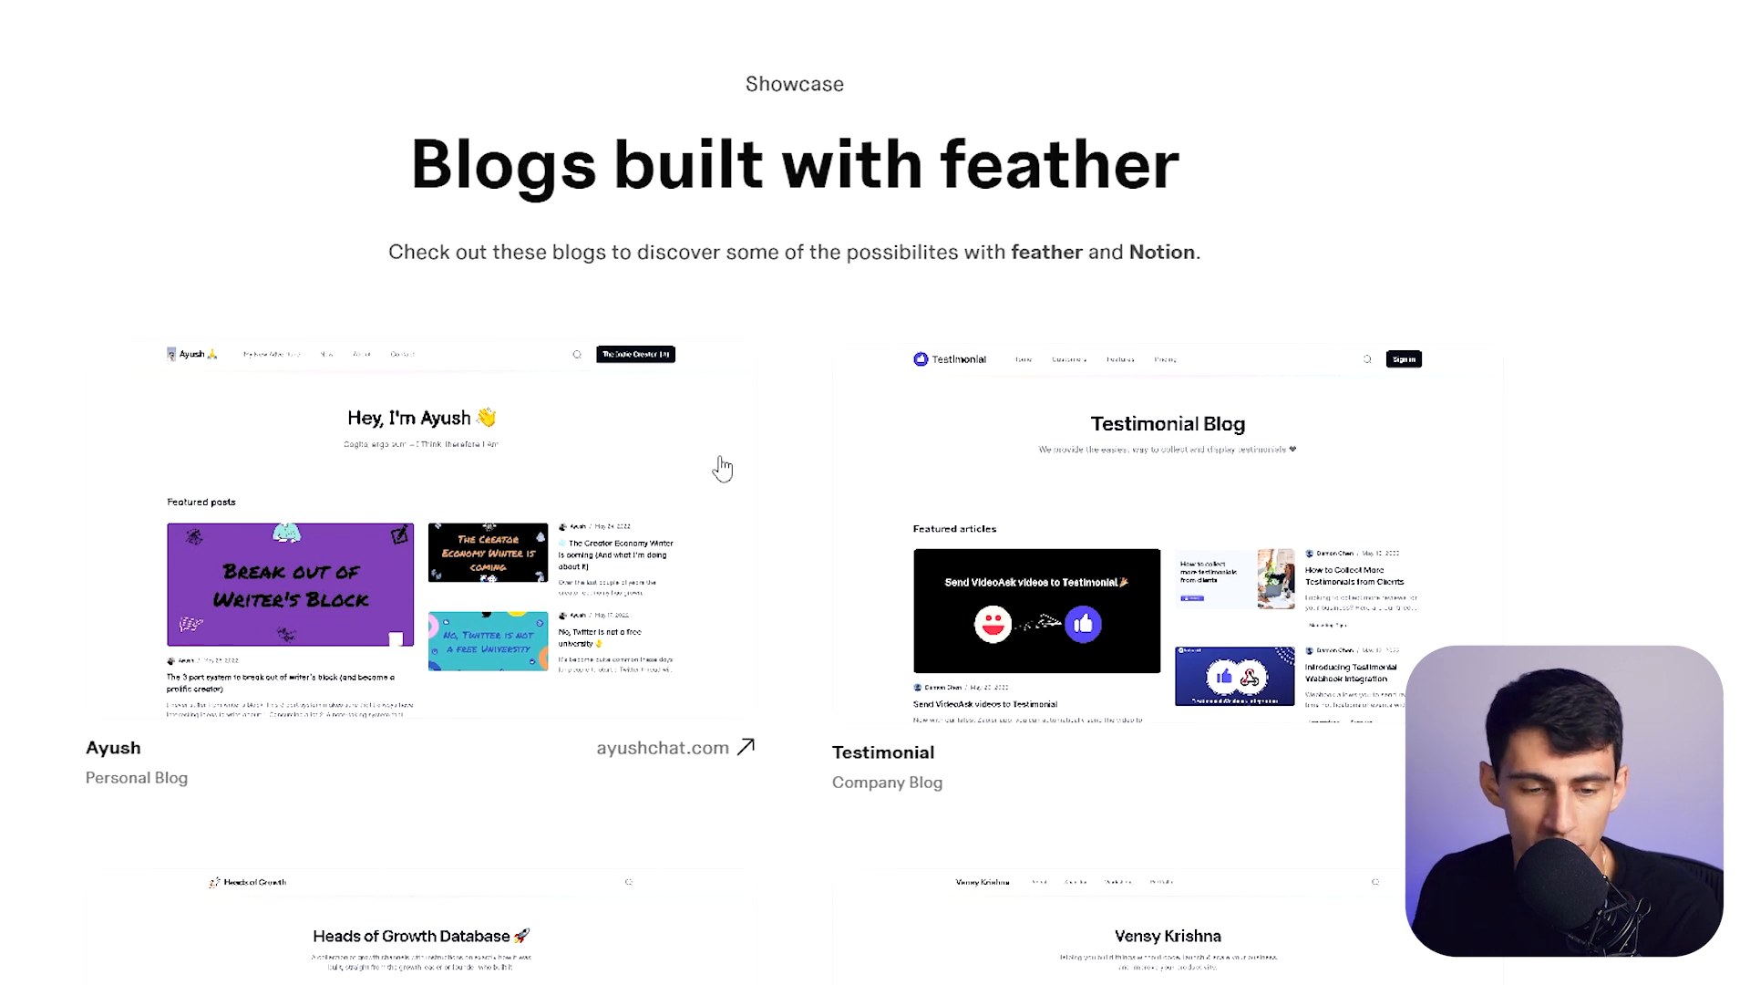
# Step: Read through the first showcased blog's '1 Year Update' post, then view Billing & Plans
pyautogui.click(662, 747)
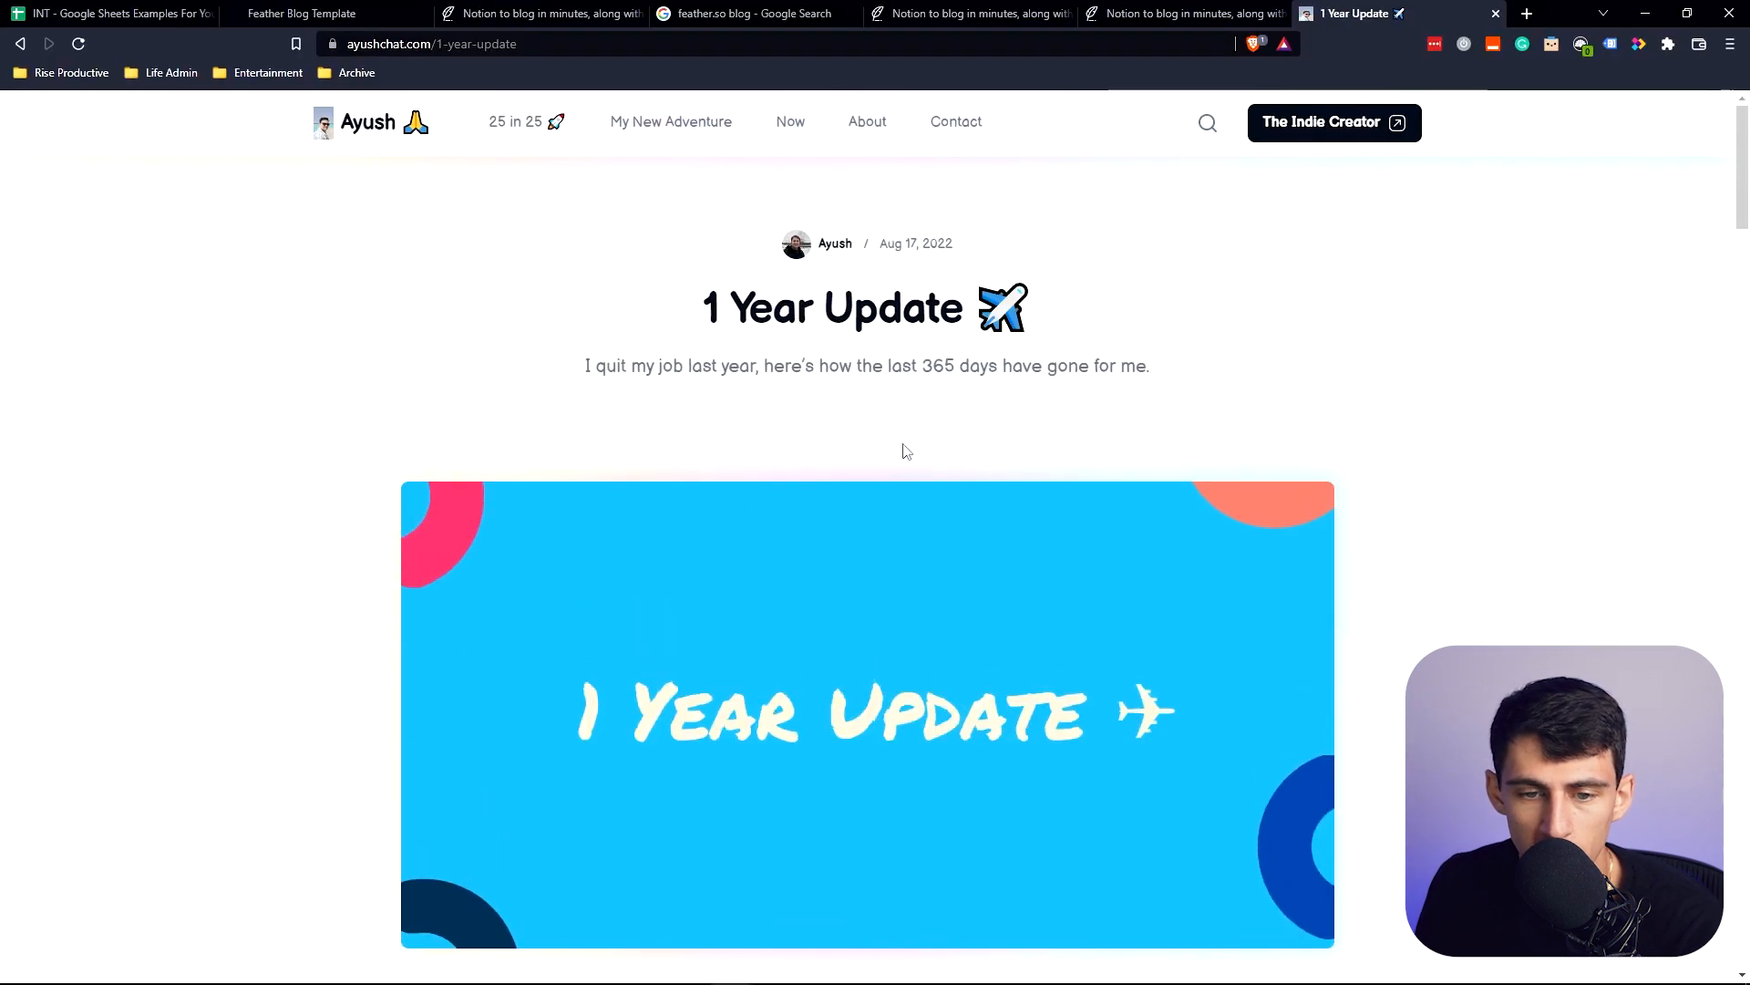
pyautogui.scroll(-3)
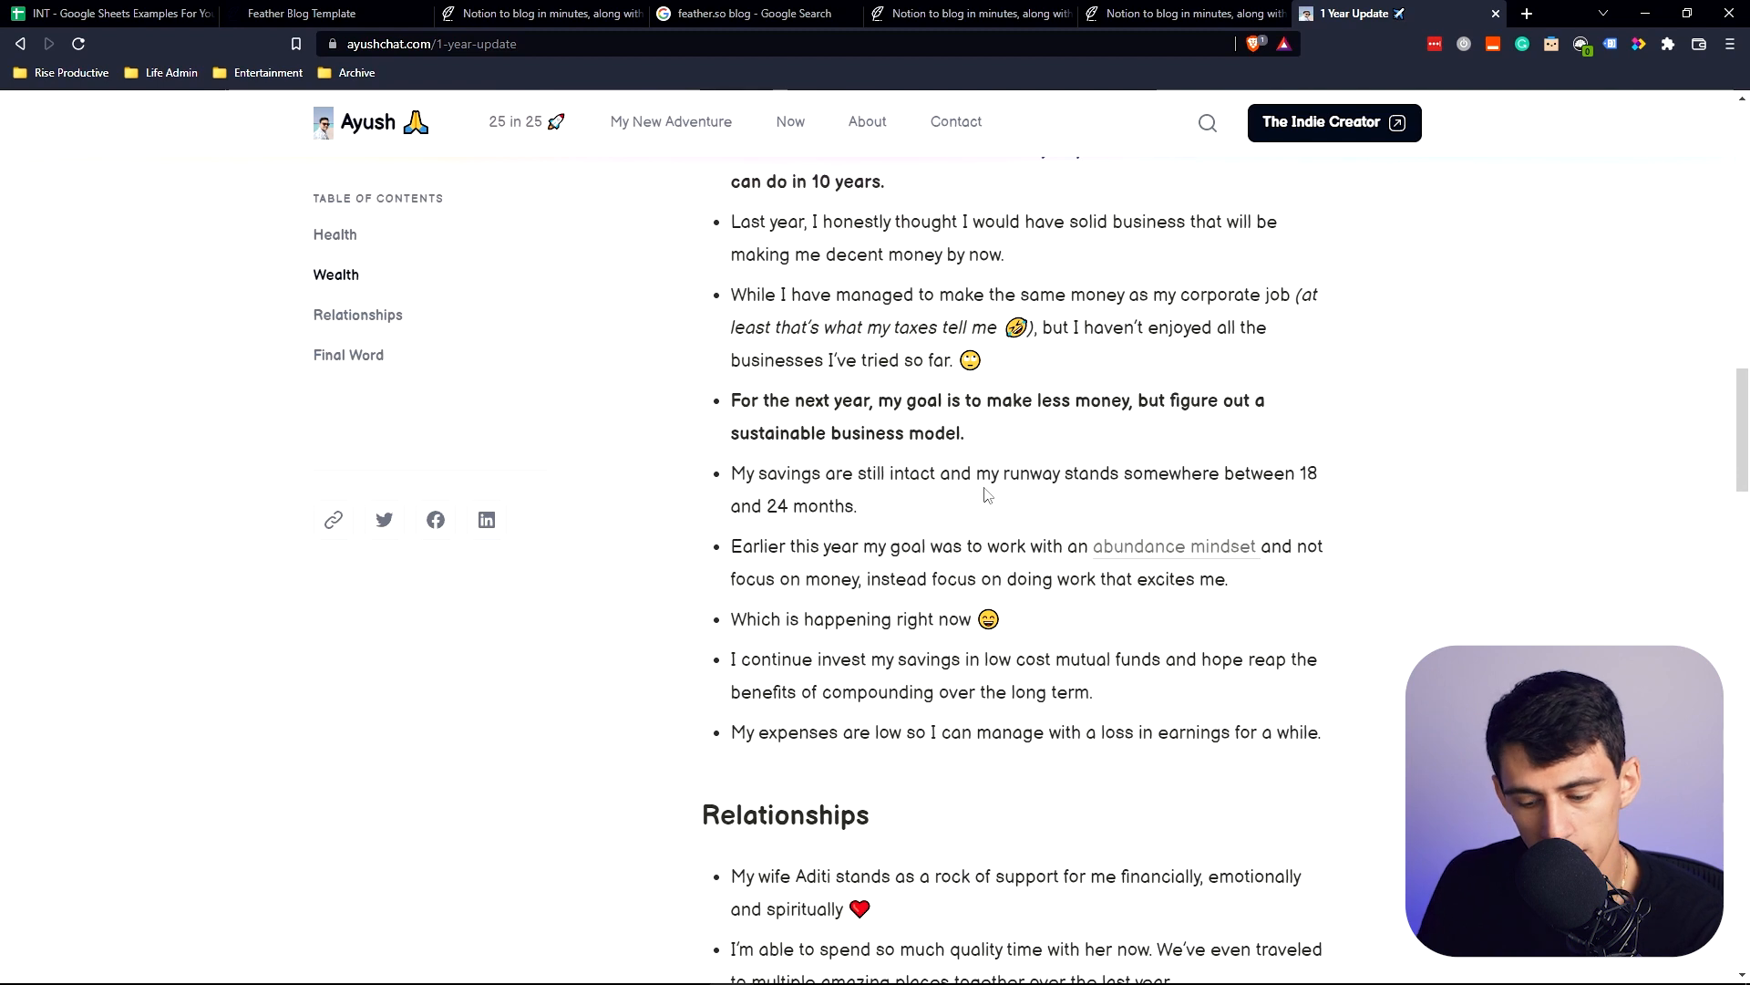
pyautogui.scroll(-3)
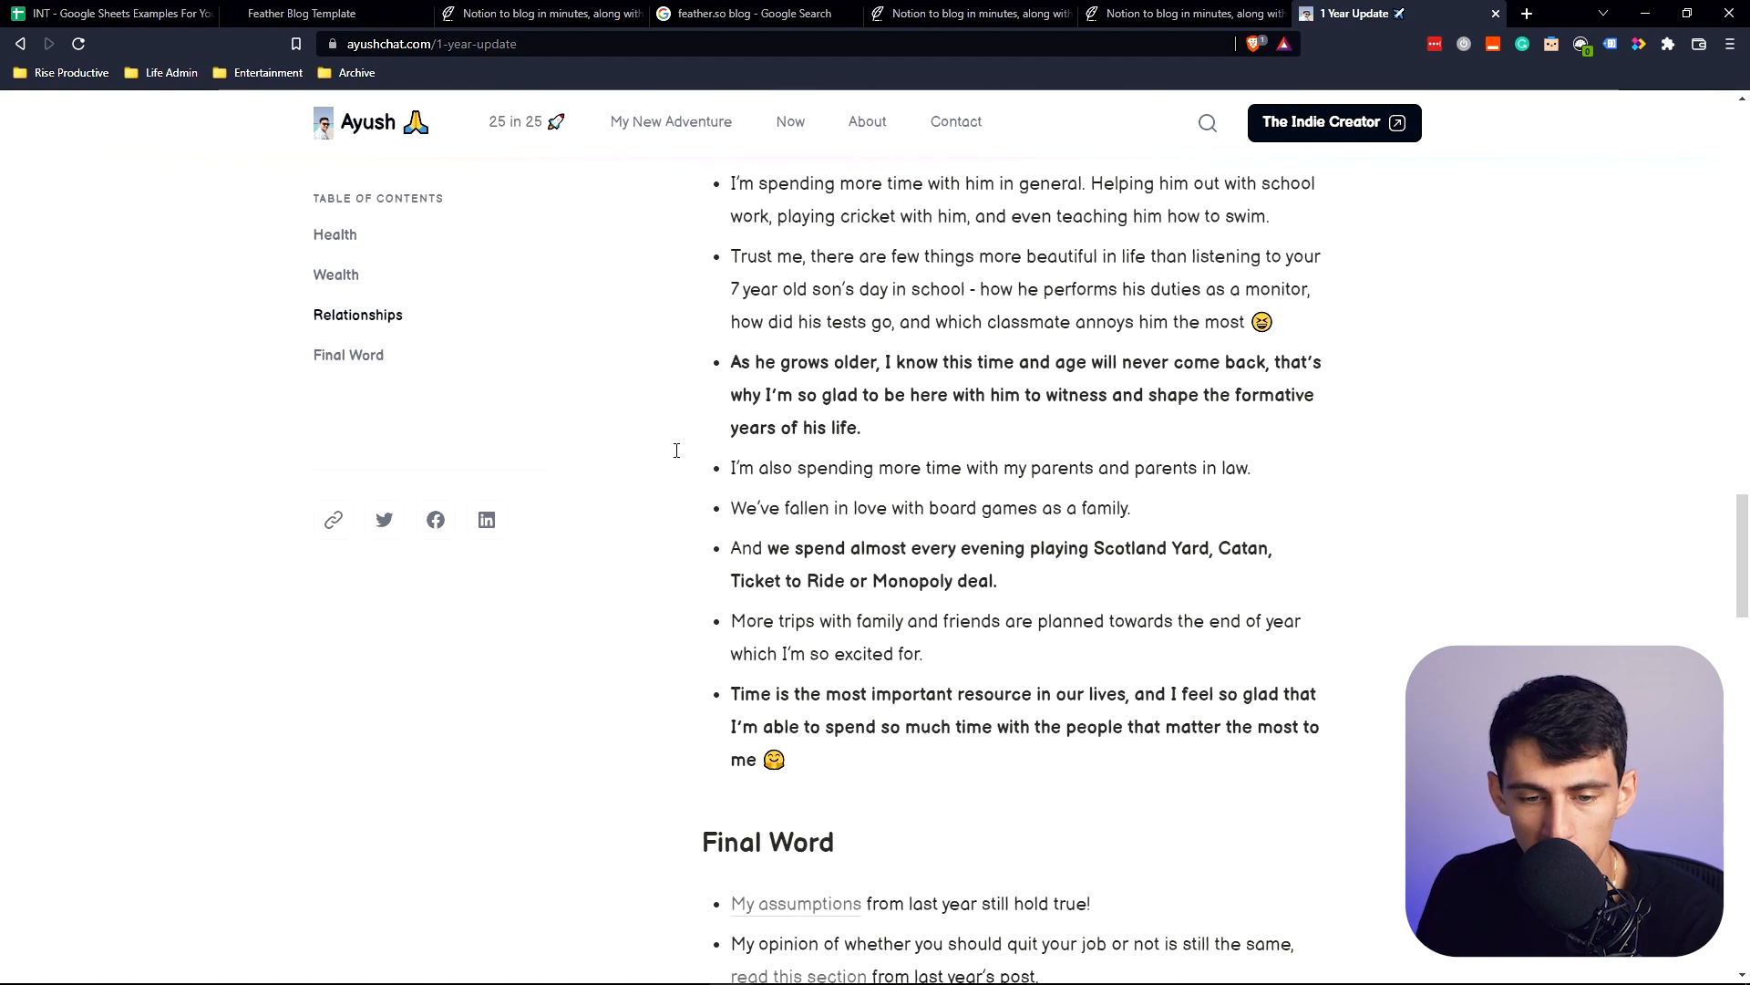
pyautogui.click(969, 12)
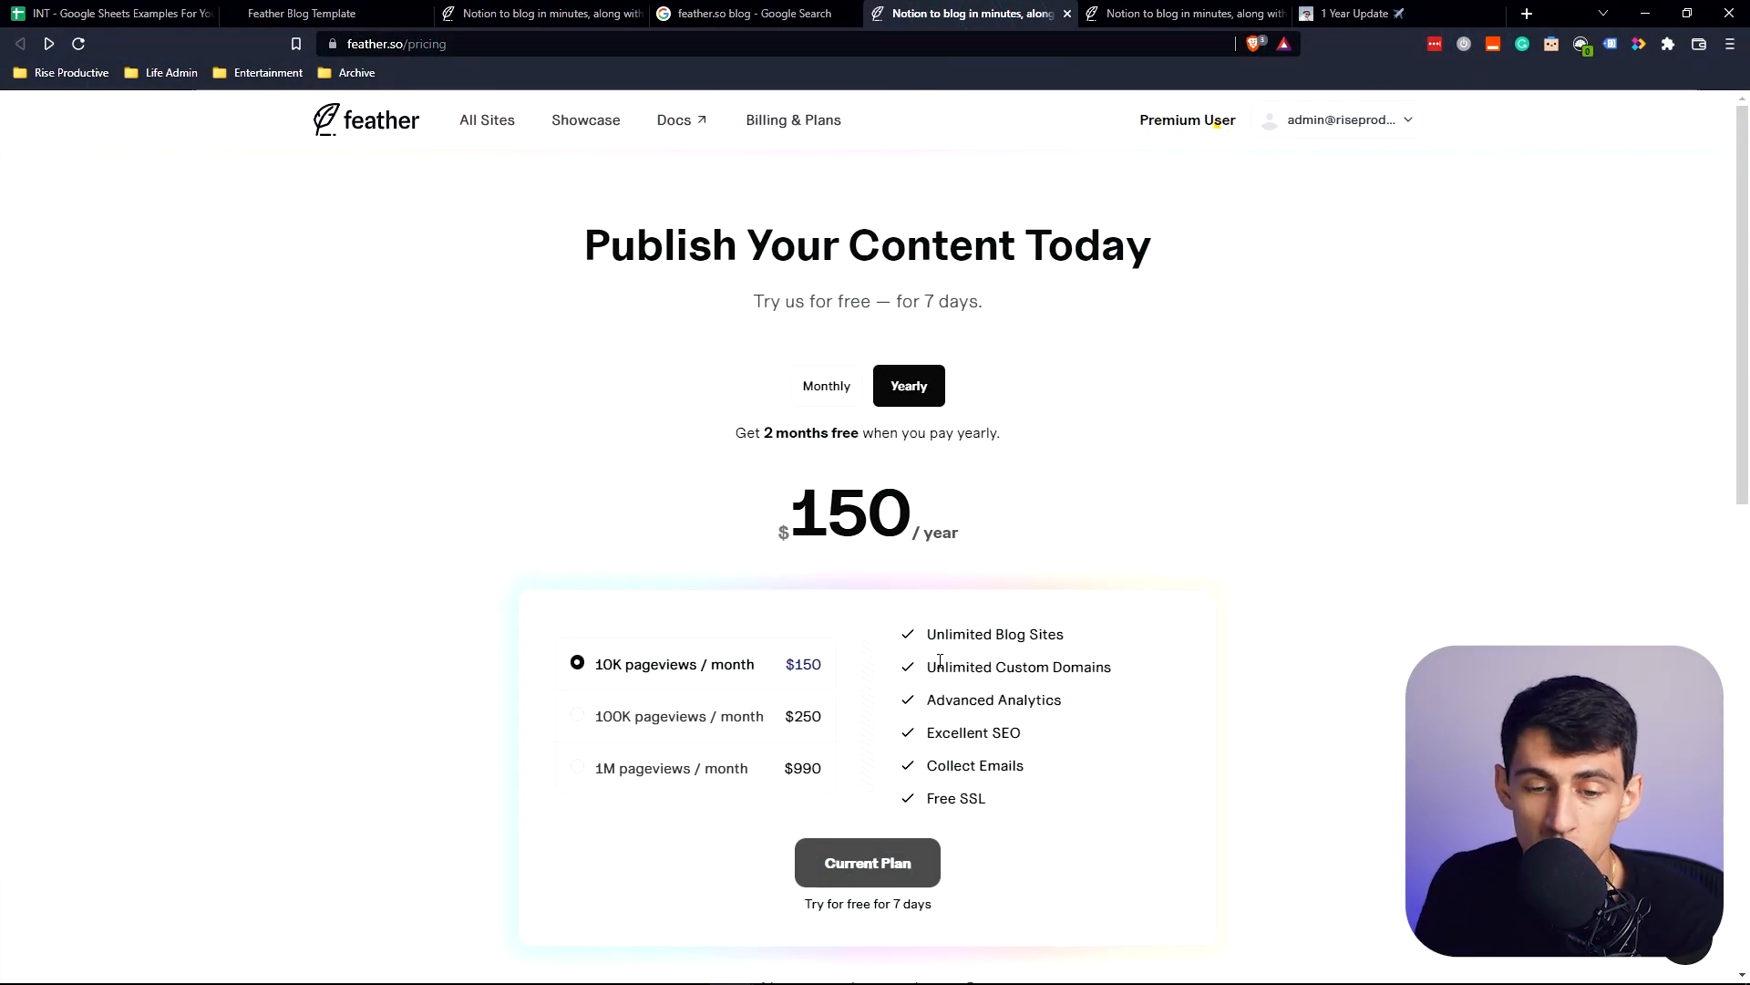
pyautogui.moveTo(649, 744)
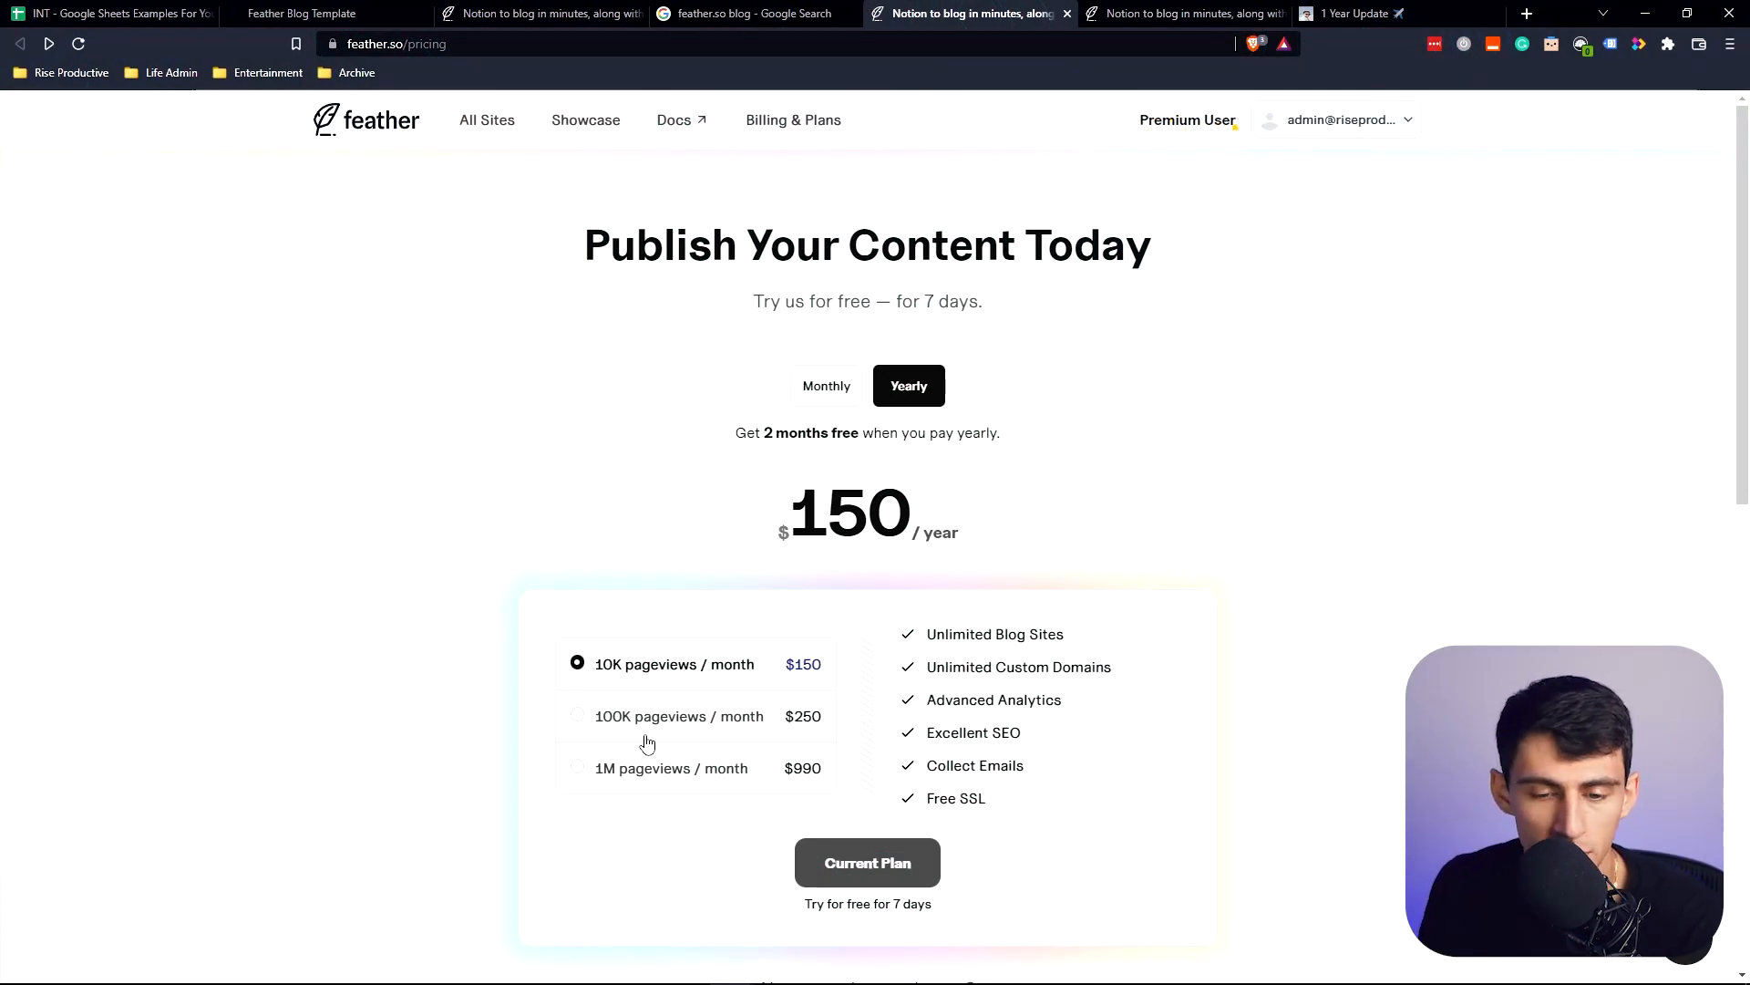
# Step: Compare monthly vs yearly prices at the 100K pageviews tier, then return to All Sites
pyautogui.click(826, 385)
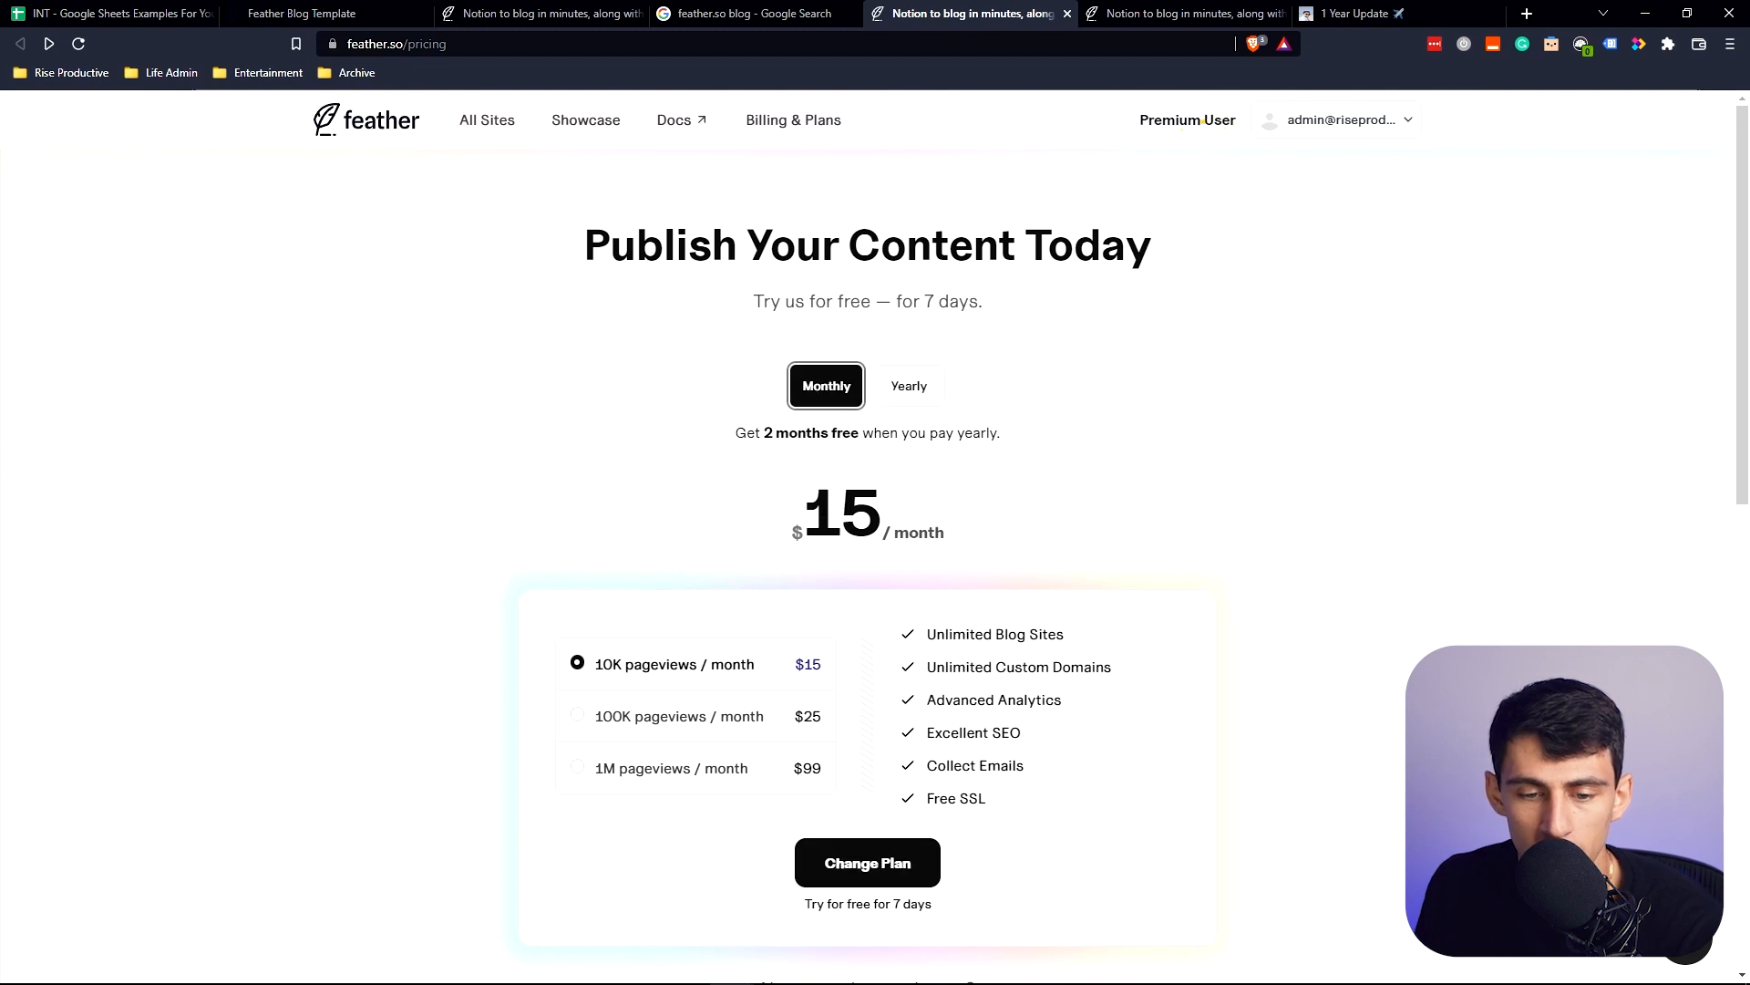
pyautogui.click(908, 385)
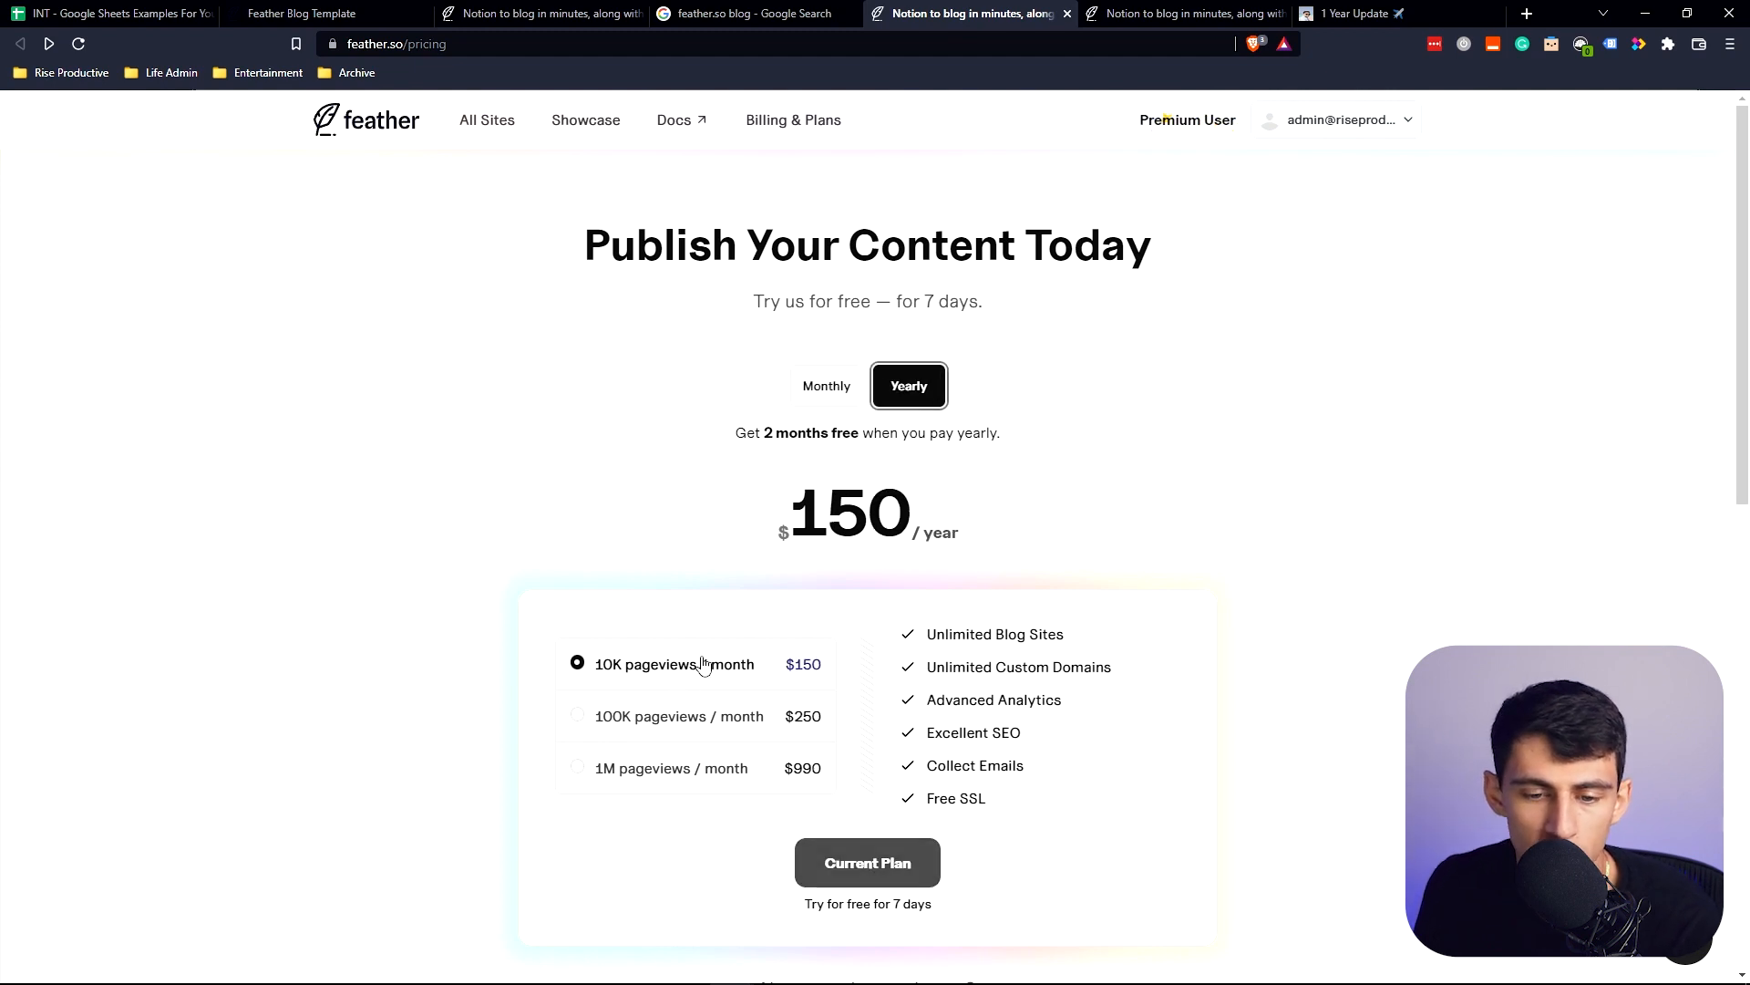
pyautogui.click(578, 715)
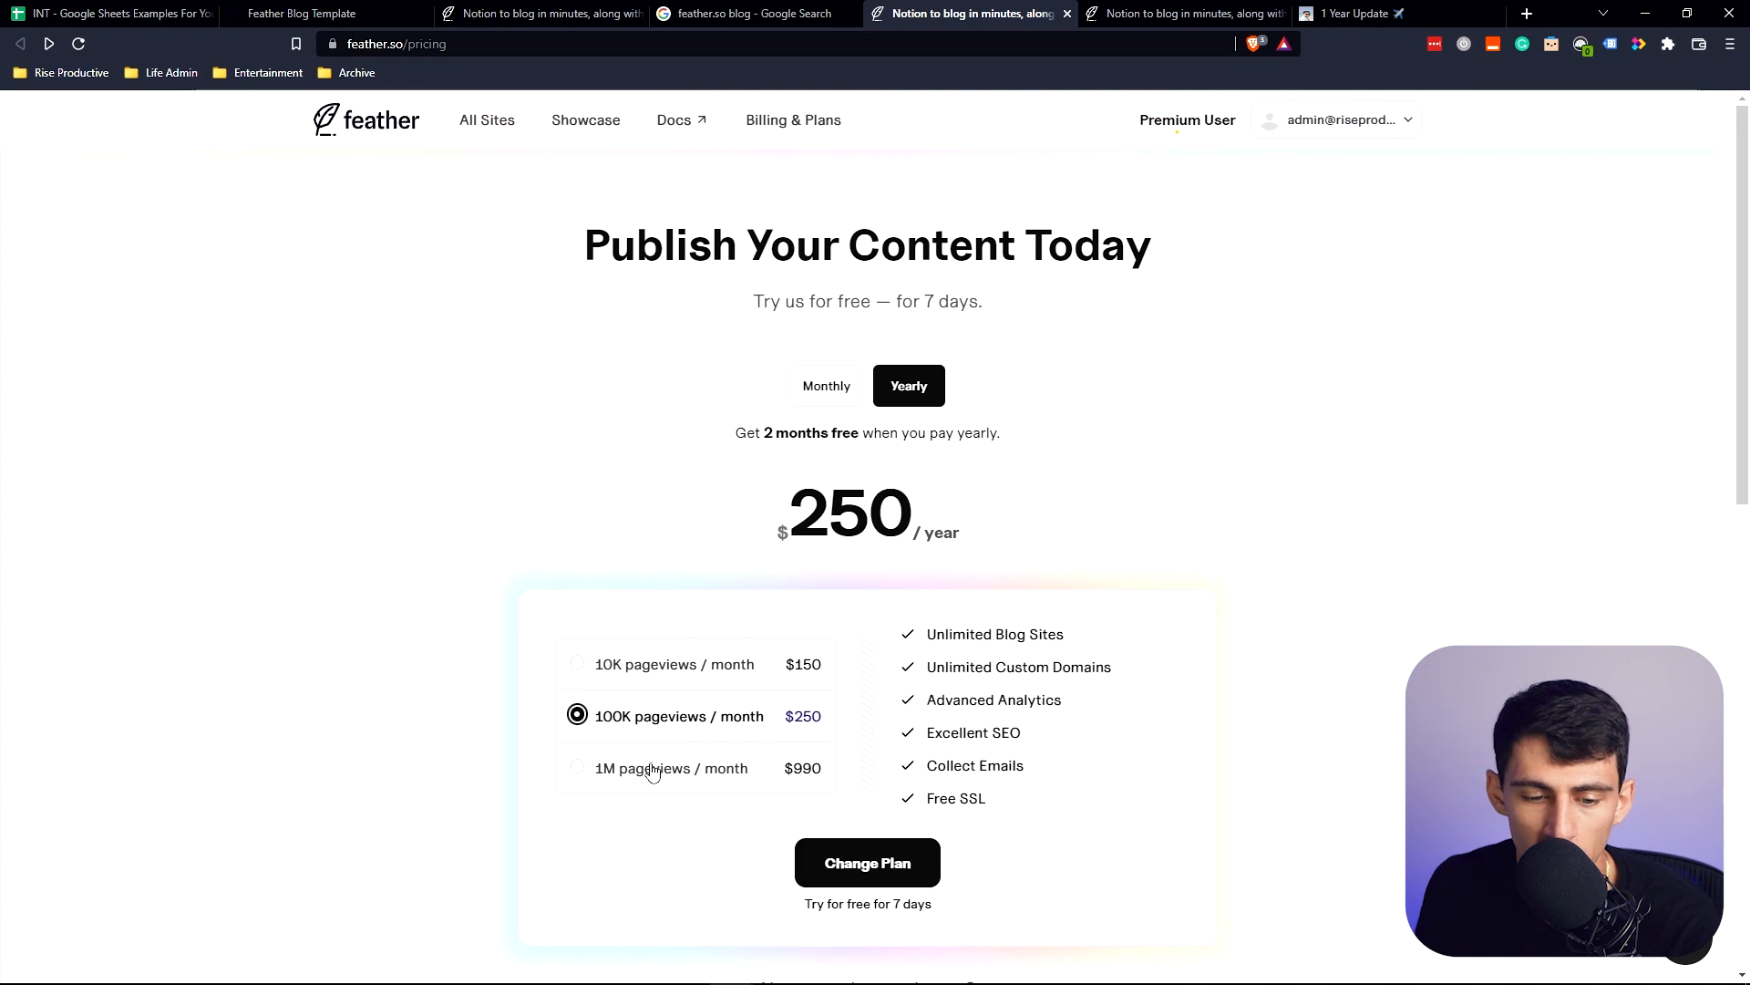
pyautogui.click(578, 767)
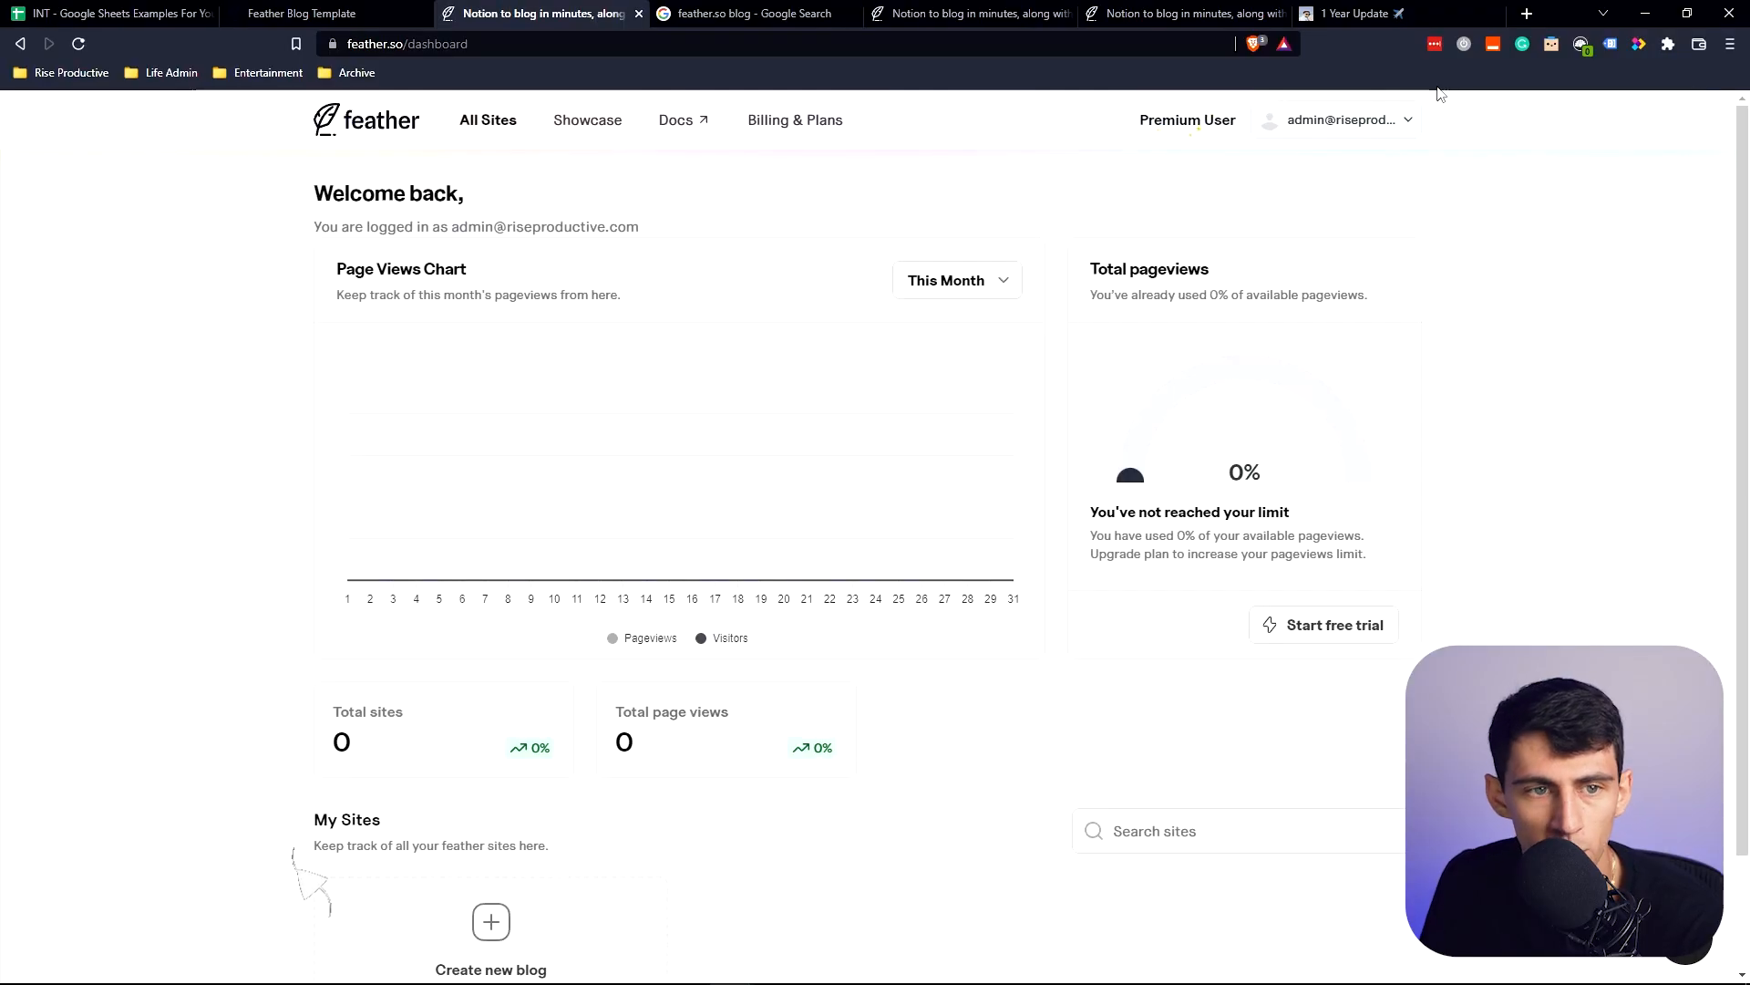
# Step: Create a new blog and start duplicating Feather's template databases into Notion
pyautogui.click(301, 13)
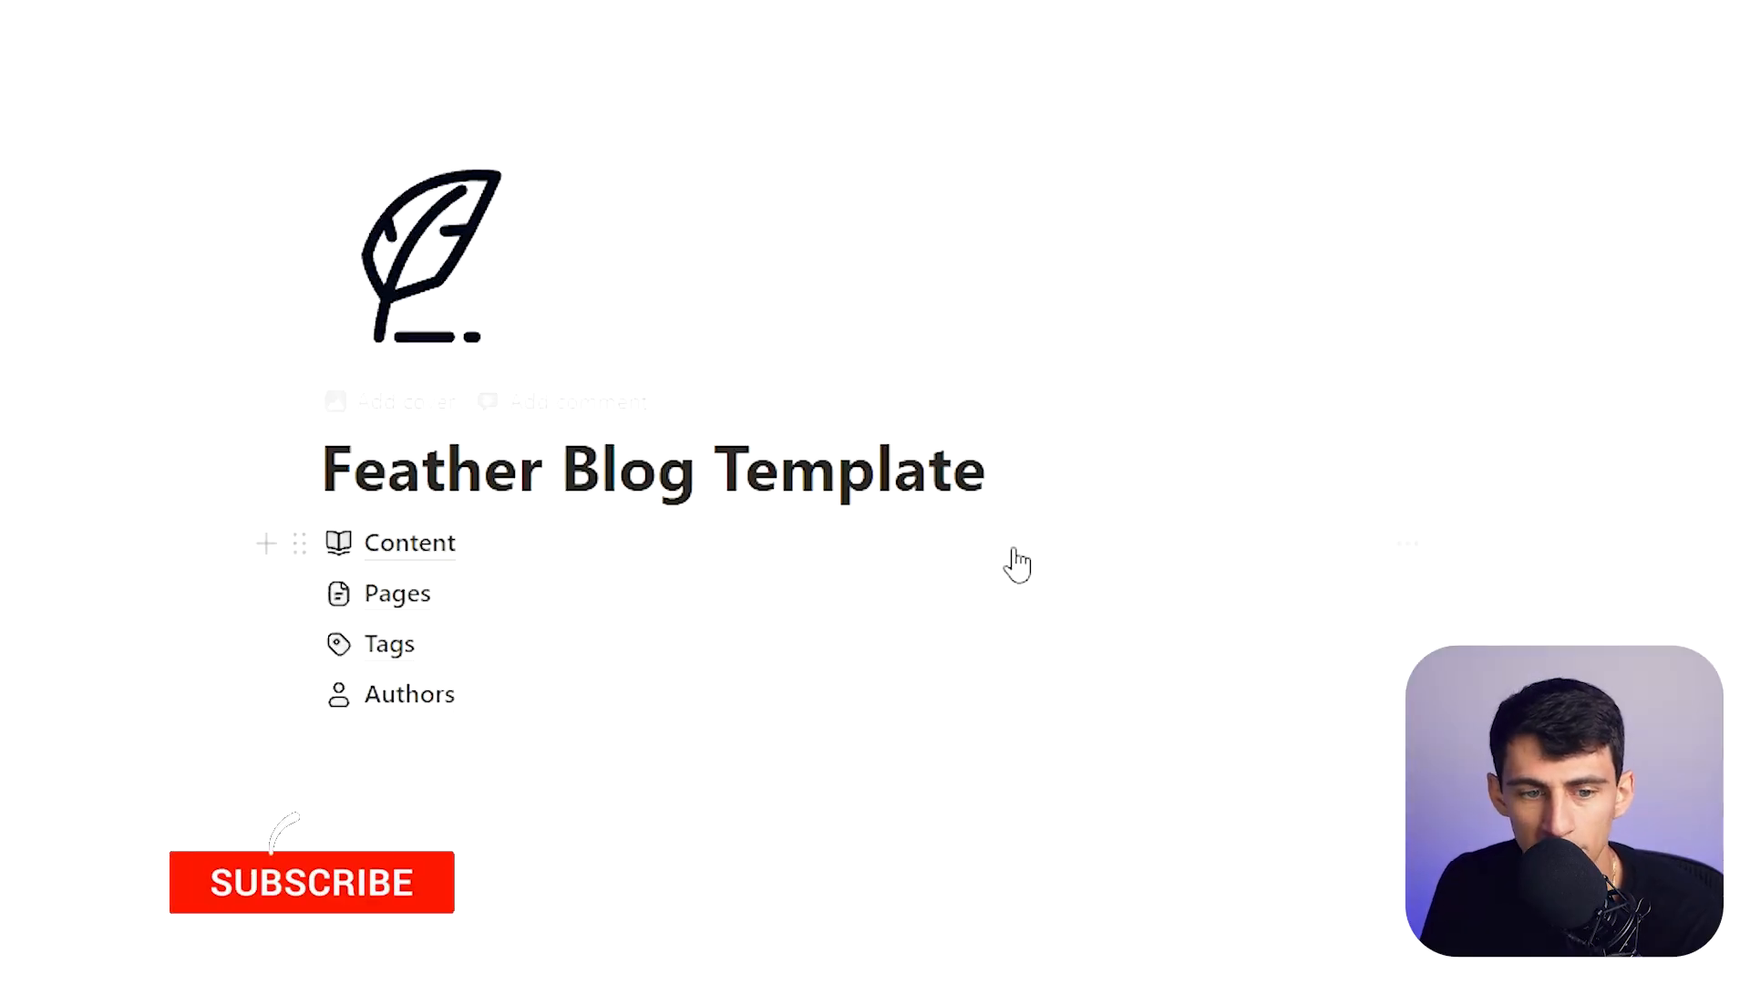
pyautogui.click(542, 13)
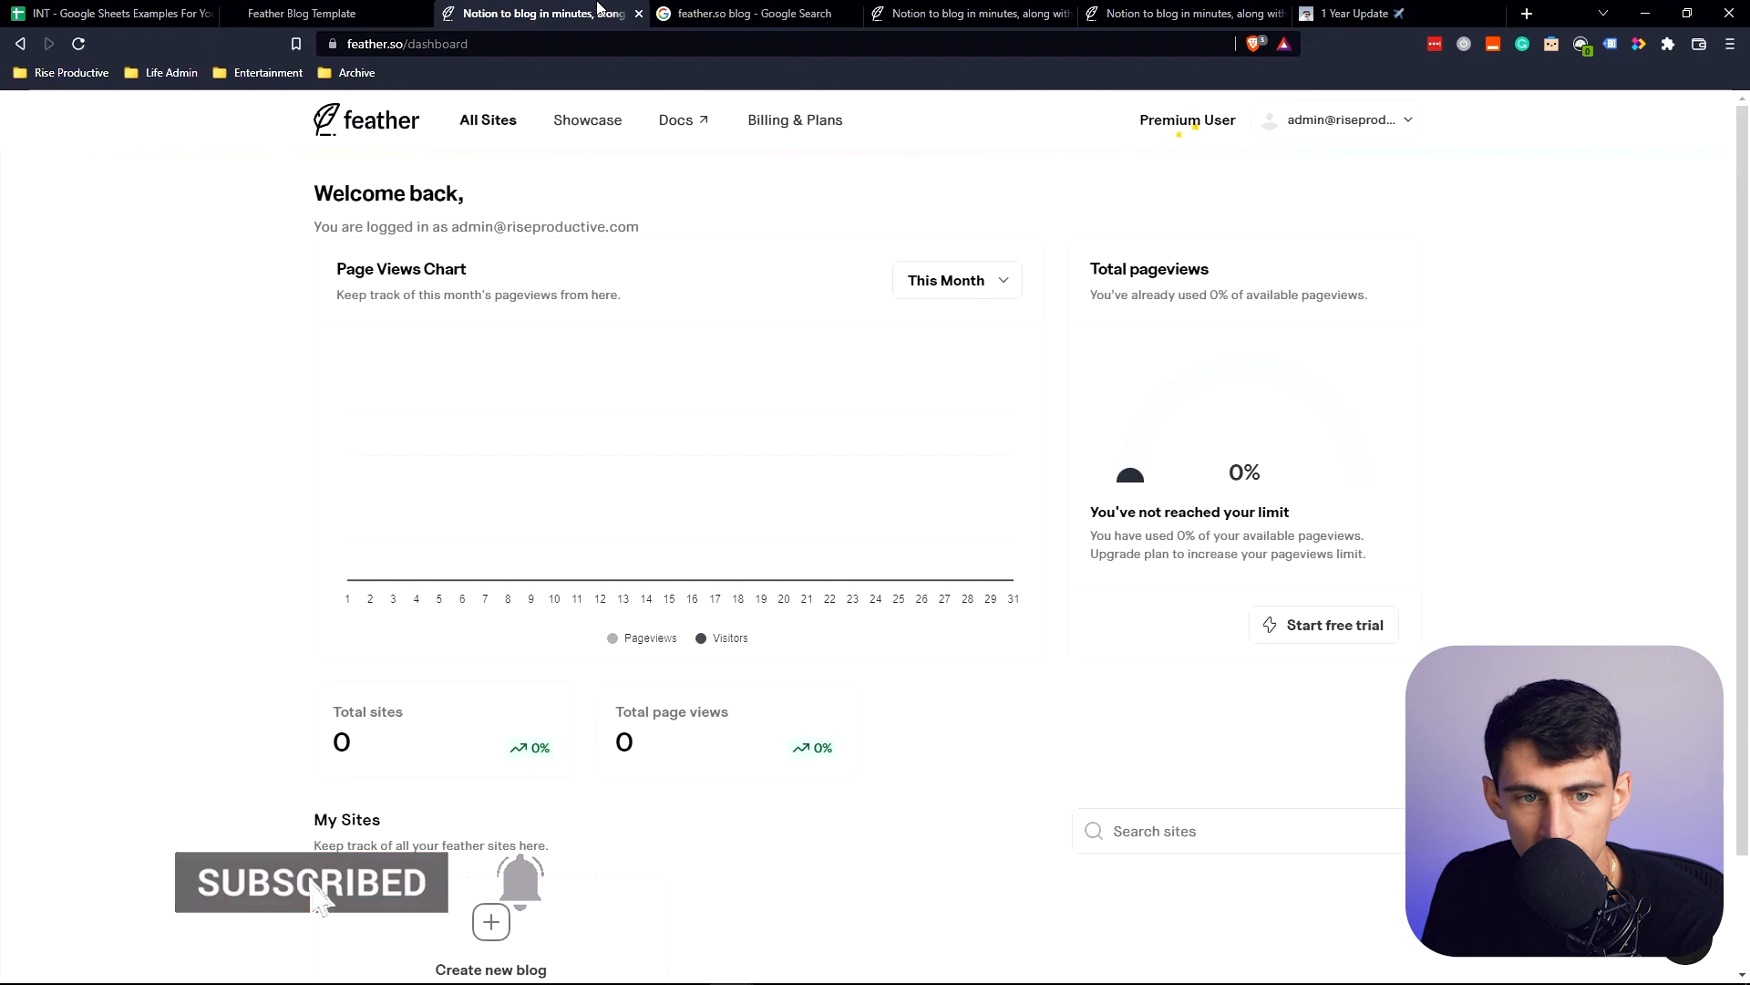
pyautogui.scroll(-3)
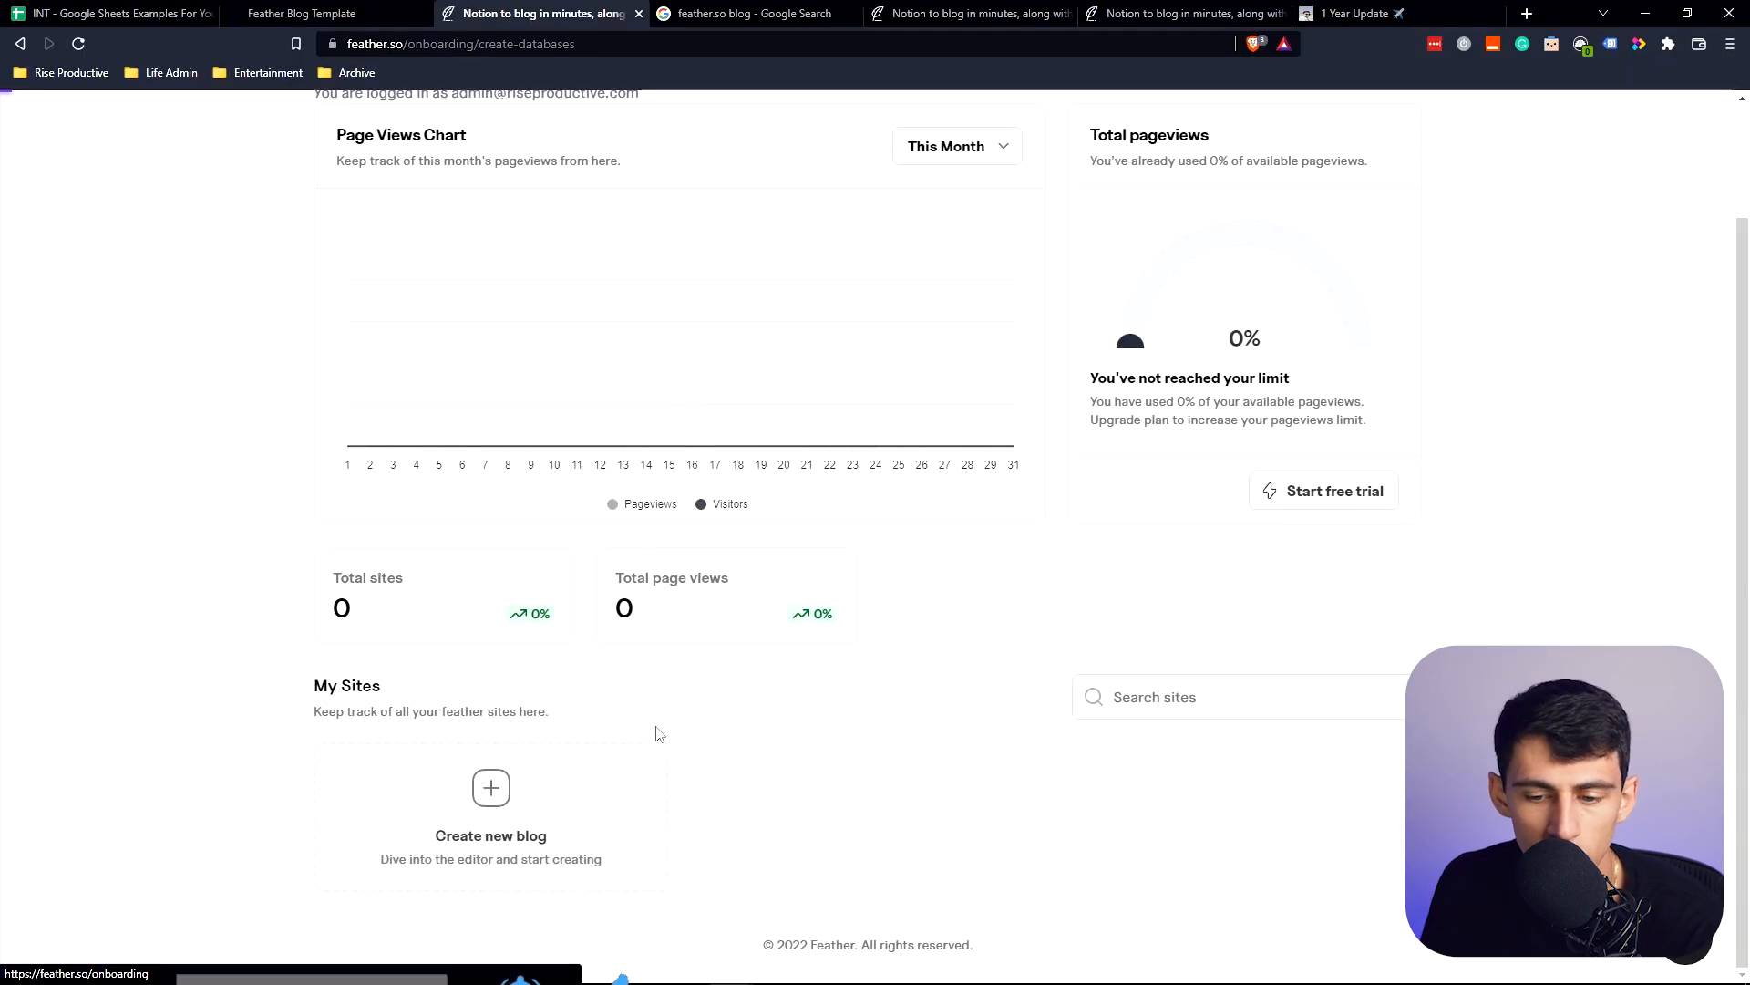
pyautogui.click(491, 787)
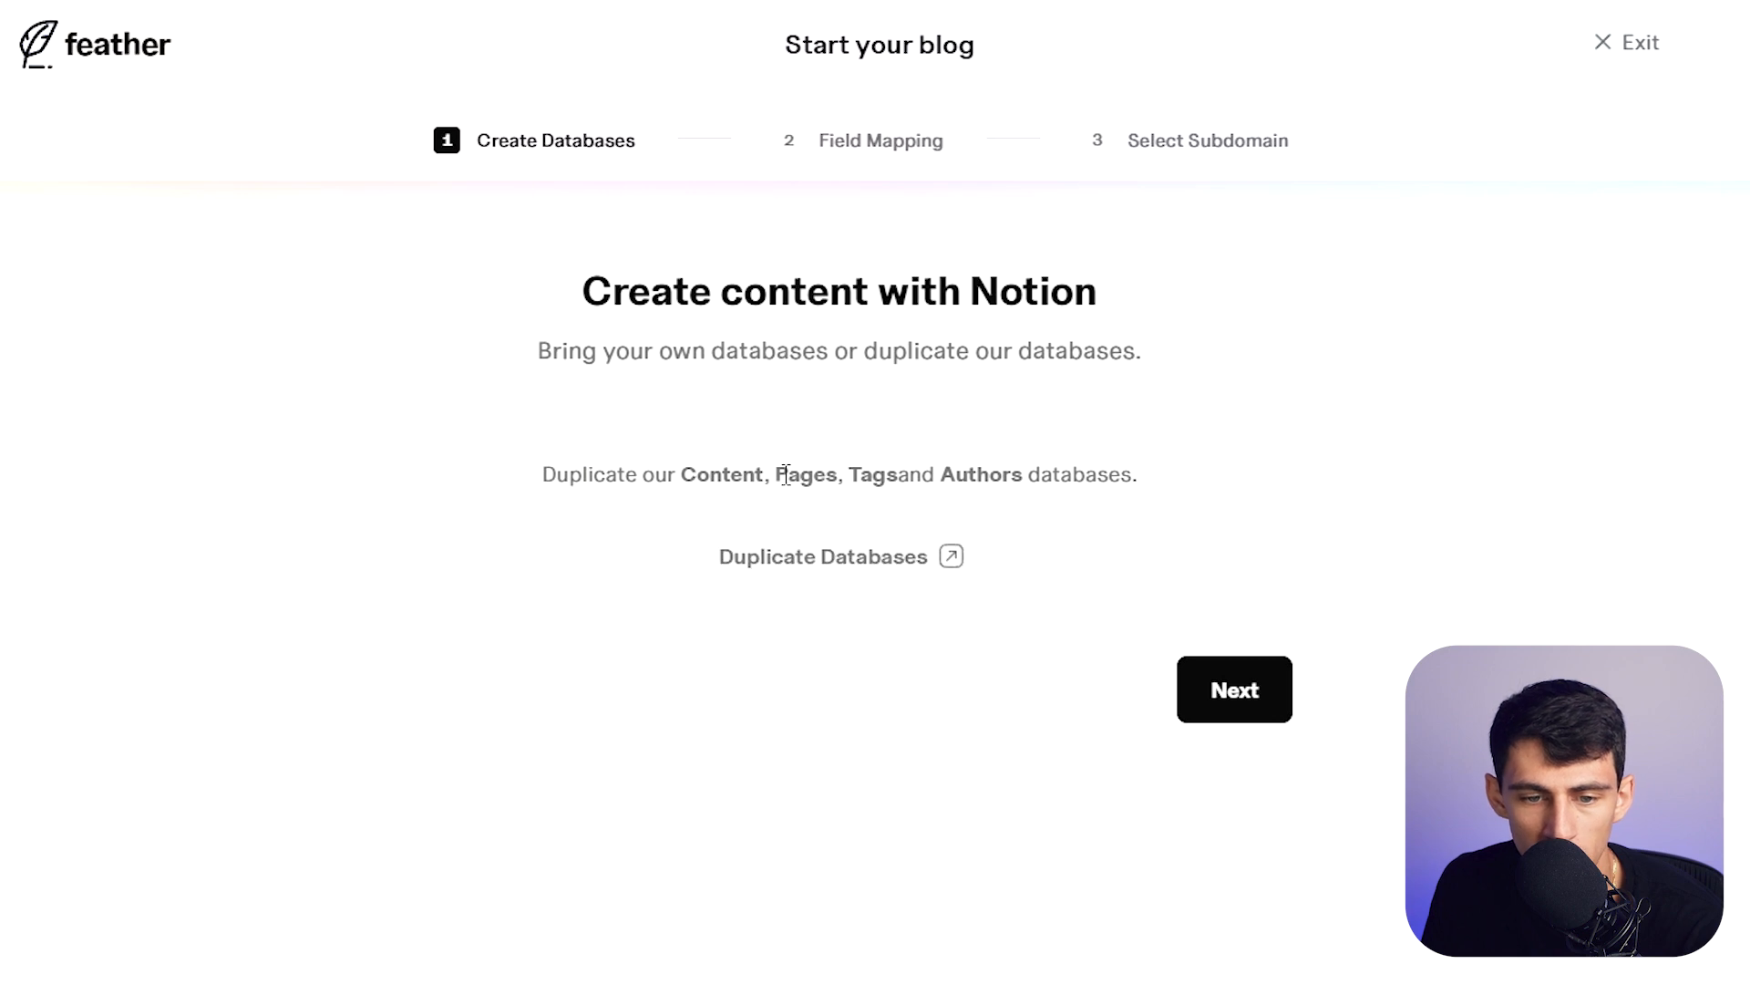
pyautogui.moveTo(899, 600)
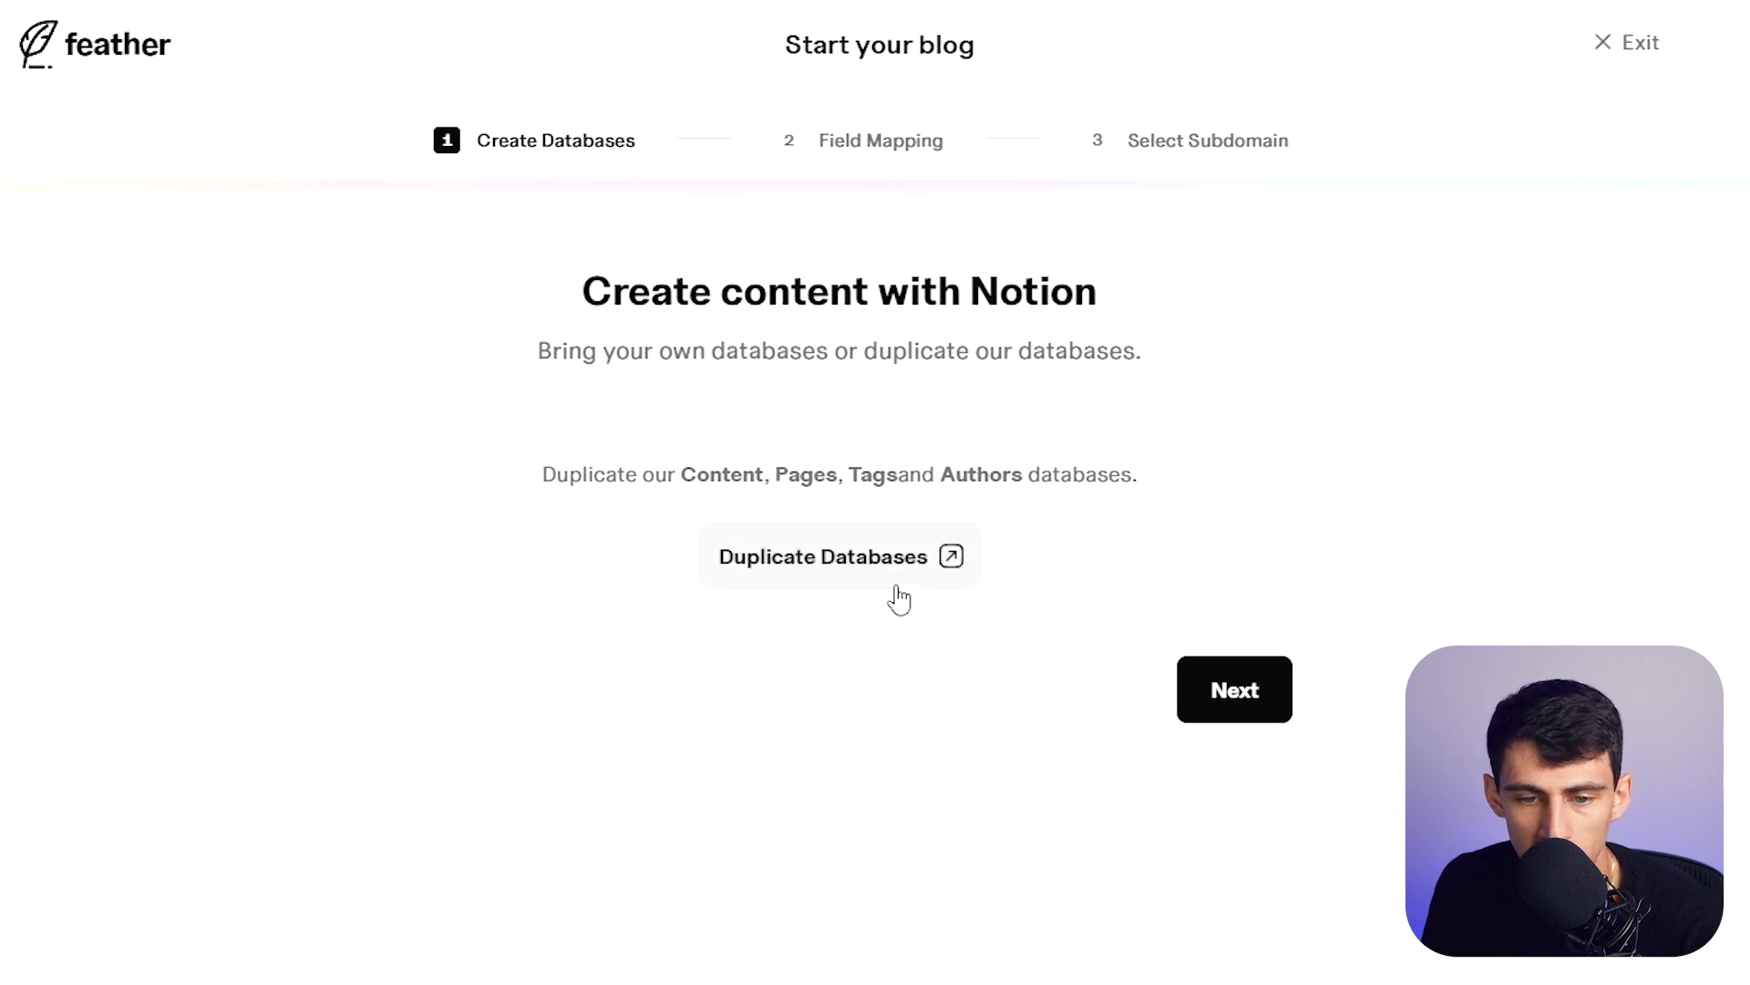
pyautogui.click(839, 556)
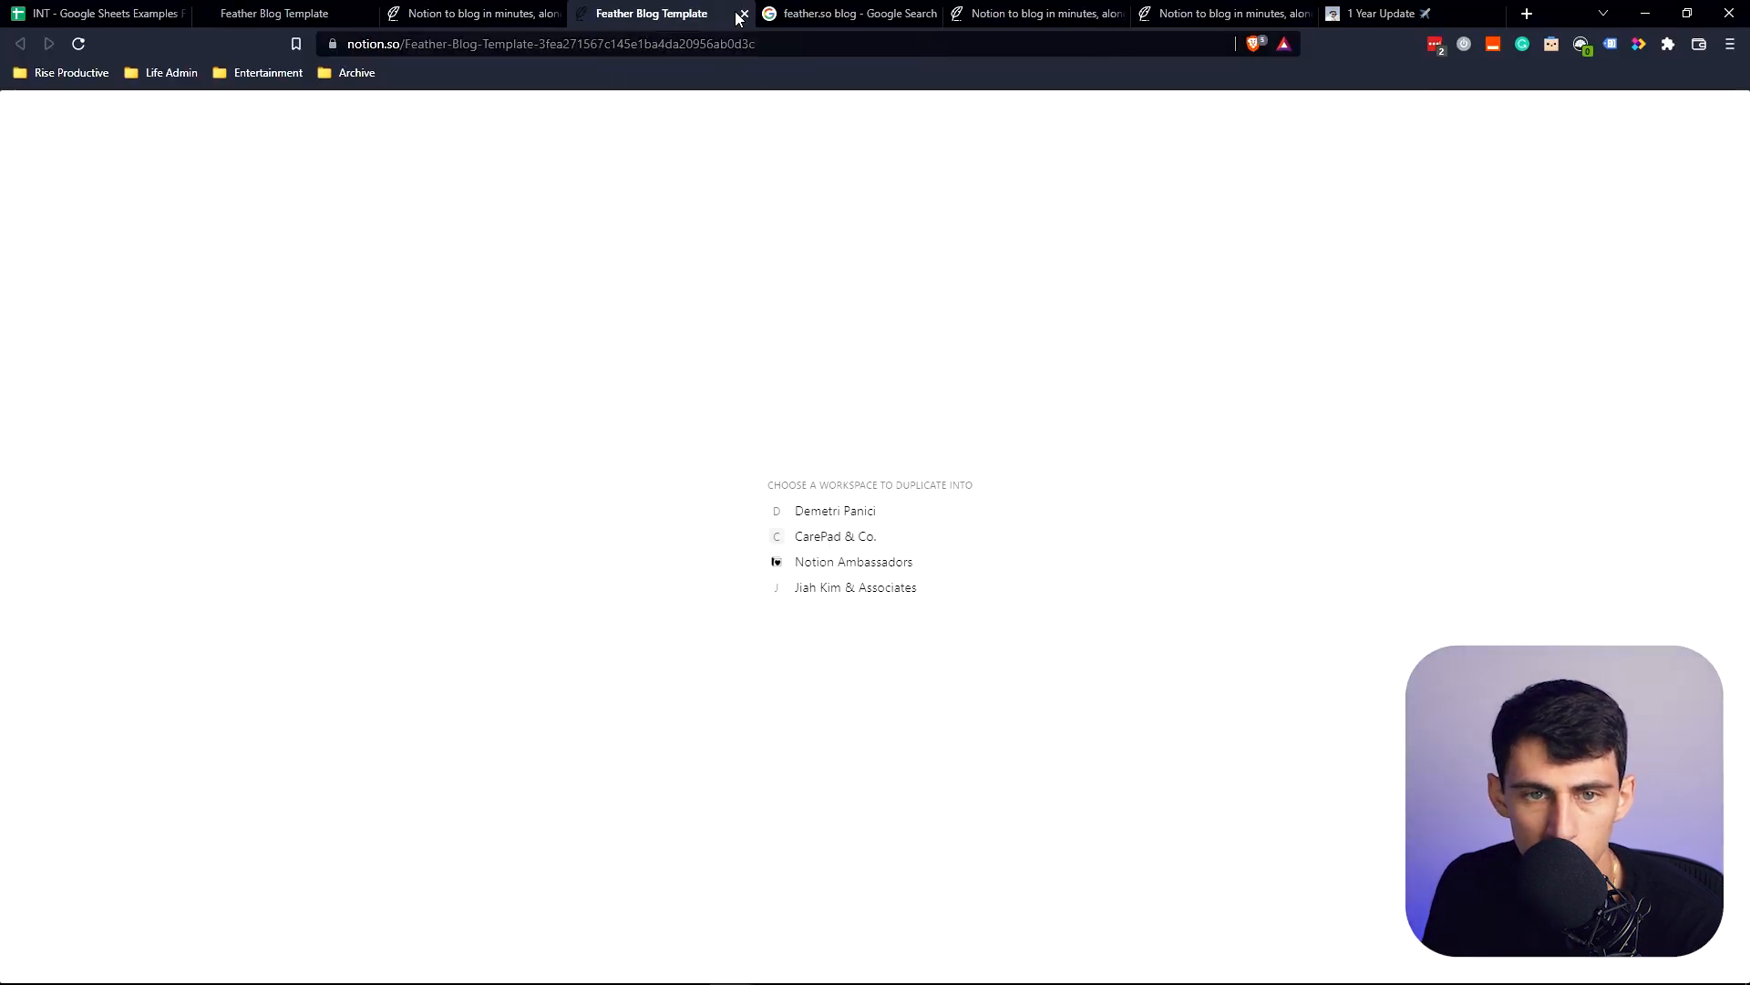
# Step: Share the duplicated Content database to the web and connect its link in Feather's setup
pyautogui.click(742, 13)
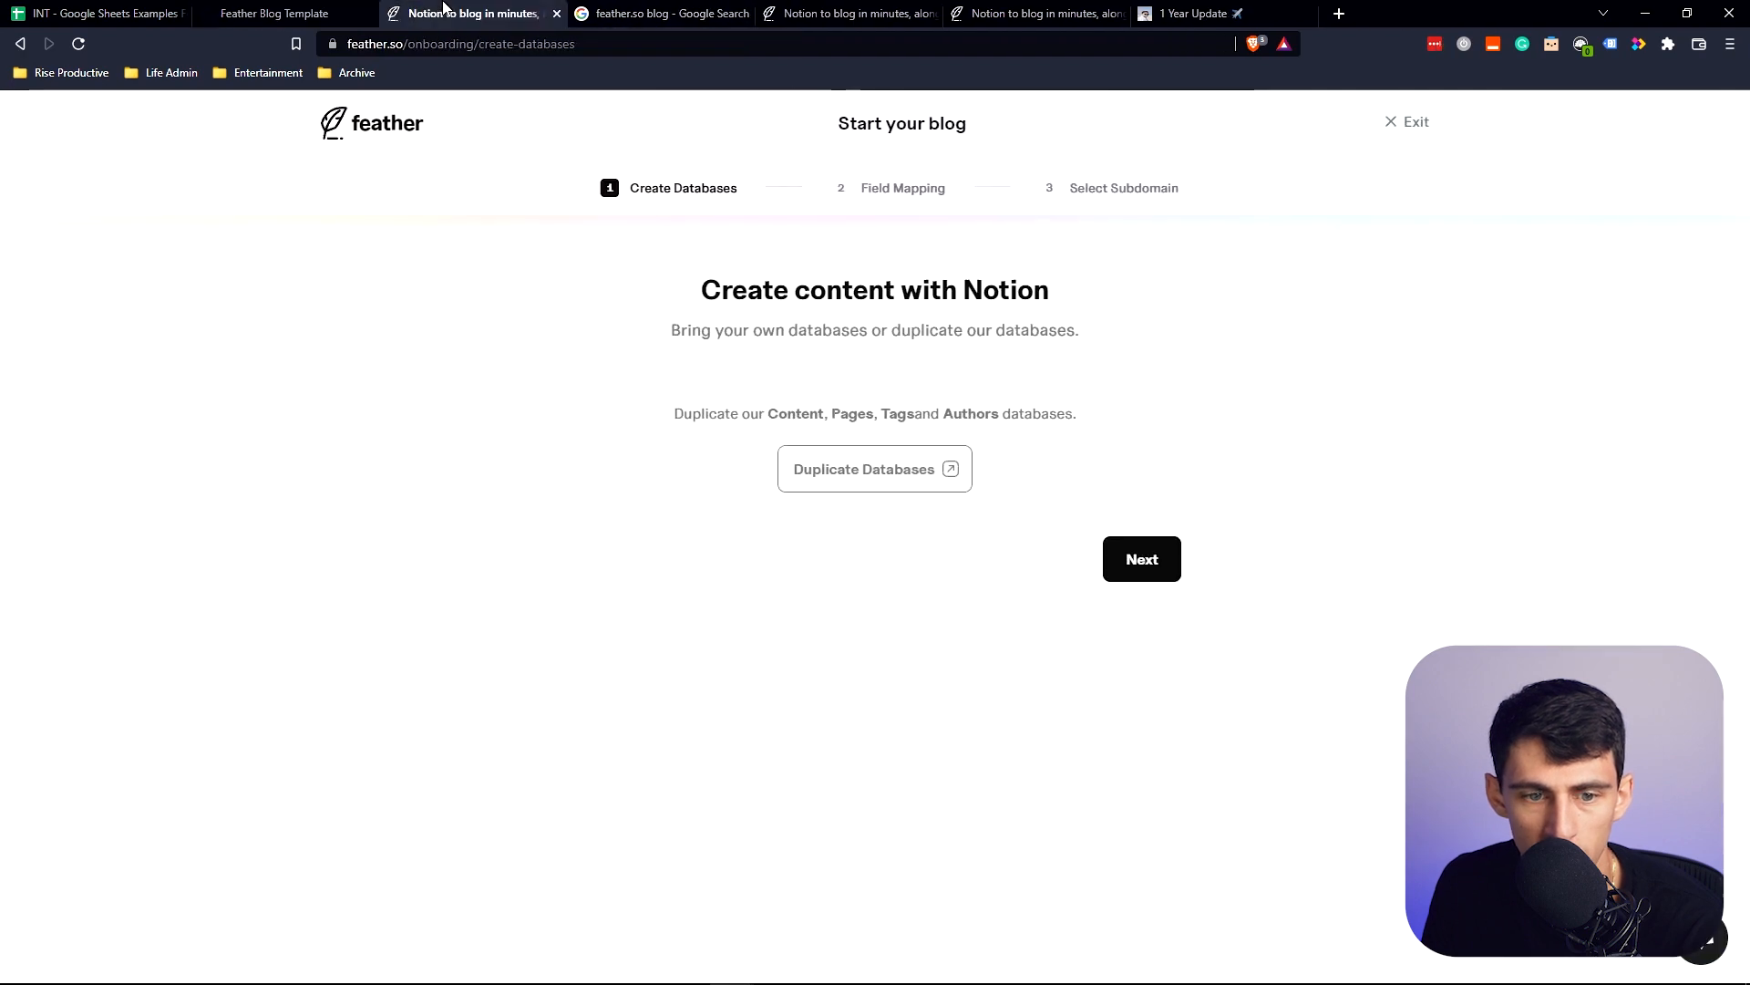
pyautogui.click(301, 13)
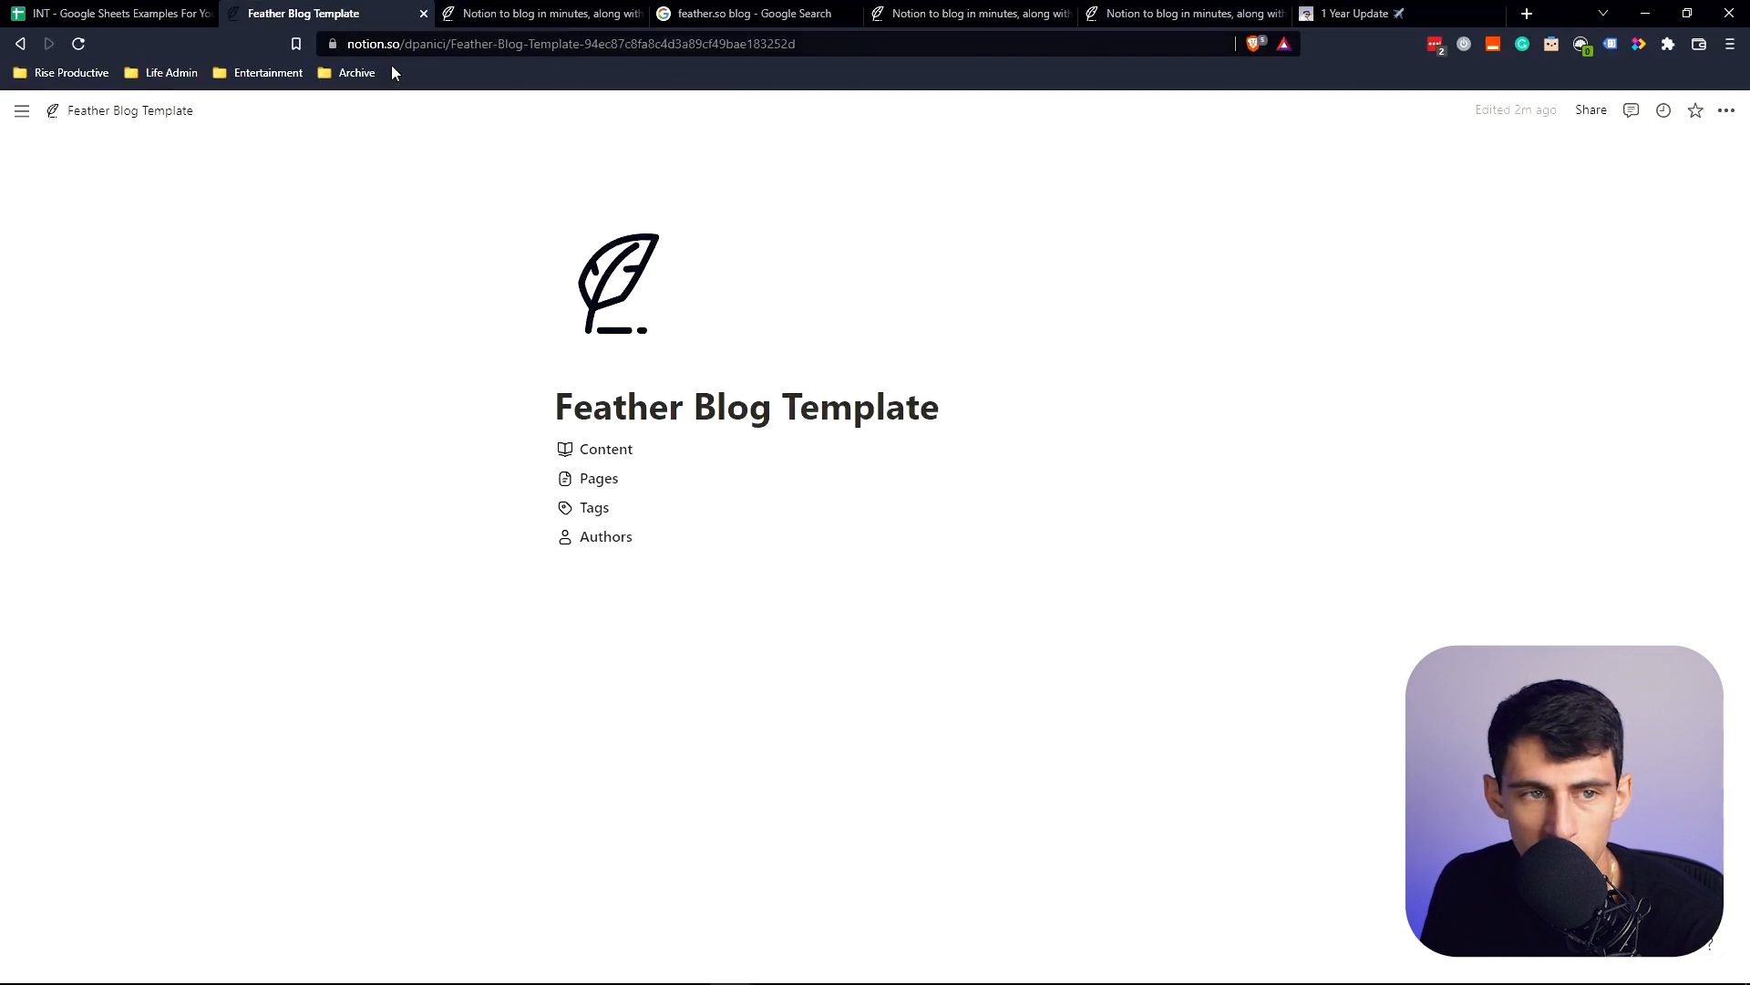
pyautogui.click(1727, 109)
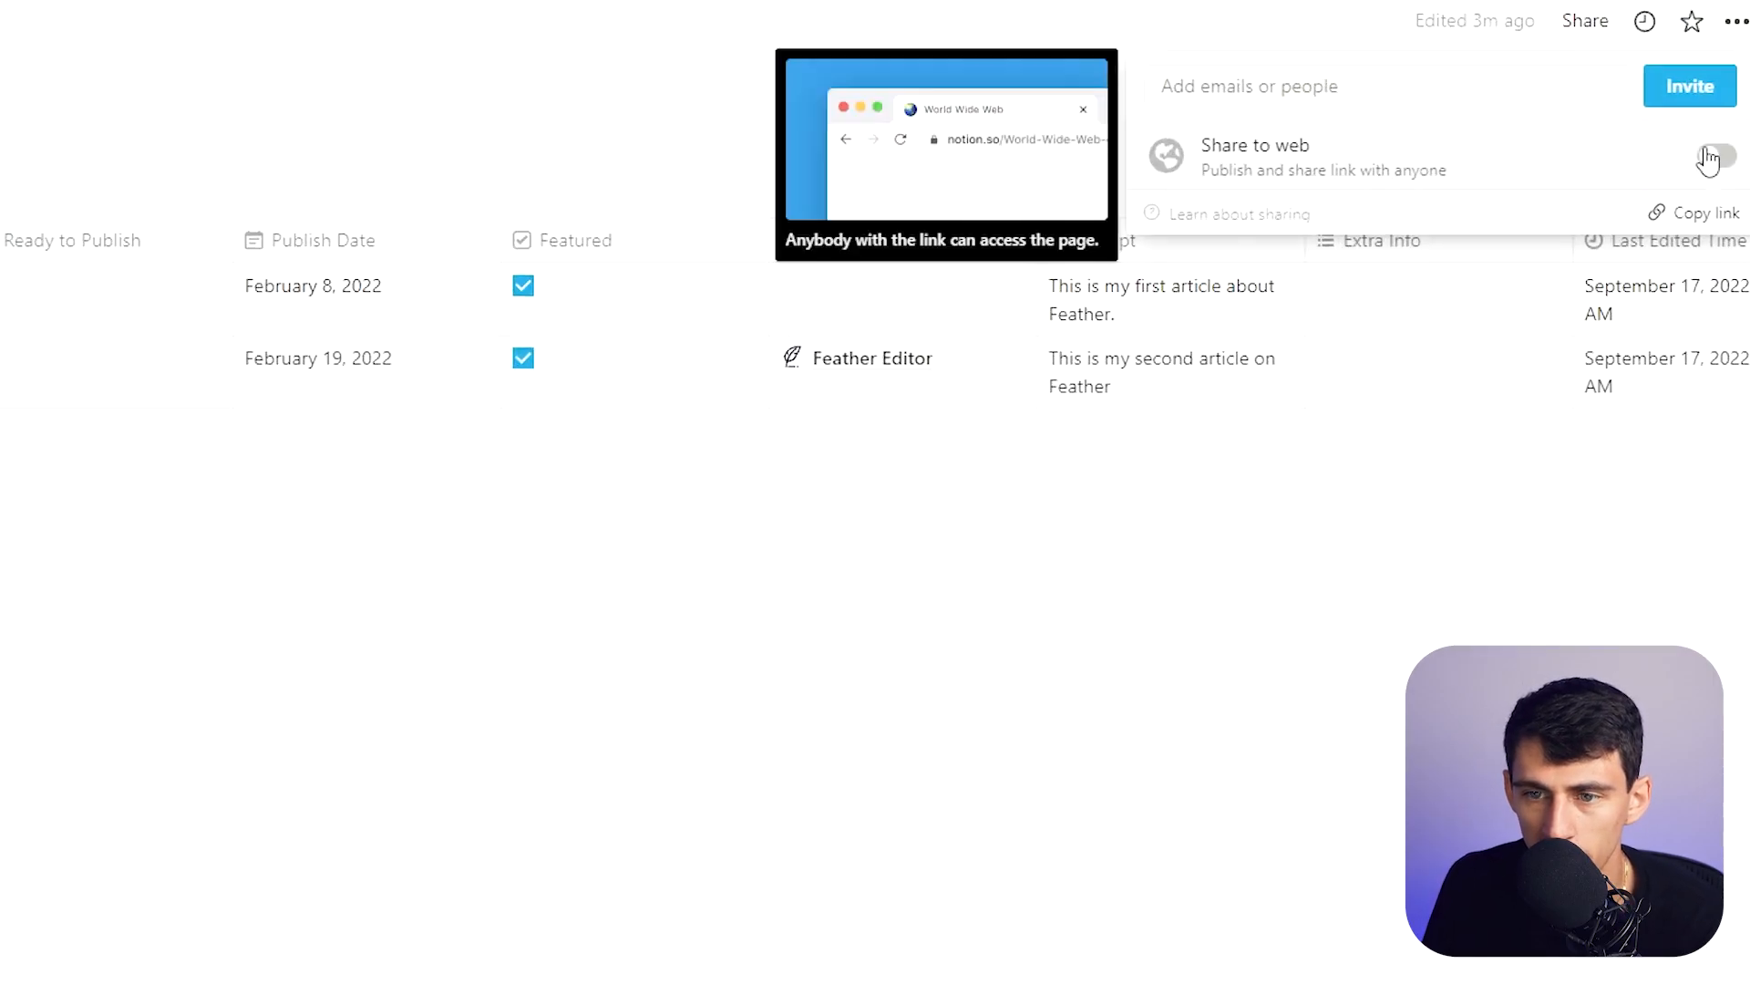
pyautogui.click(542, 13)
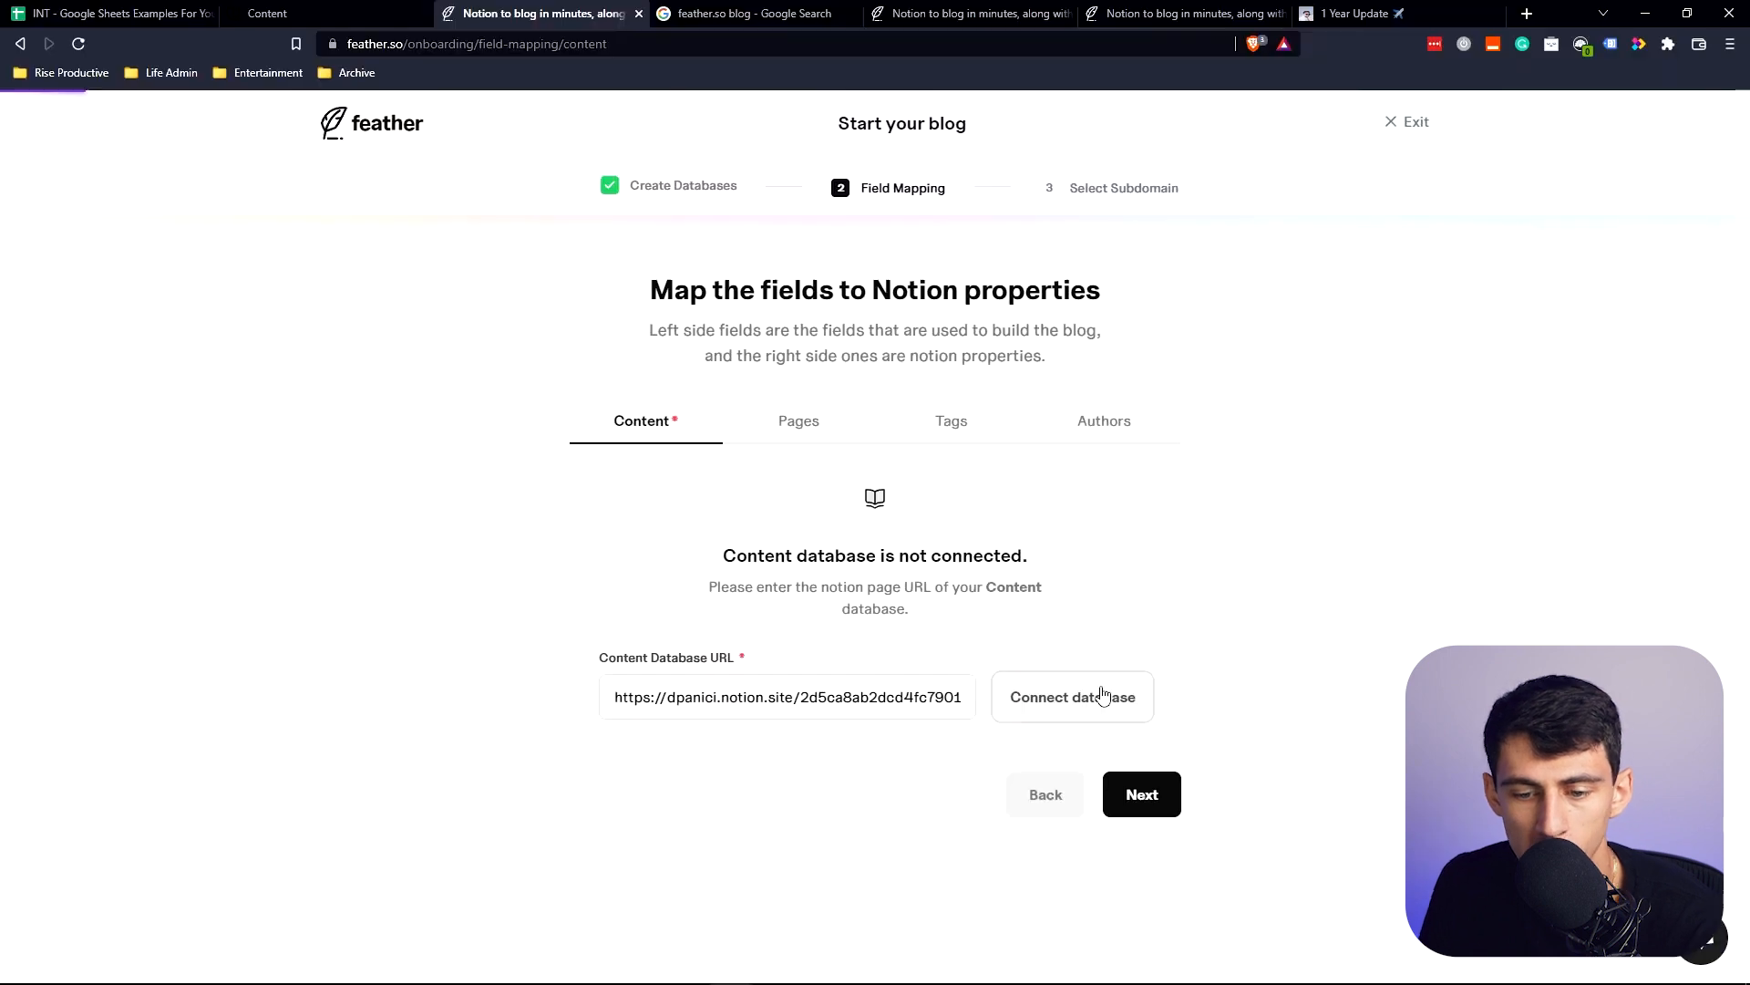
pyautogui.click(1070, 696)
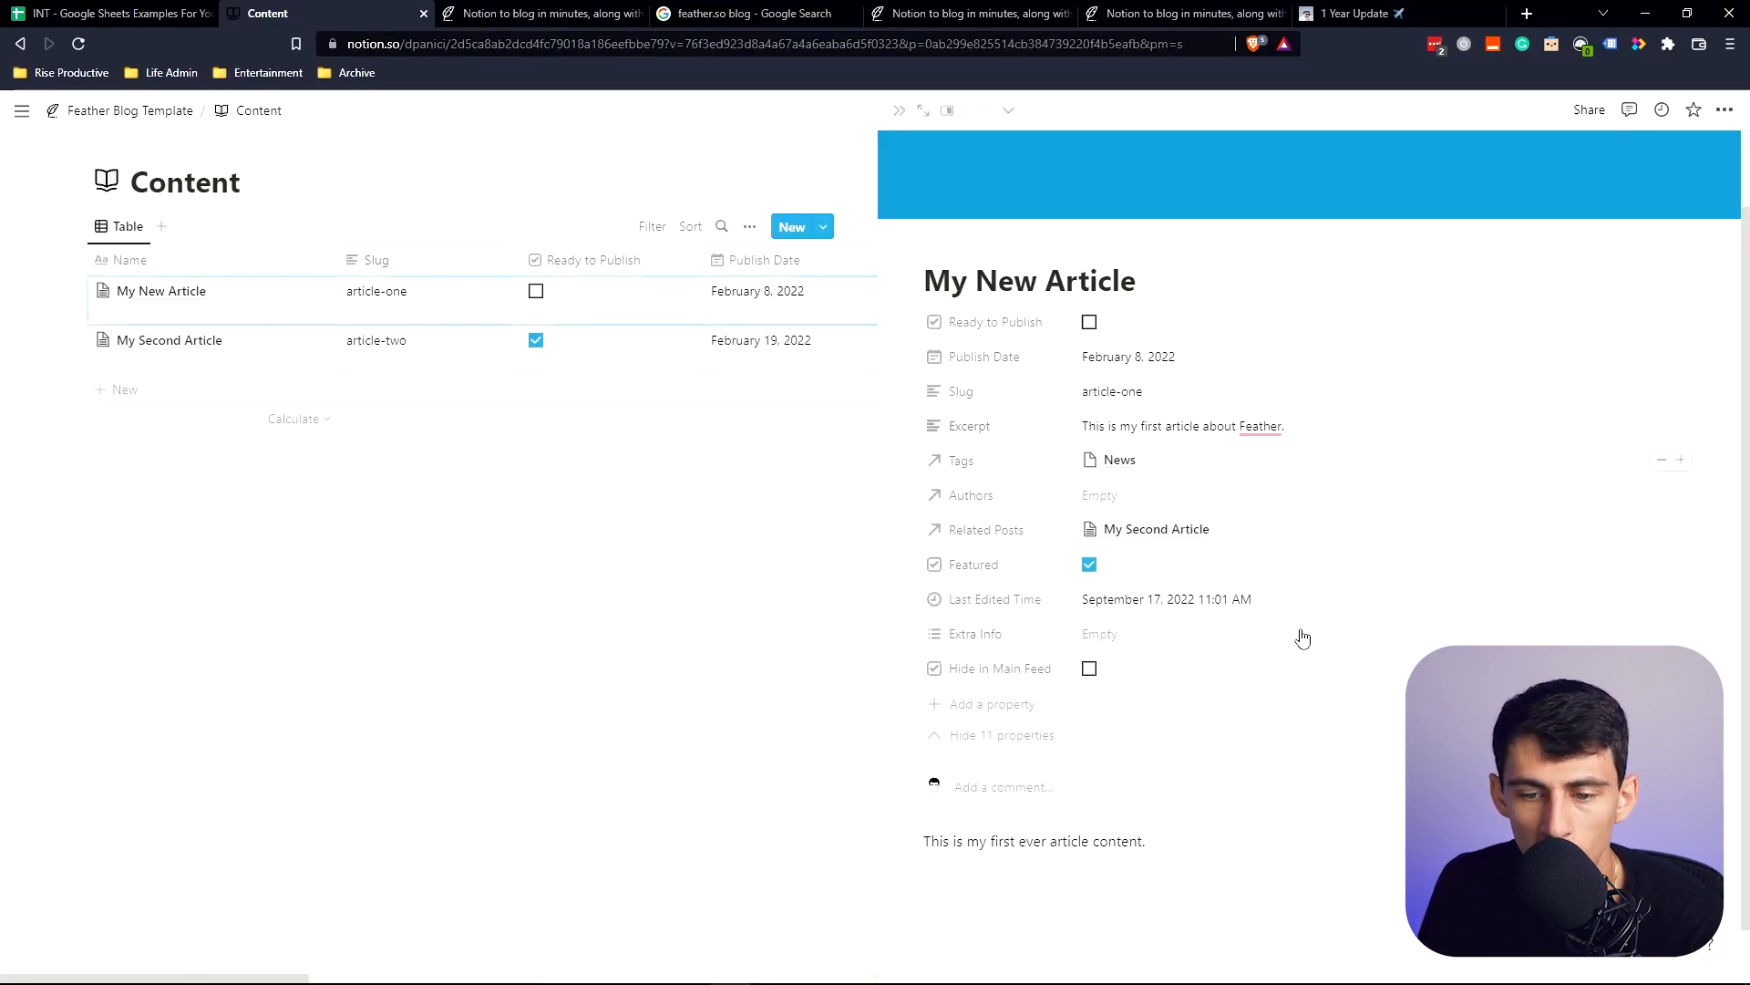
pyautogui.click(542, 13)
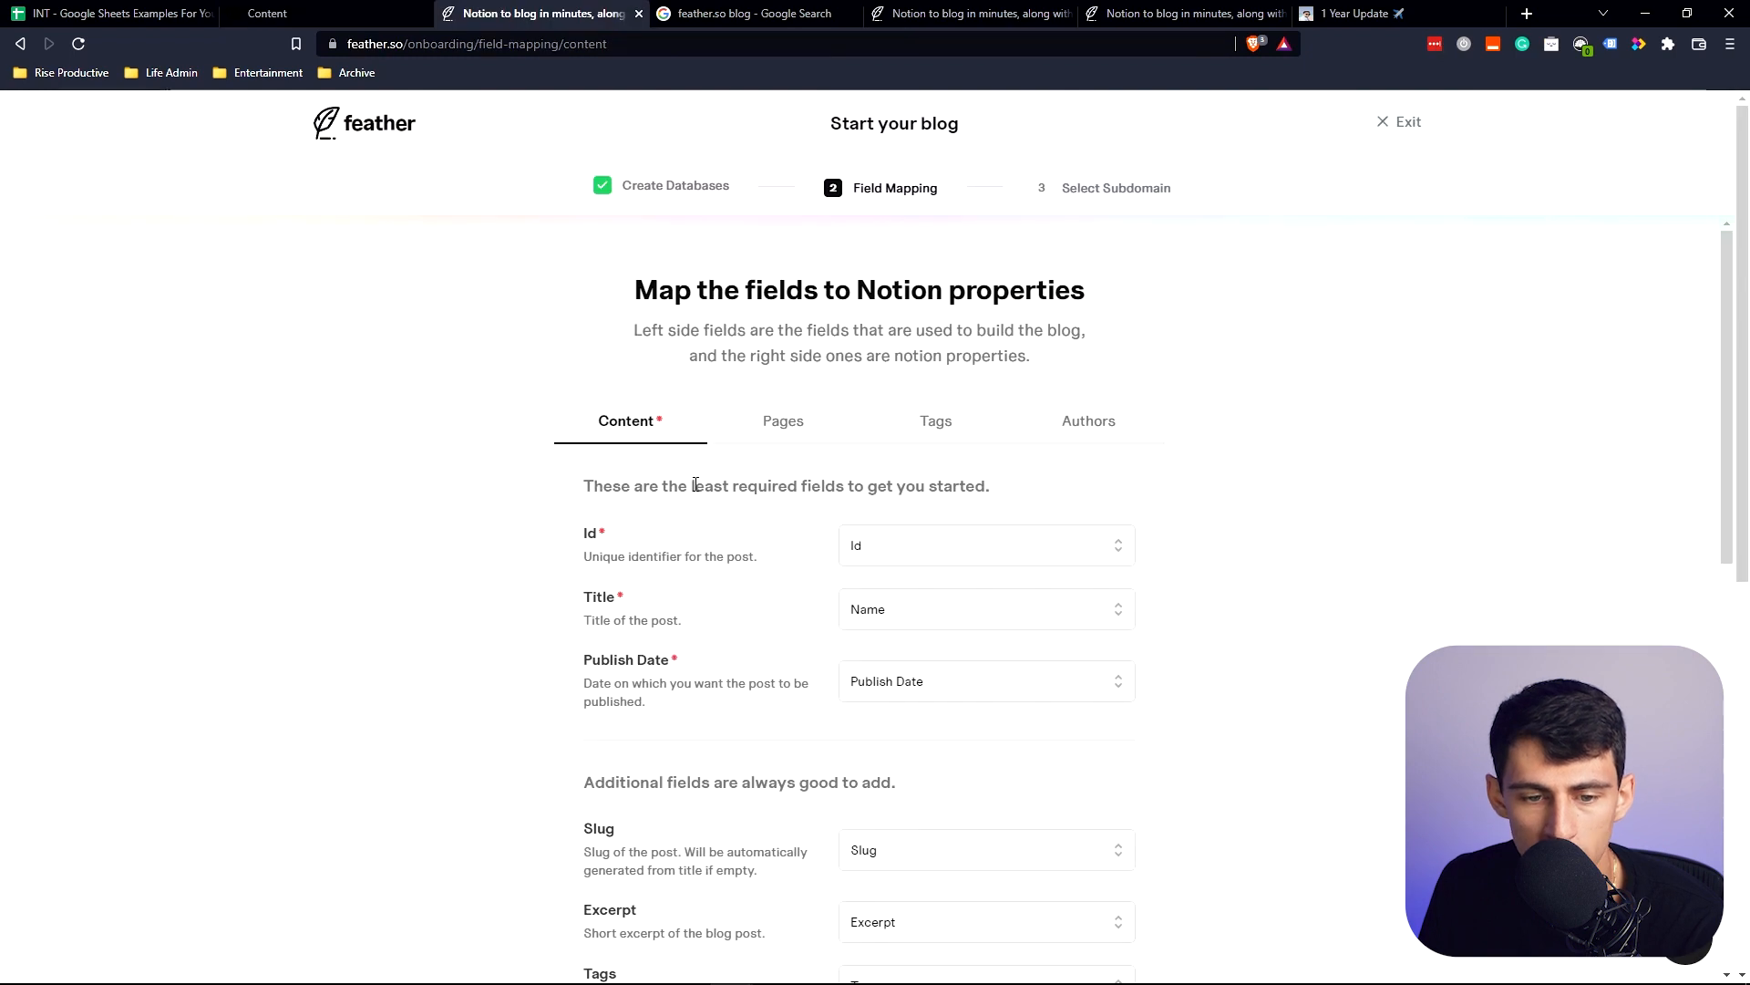
# Step: Switch from Feather's Content field mapping to the Feather Blog Template page in Notion
pyautogui.click(268, 12)
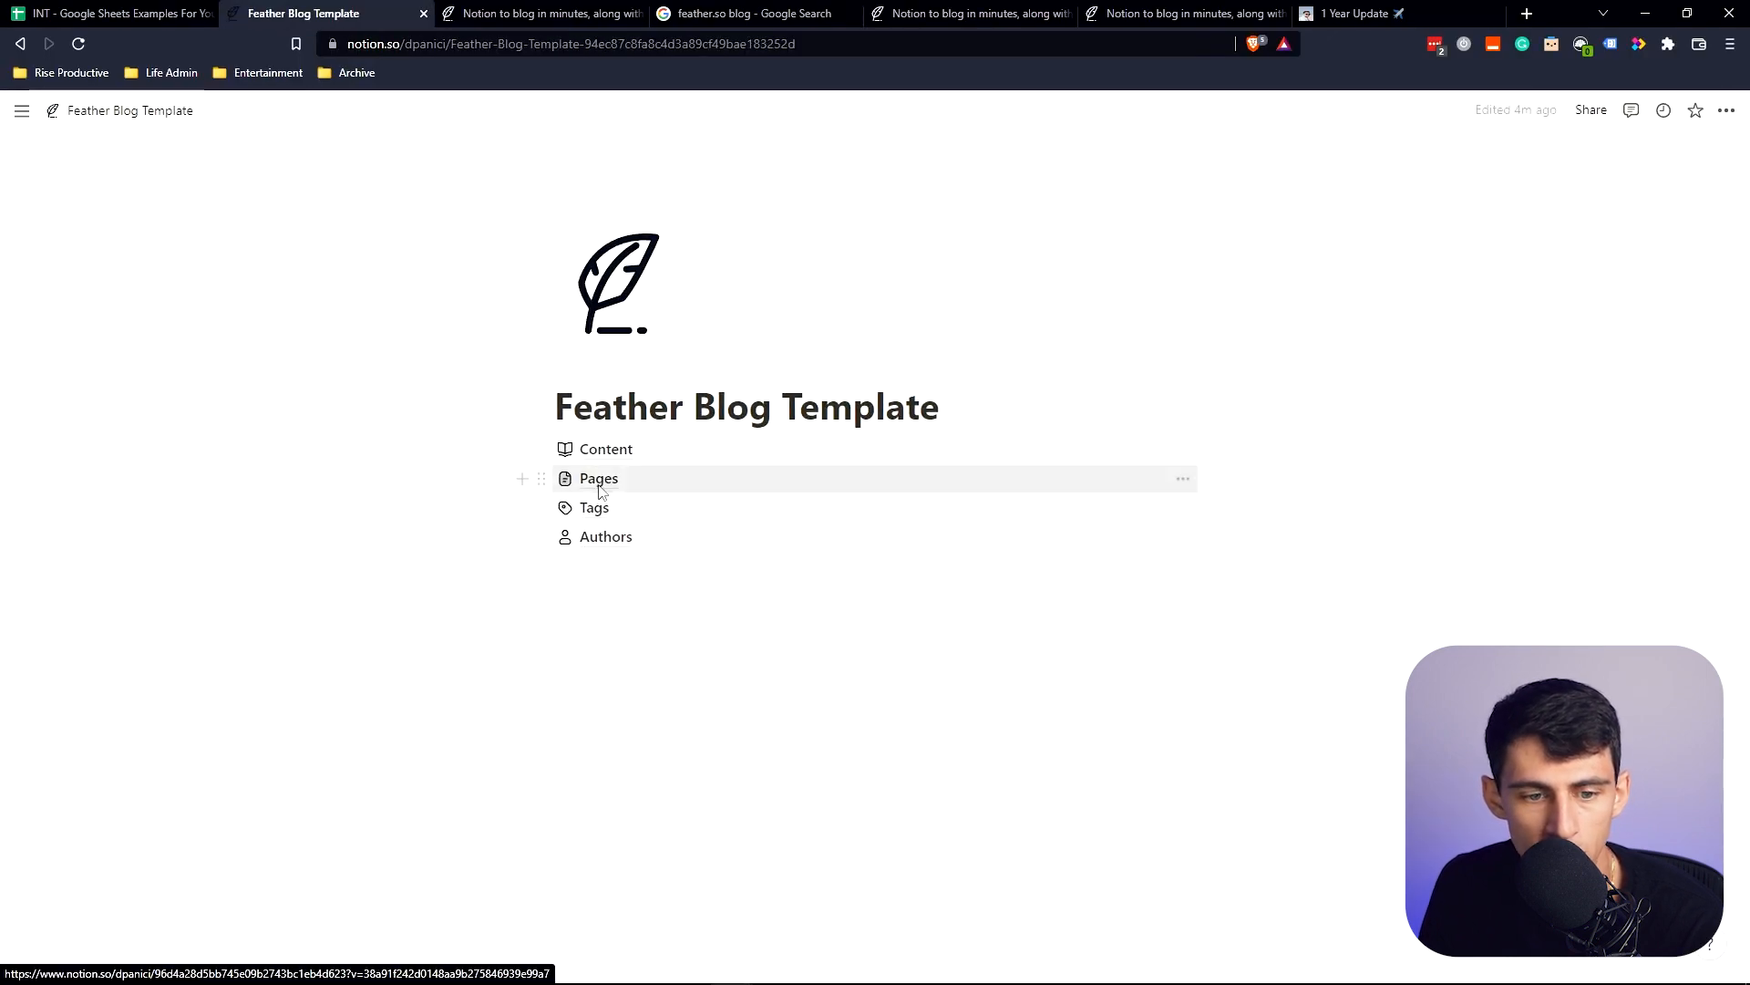
# Step: Connect the Pages database, validate its mapping, skip Authors and reach Select Subdomain
pyautogui.click(1590, 109)
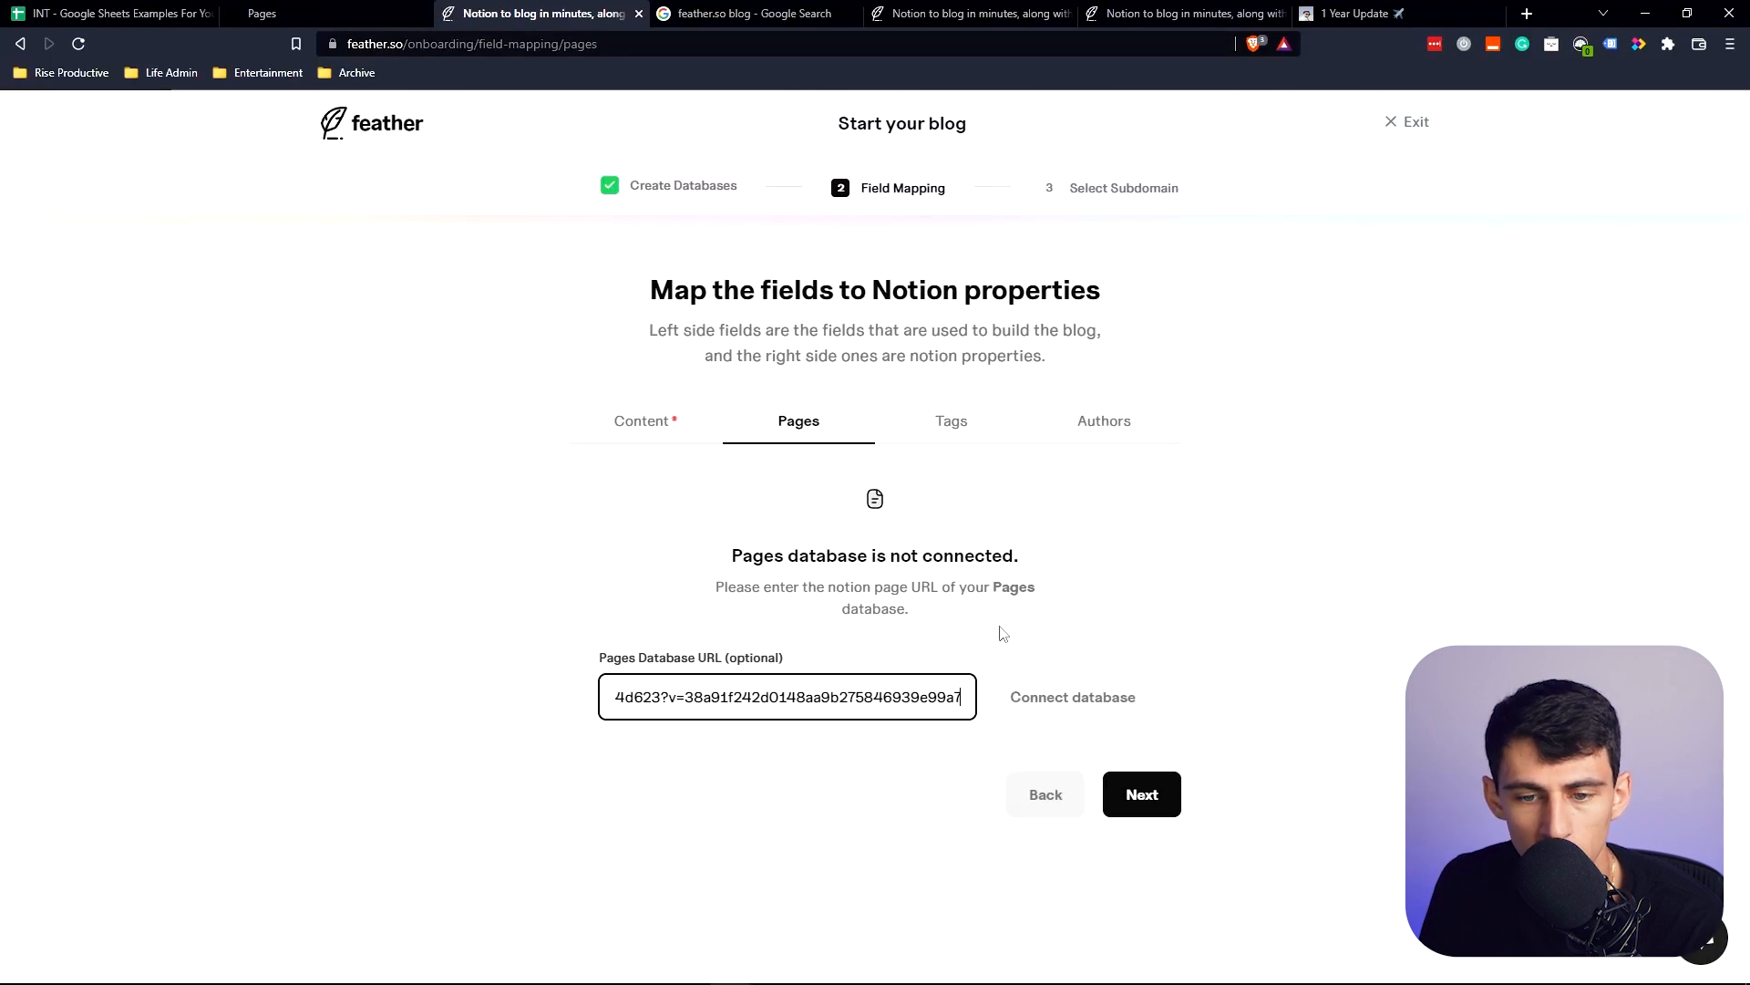
pyautogui.click(1141, 793)
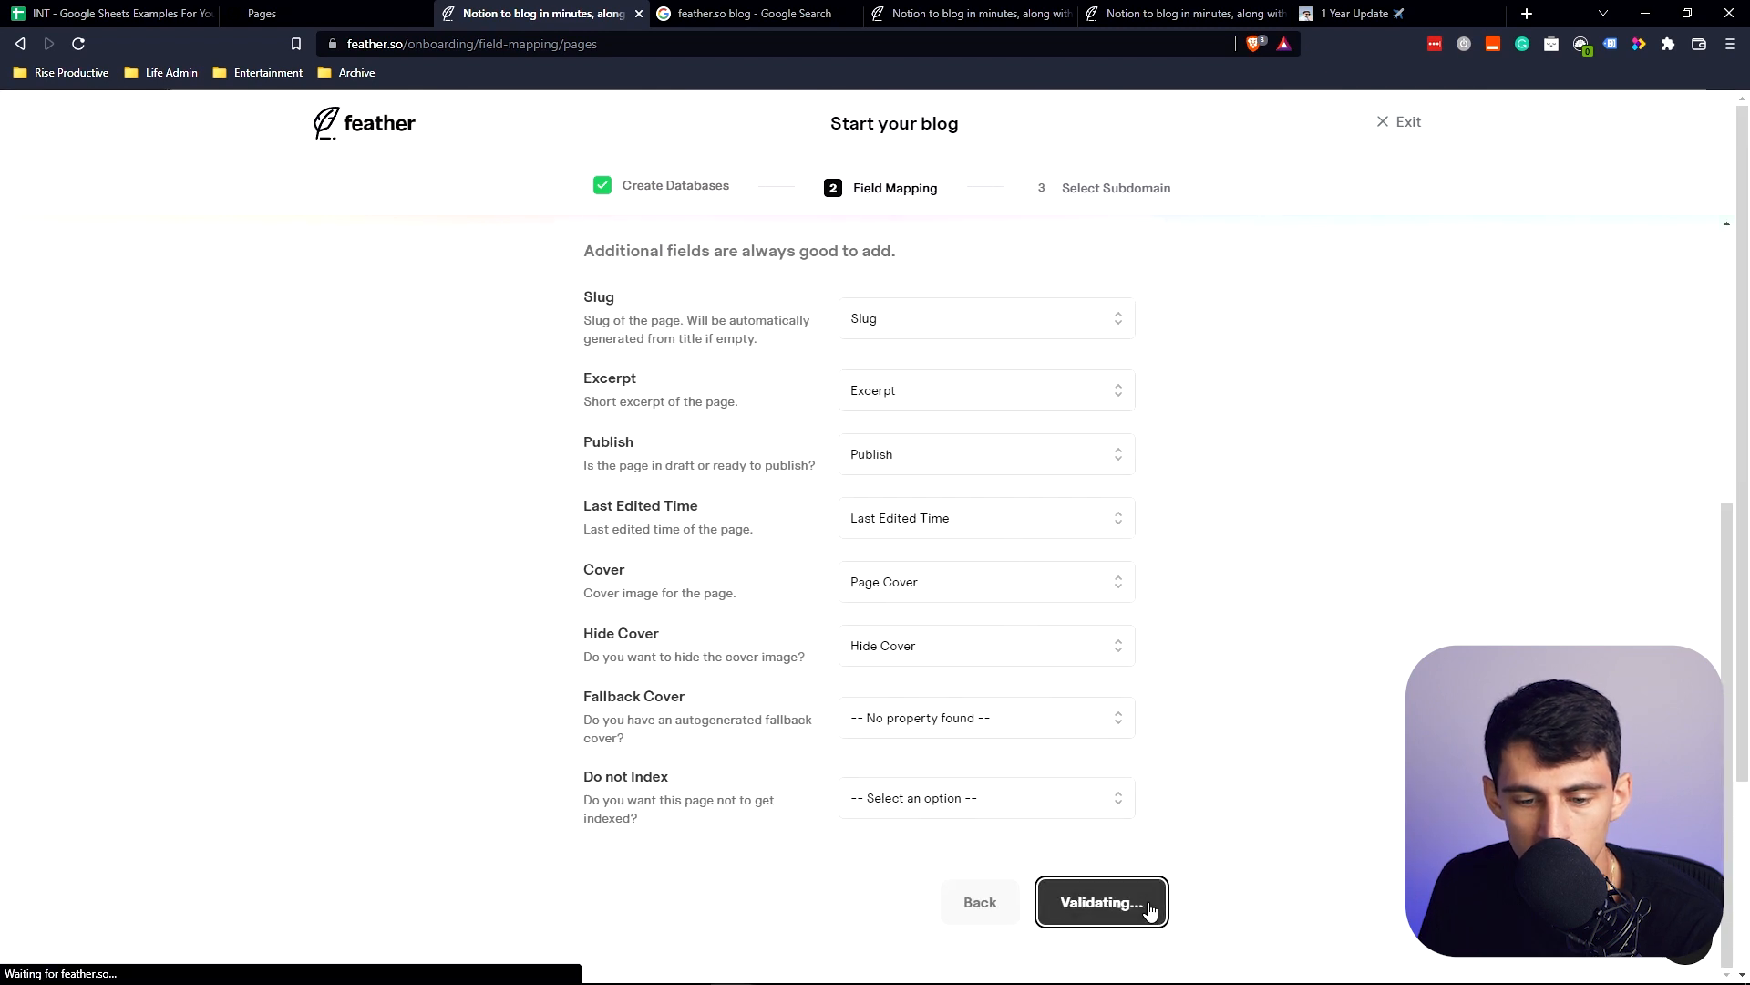
pyautogui.click(1101, 903)
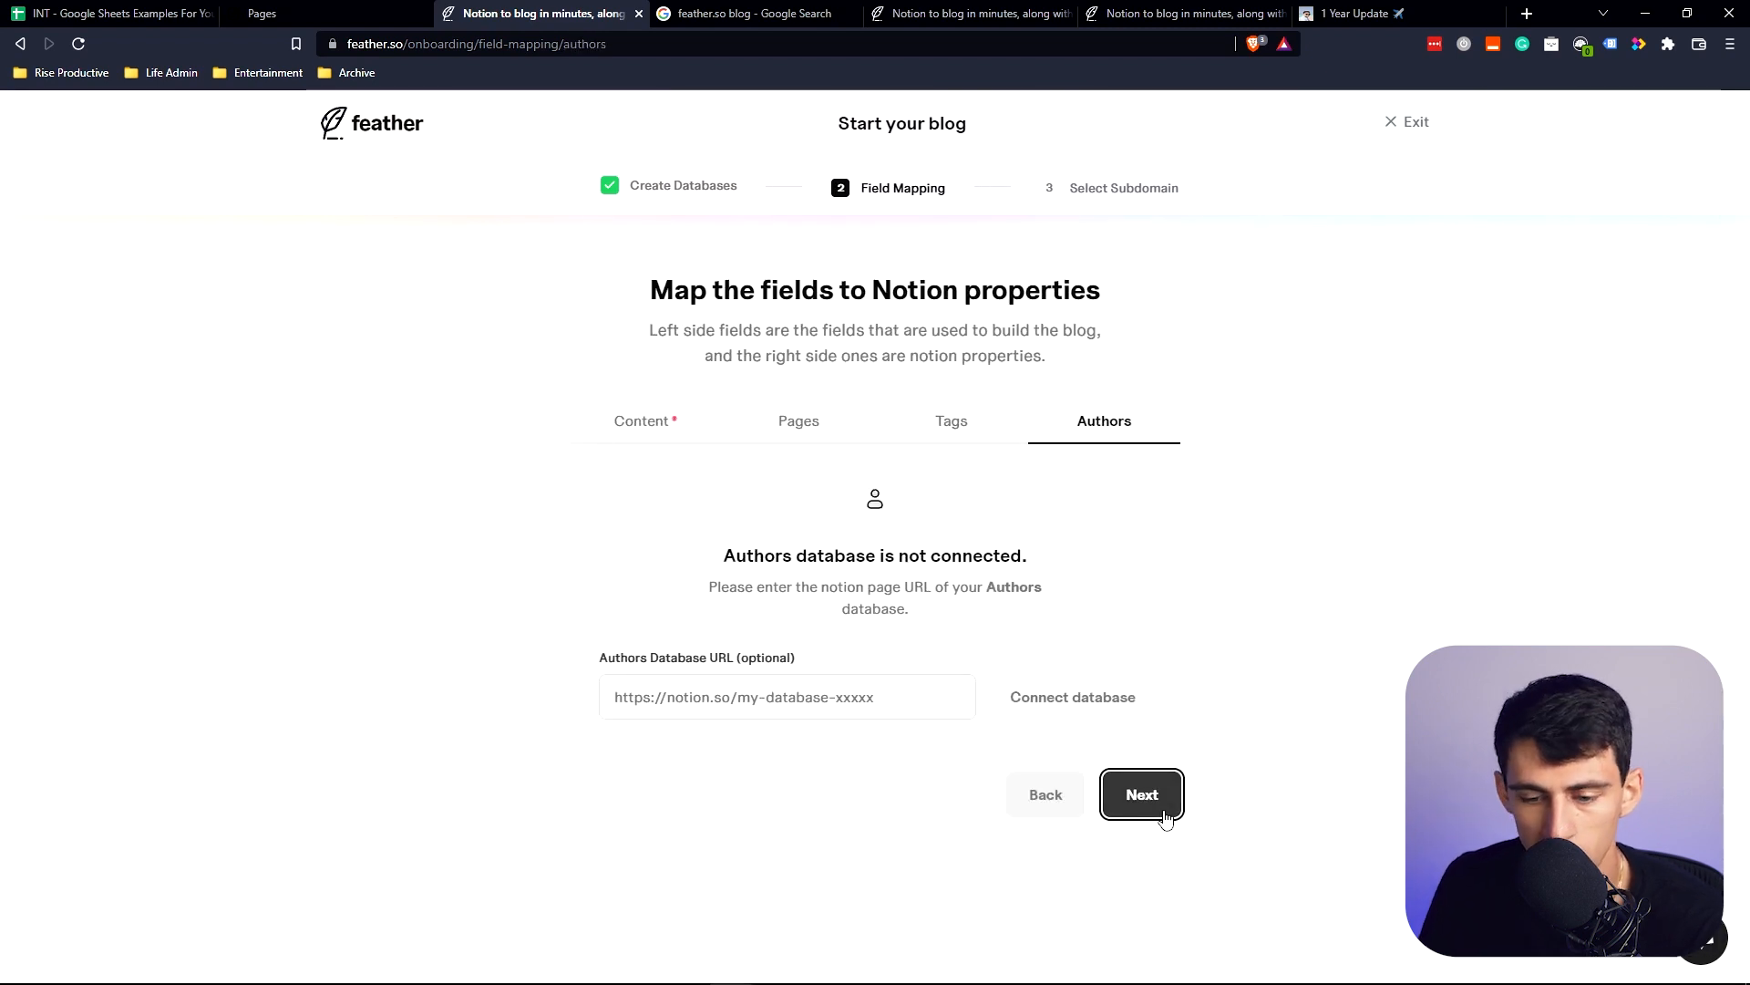
pyautogui.click(1141, 793)
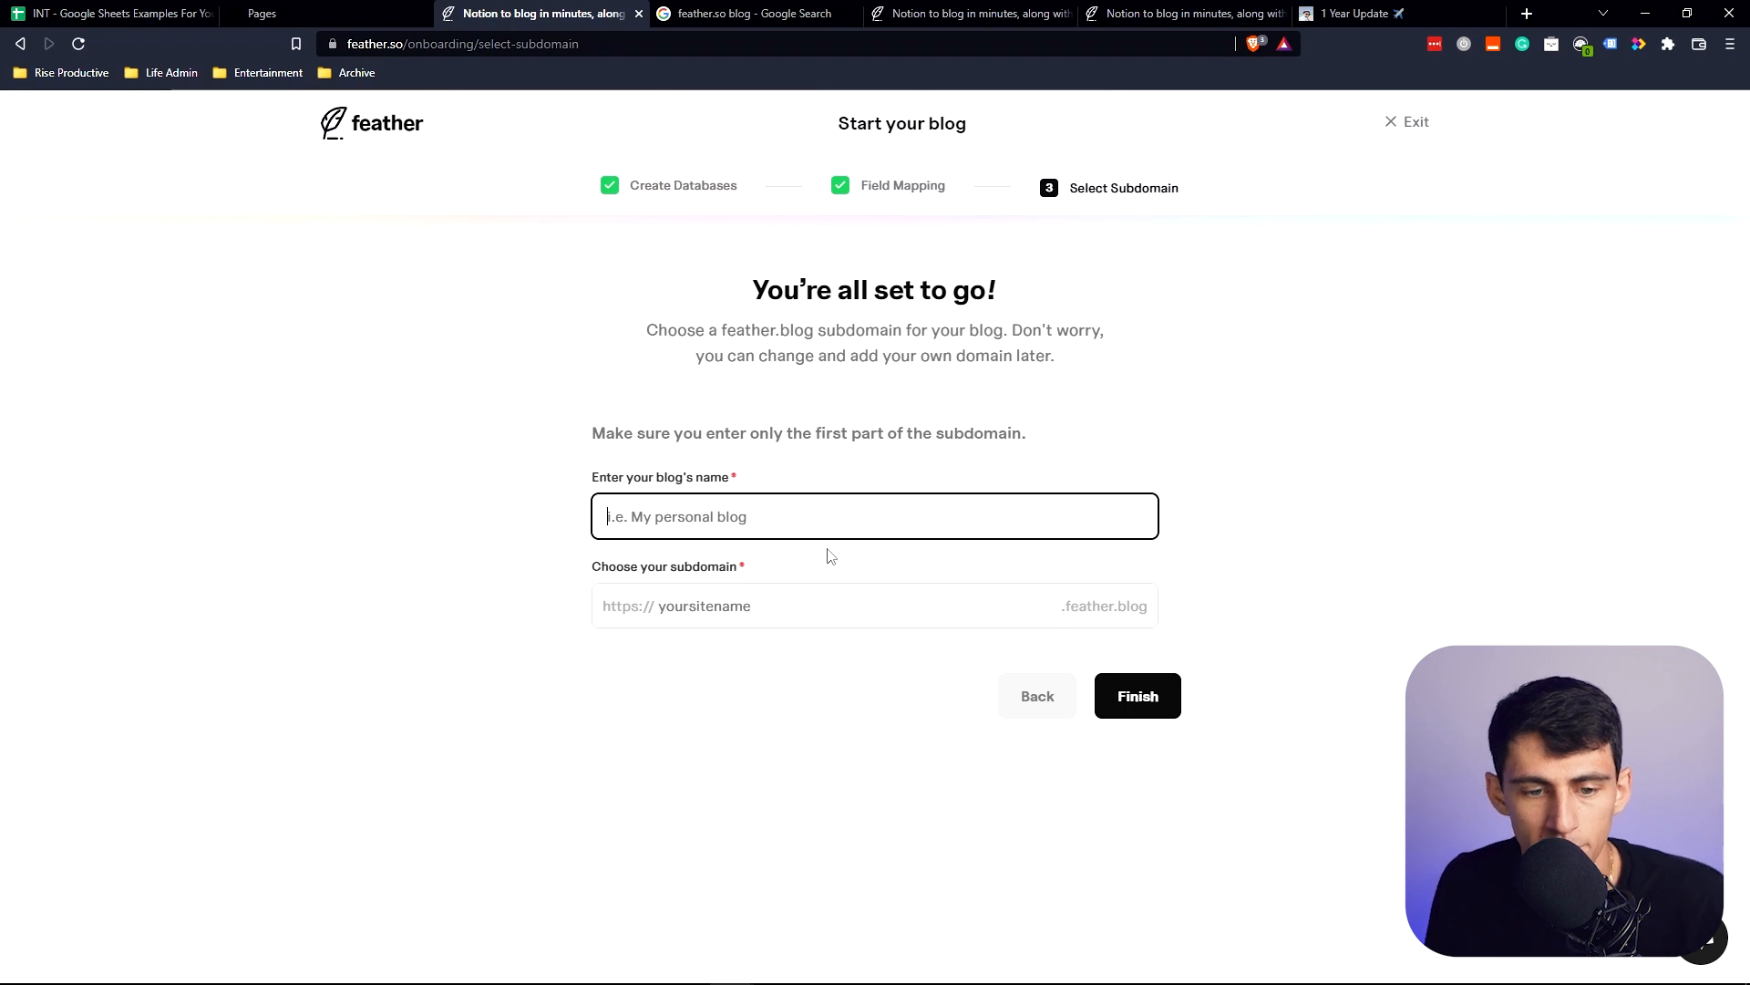
# Step: Name the blog 'Demetri's Notion Corner' with subdomain 'demetripanici' and finish setup
pyautogui.write('demetripanici')
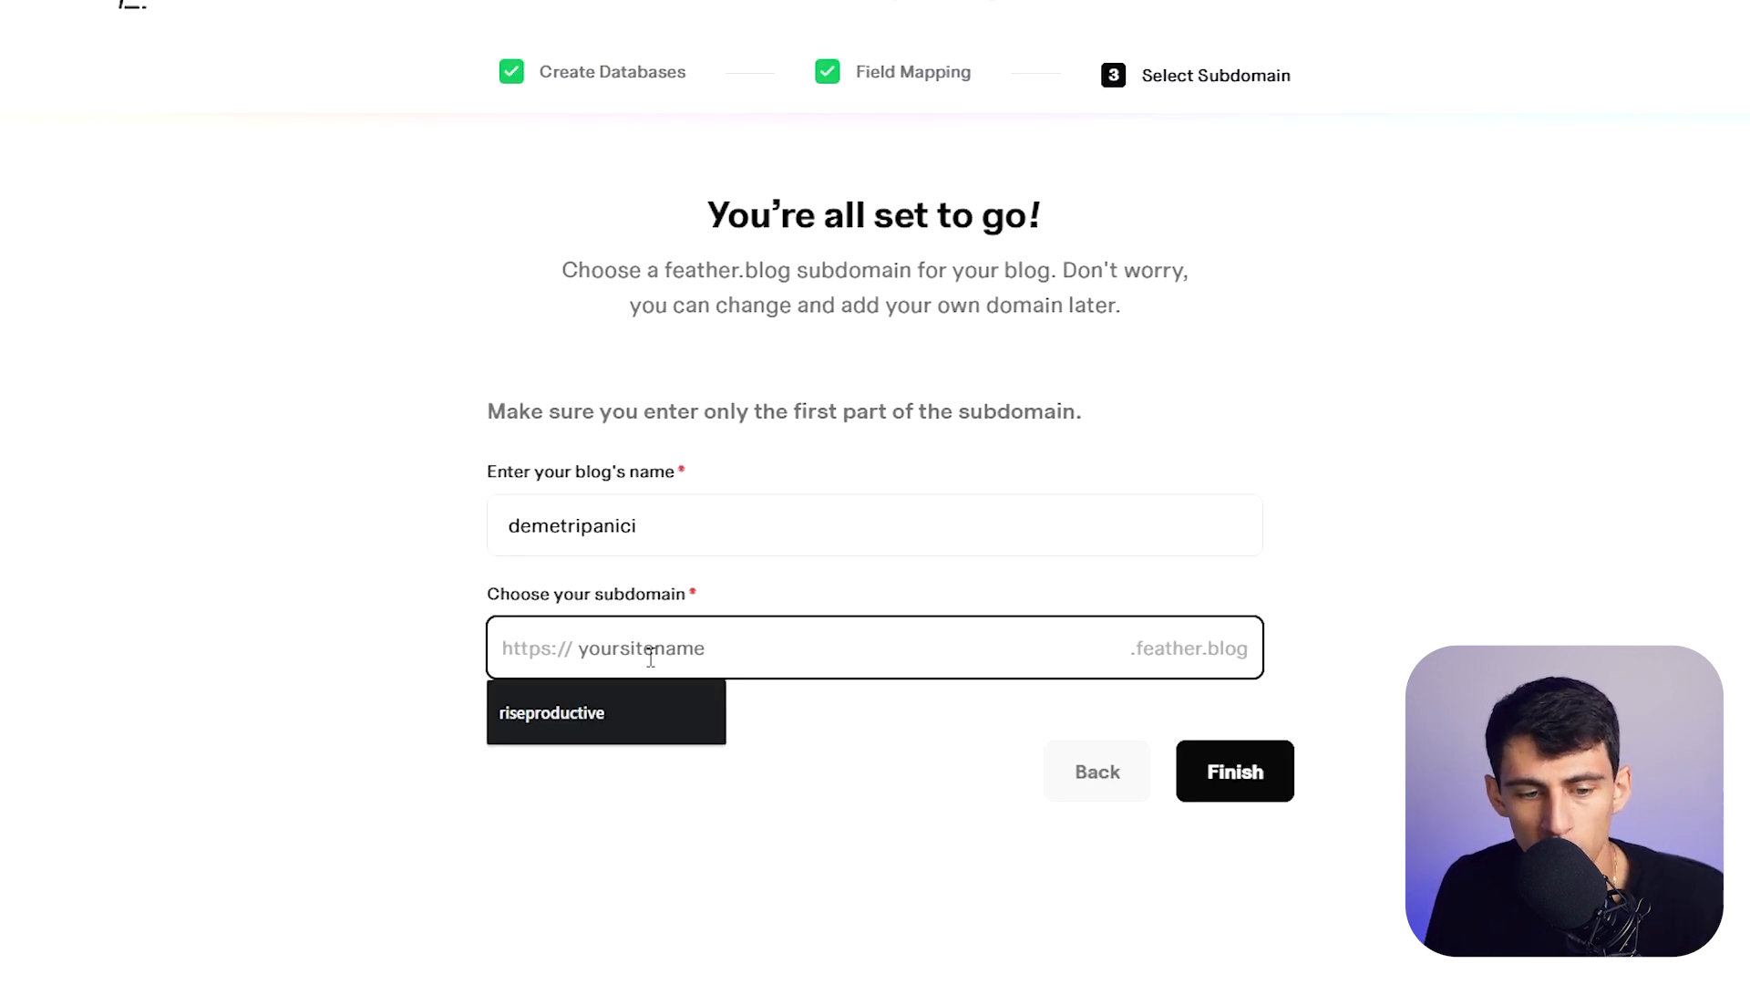
pyautogui.write("Demetri's Notion")
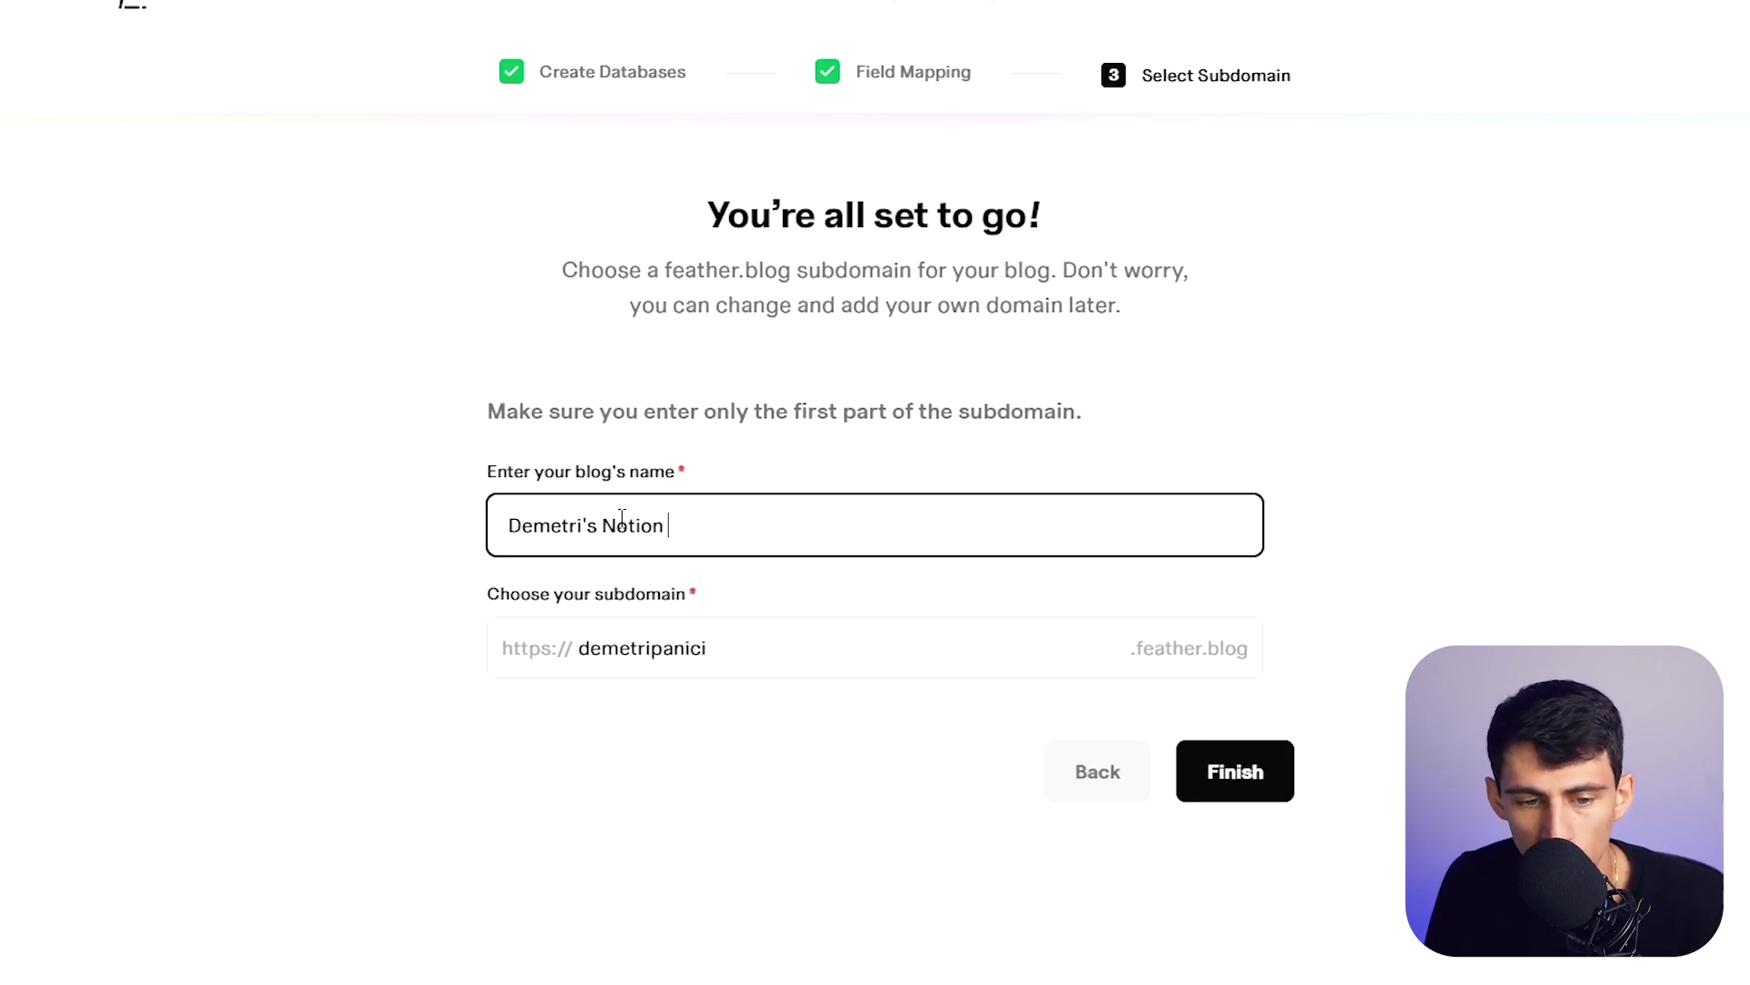
pyautogui.click(1234, 769)
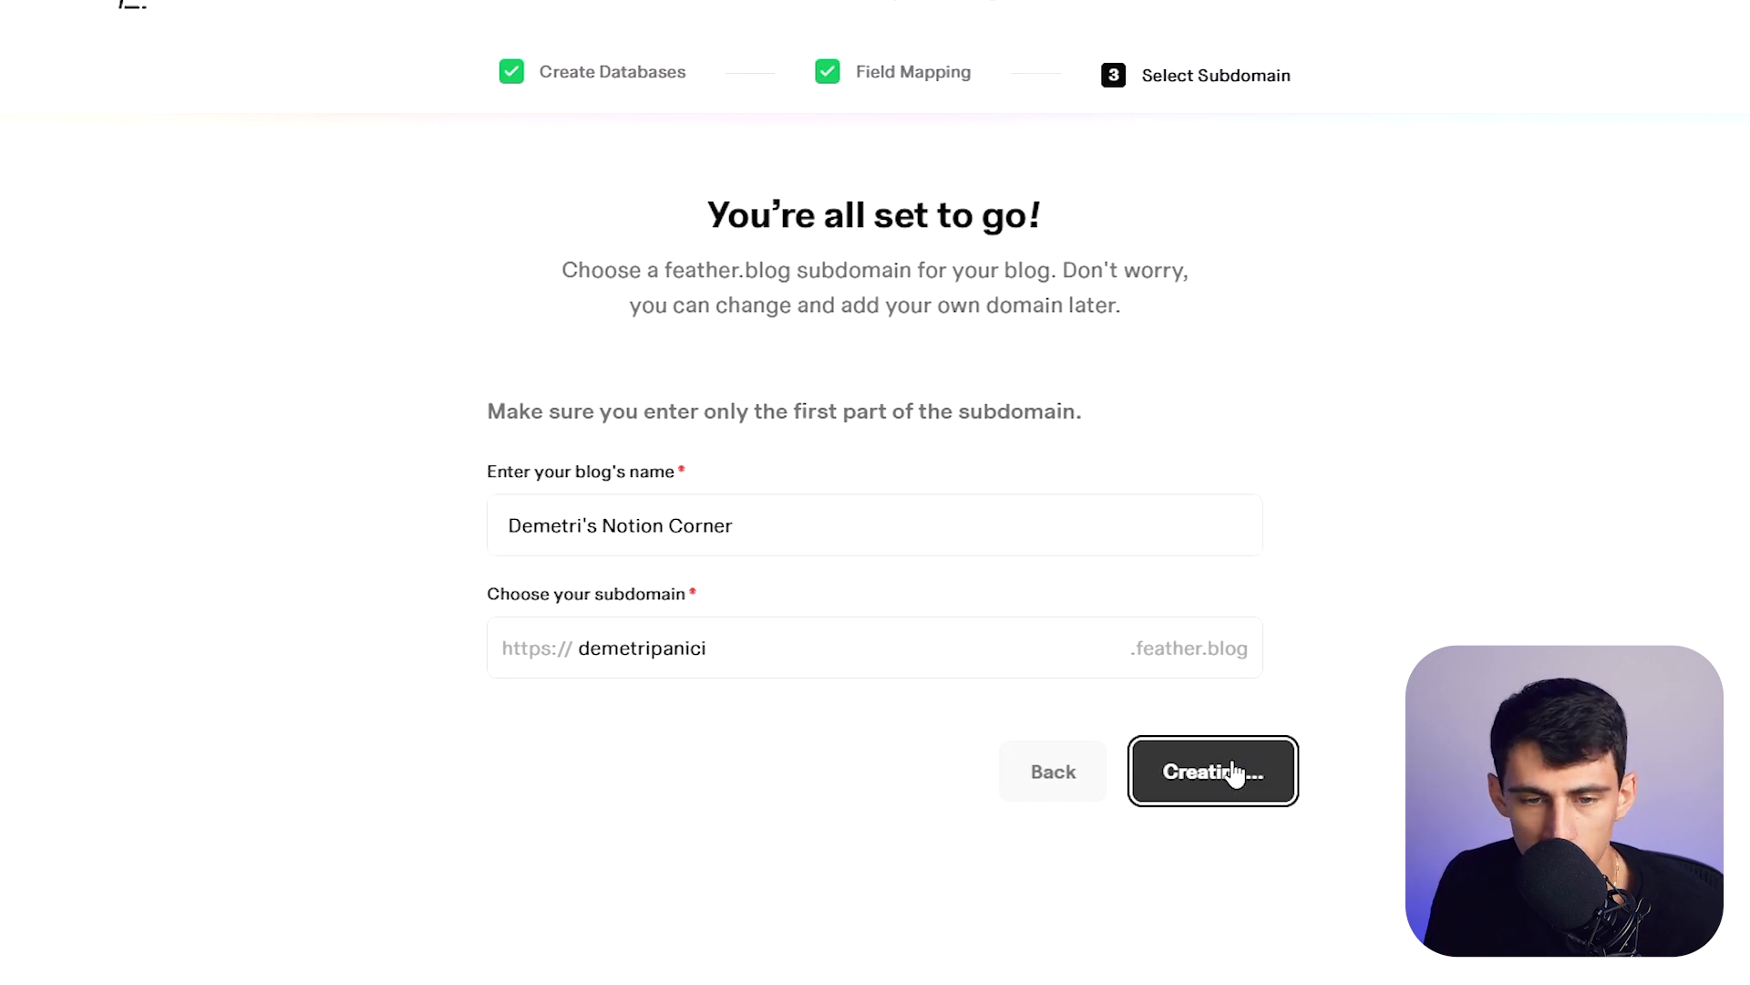
pyautogui.click(1212, 771)
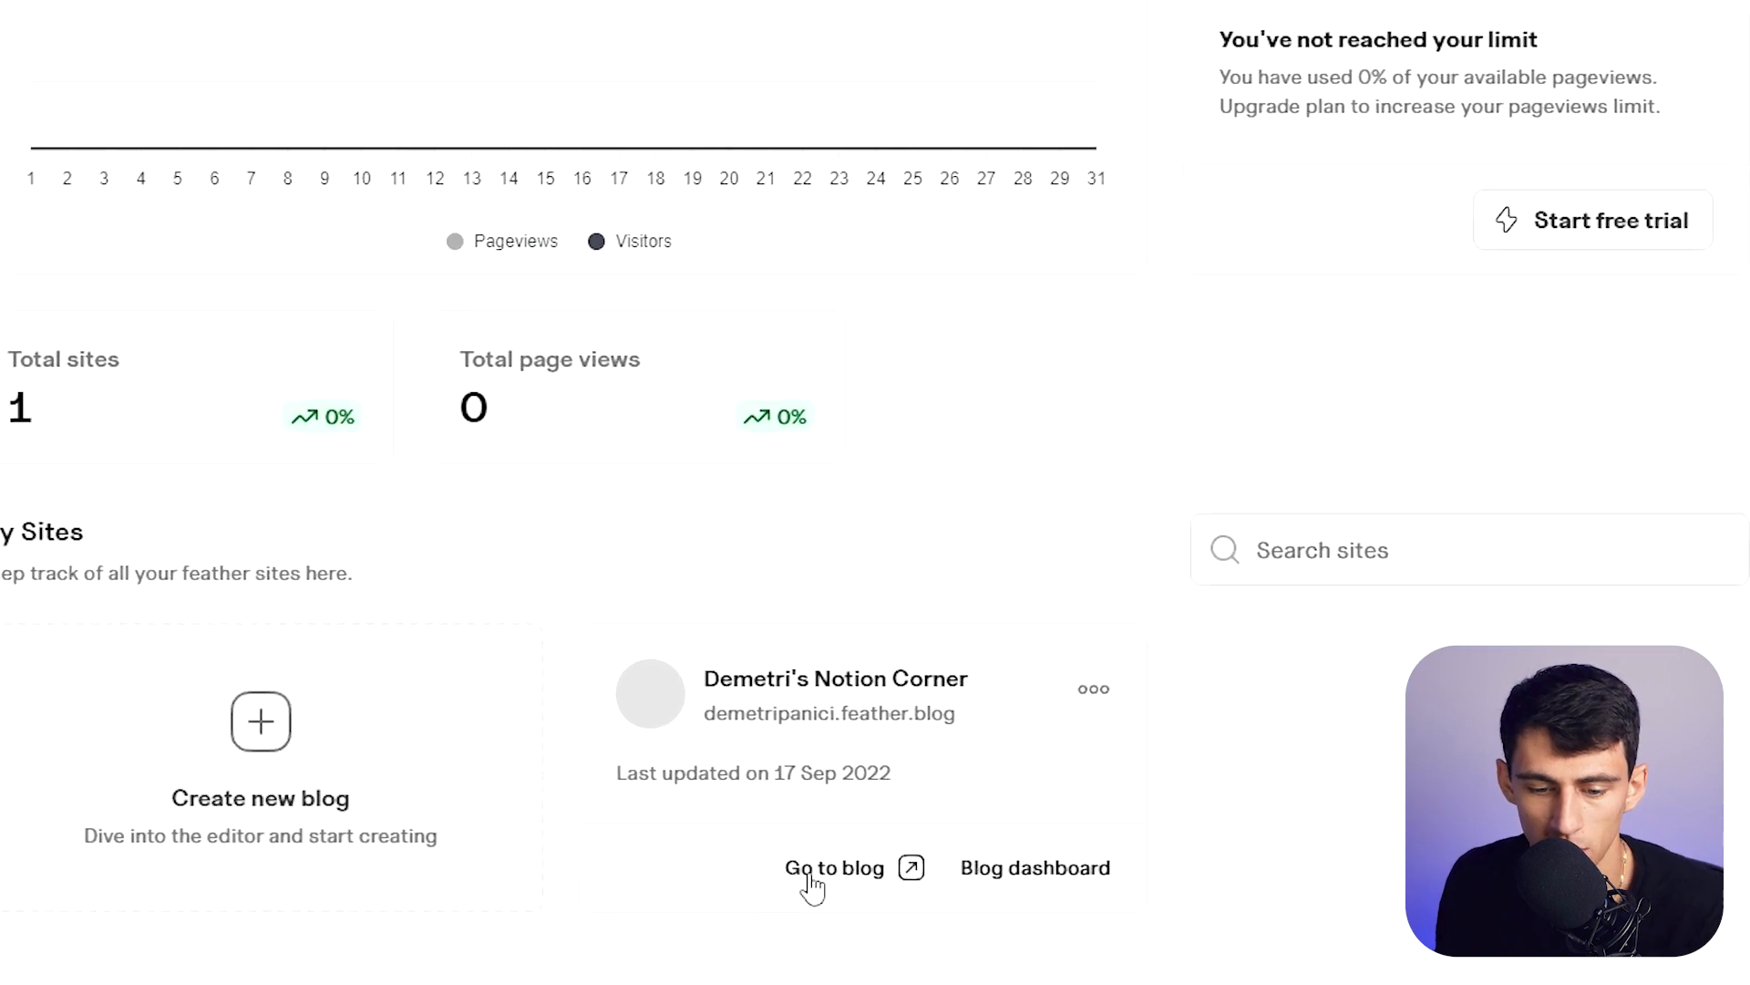
# Step: Go to the live demetripanici.feather.blog site and view the featured My Second Article
pyautogui.click(833, 868)
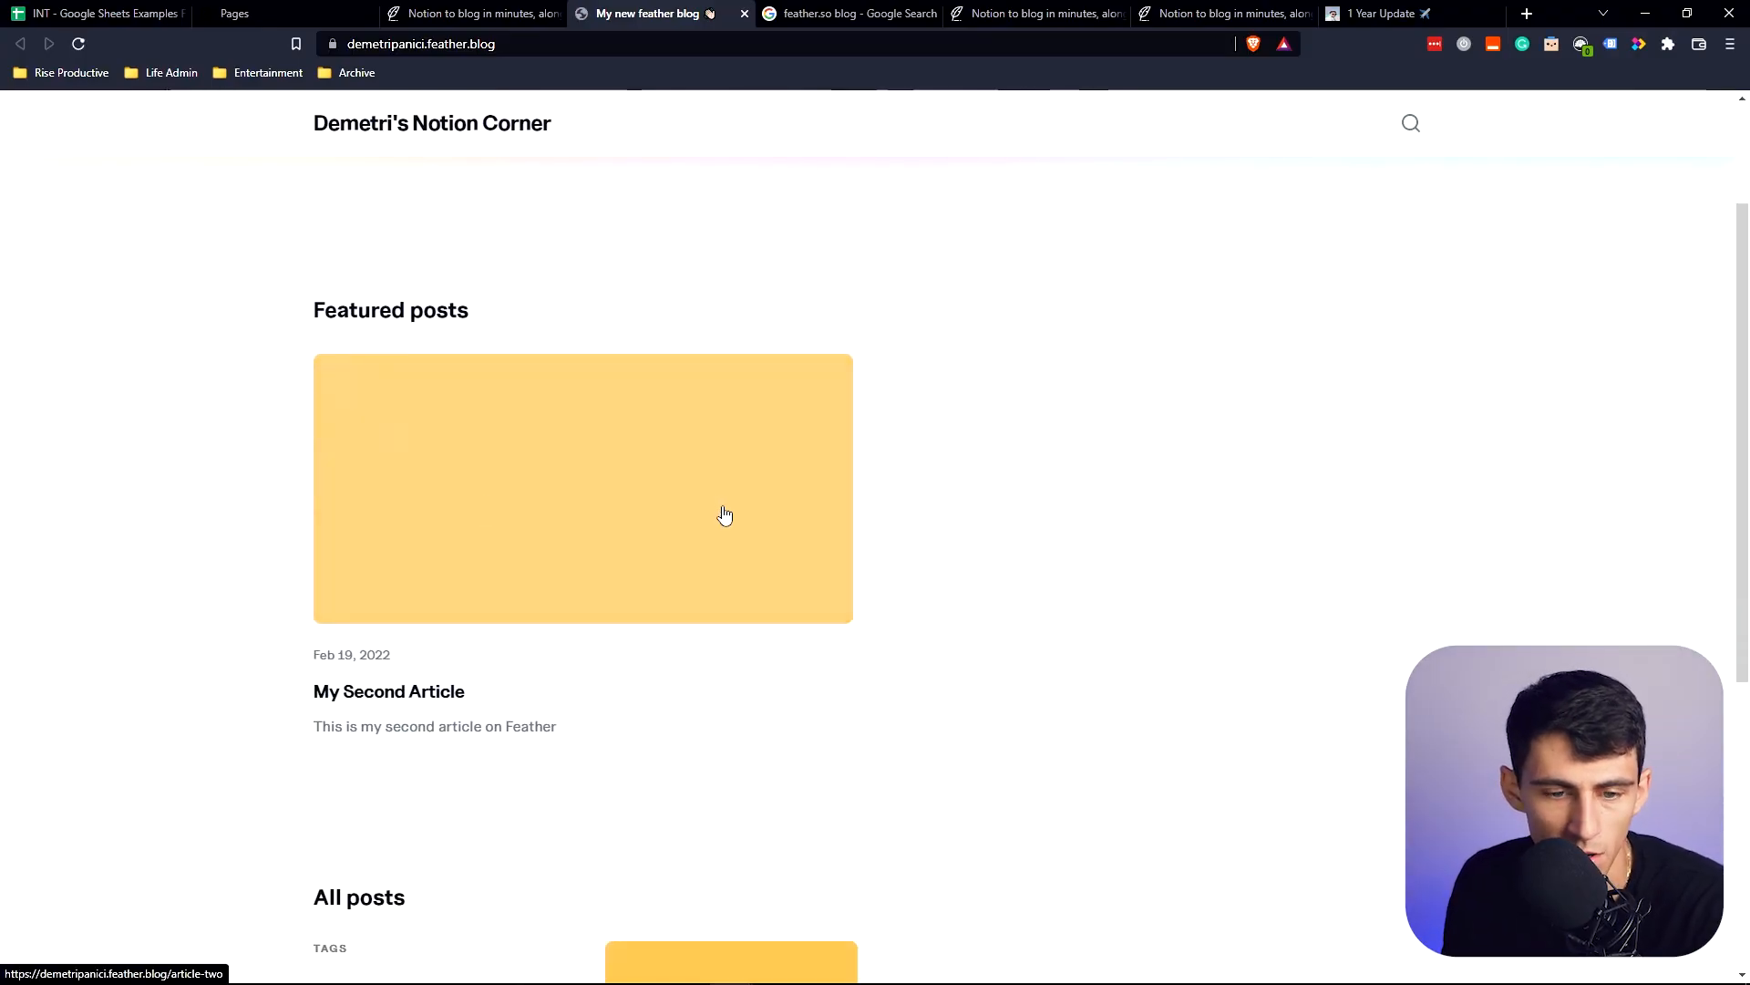
pyautogui.moveTo(604, 533)
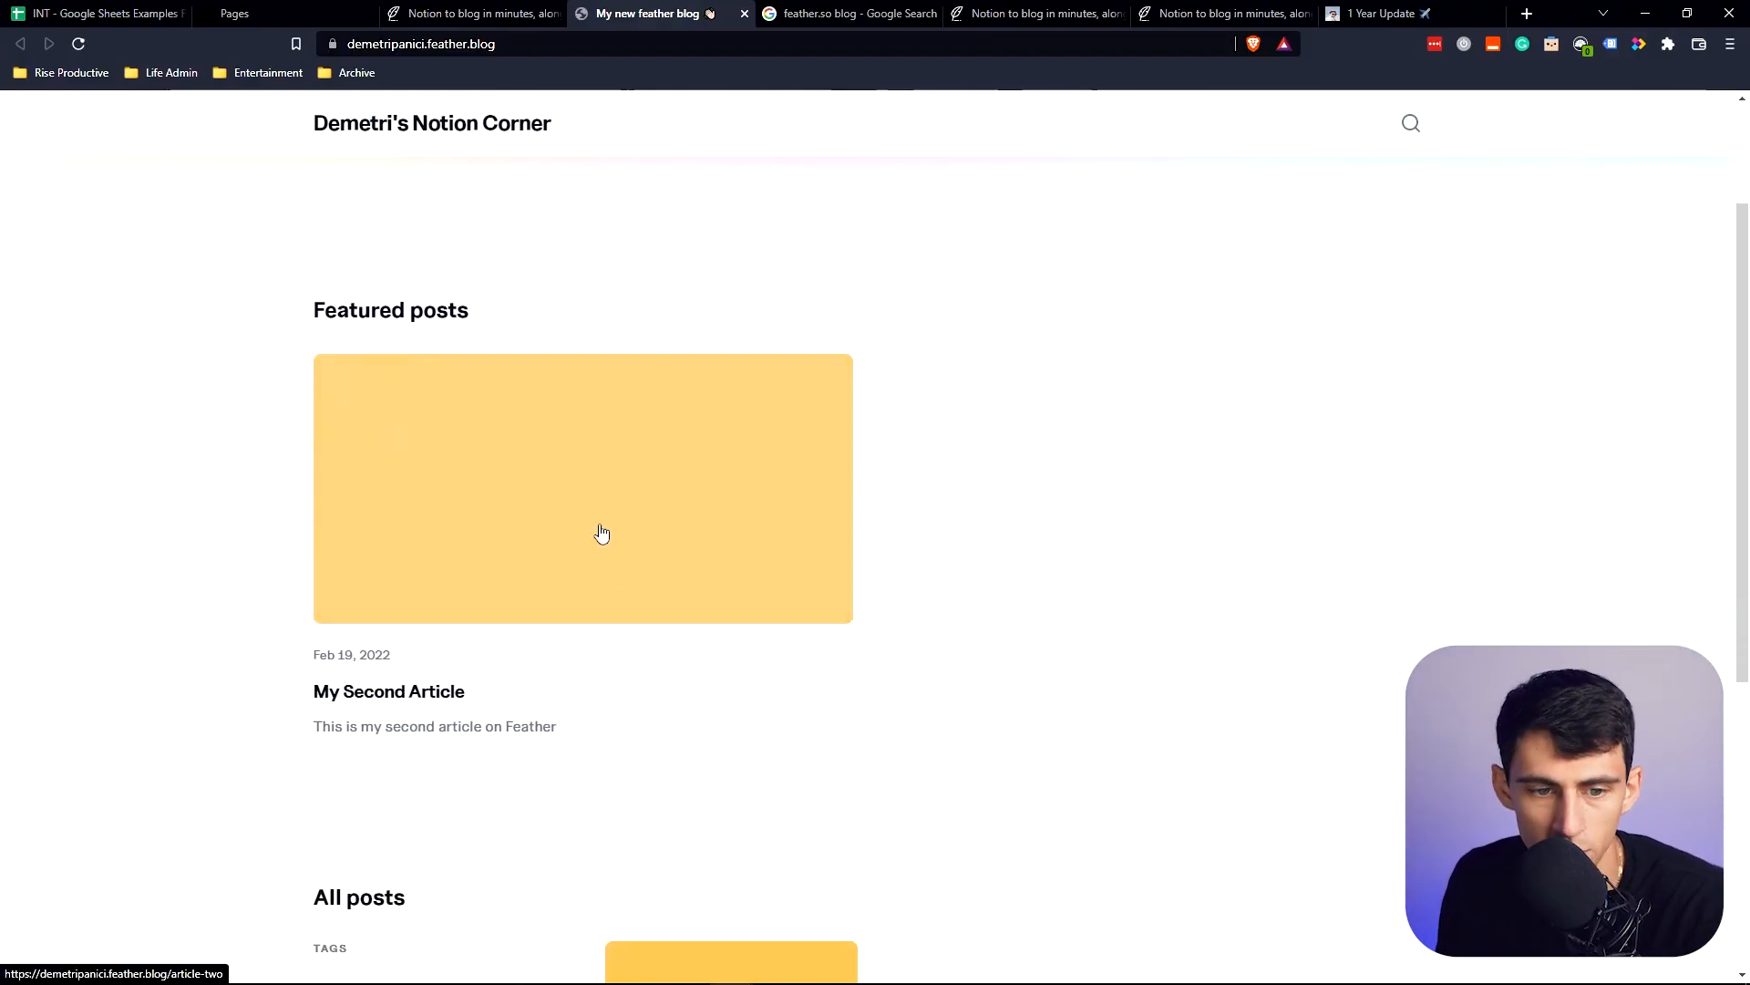
pyautogui.click(285, 13)
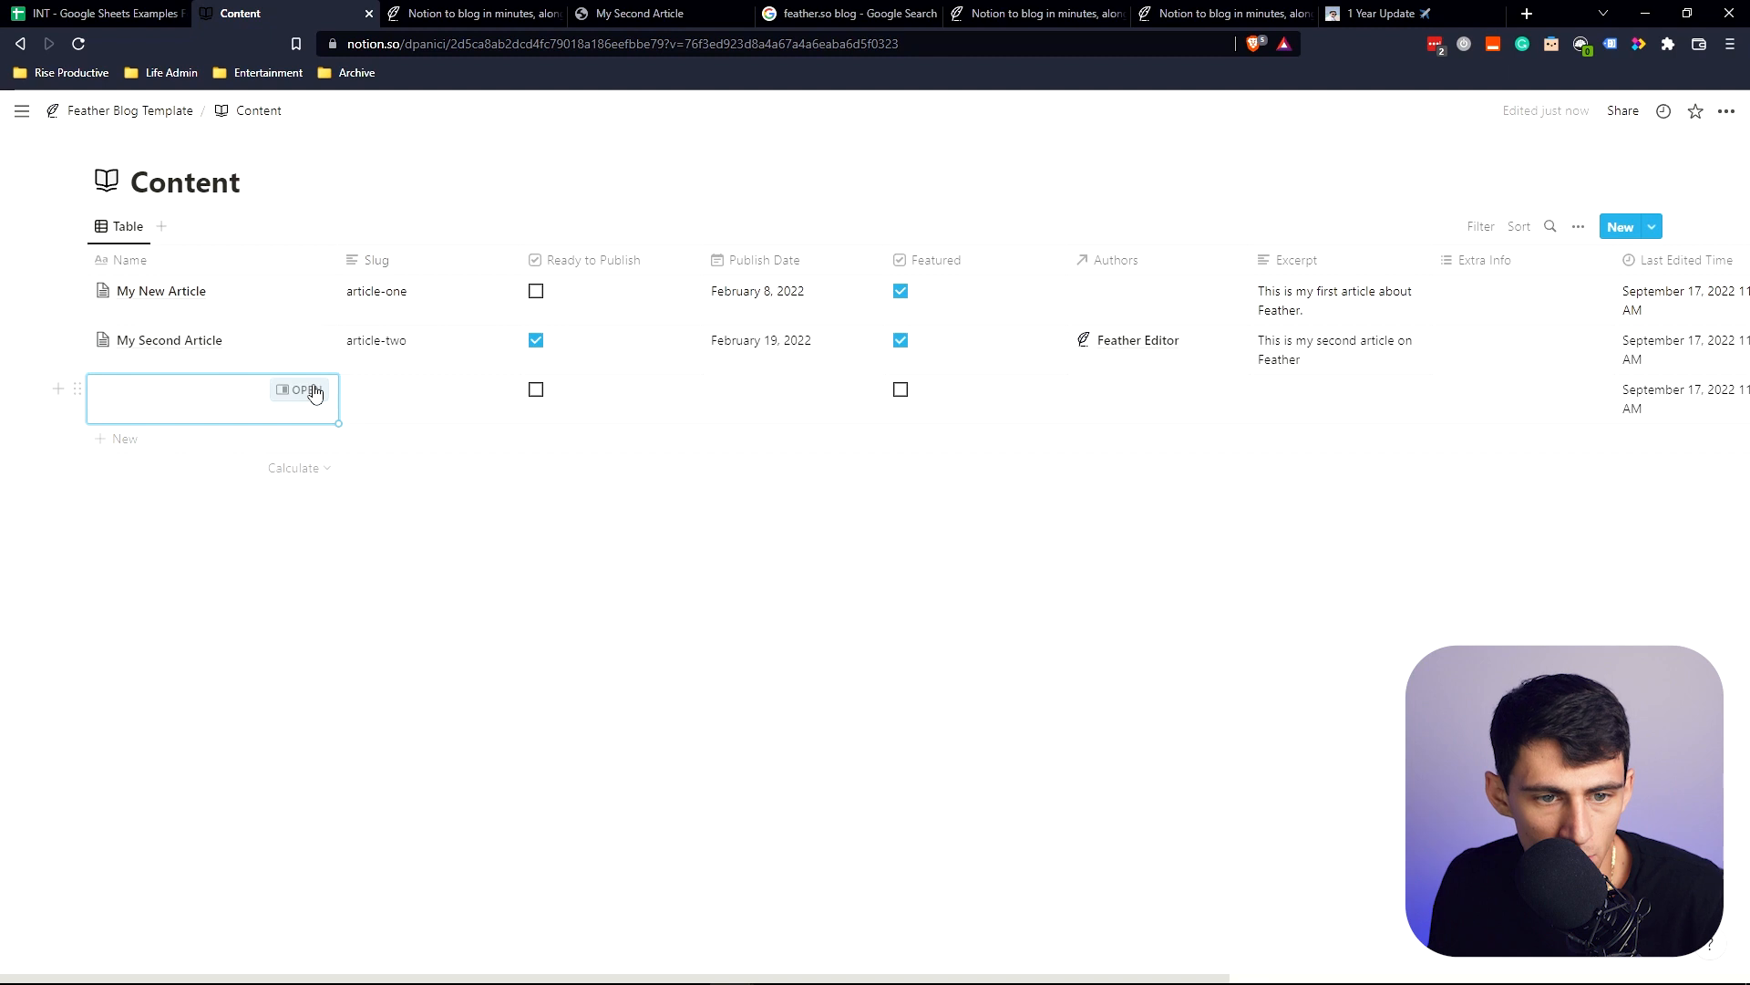
# Step: Open the new Content row as a page and set its Slug to 'article-motivation'
pyautogui.click(301, 391)
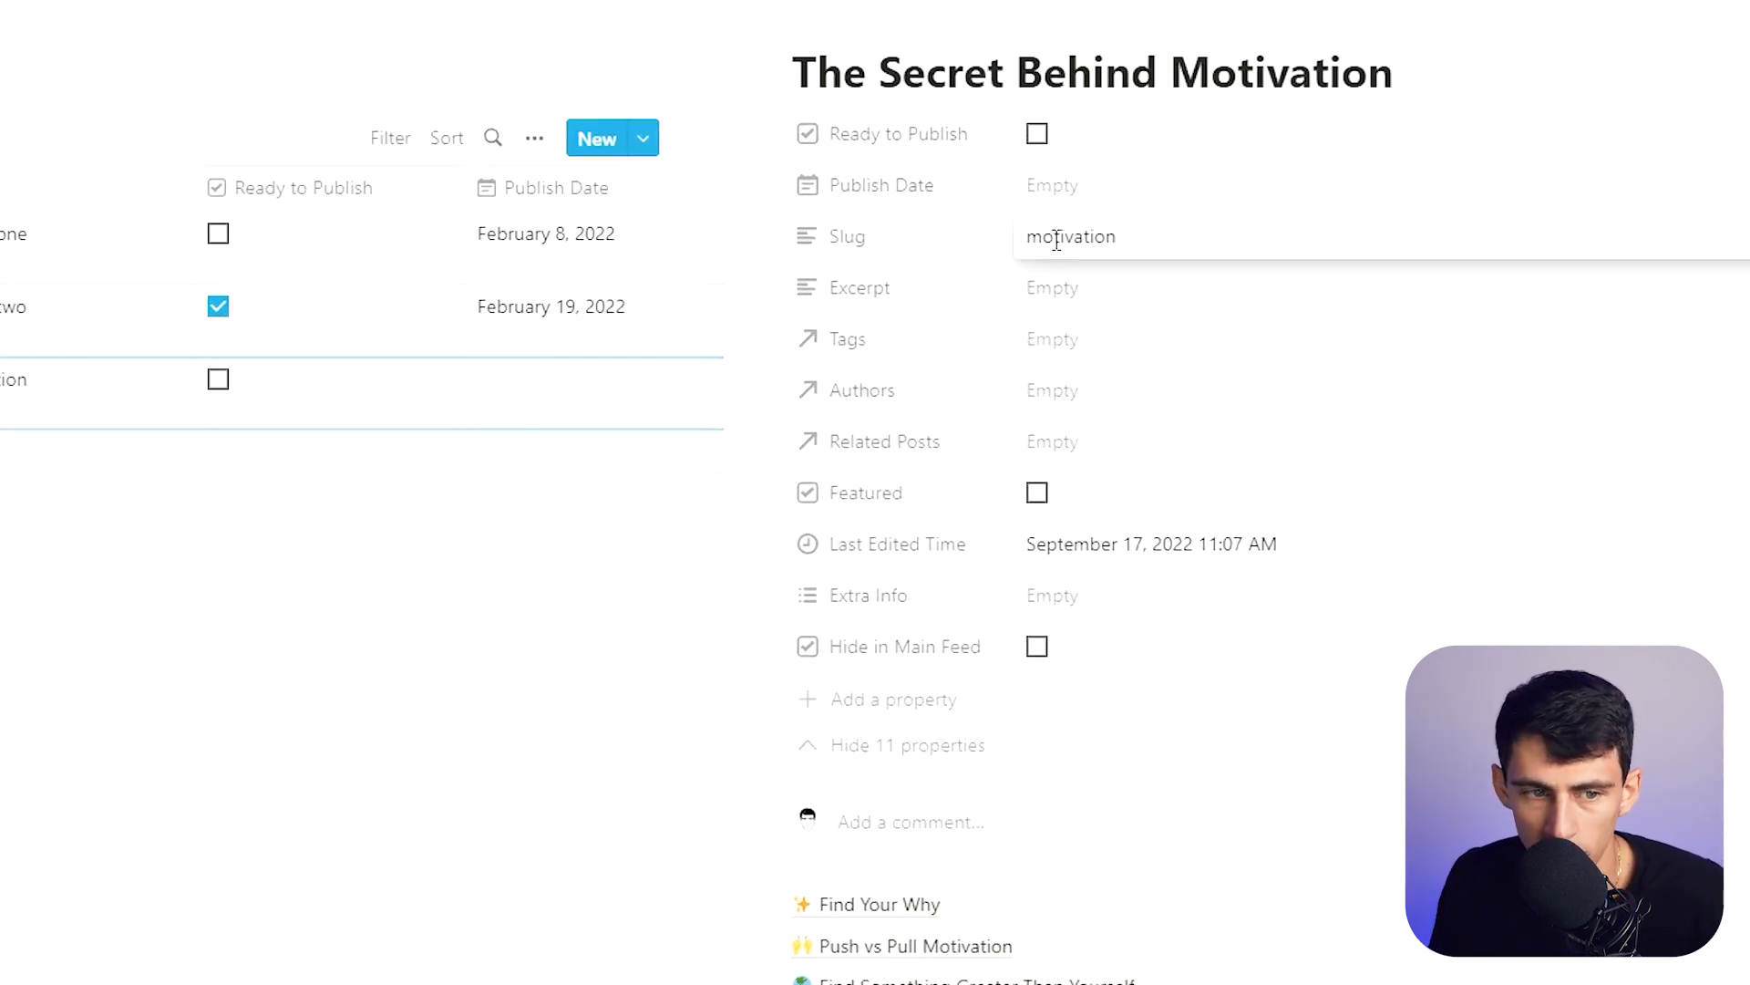
pyautogui.write('article-')
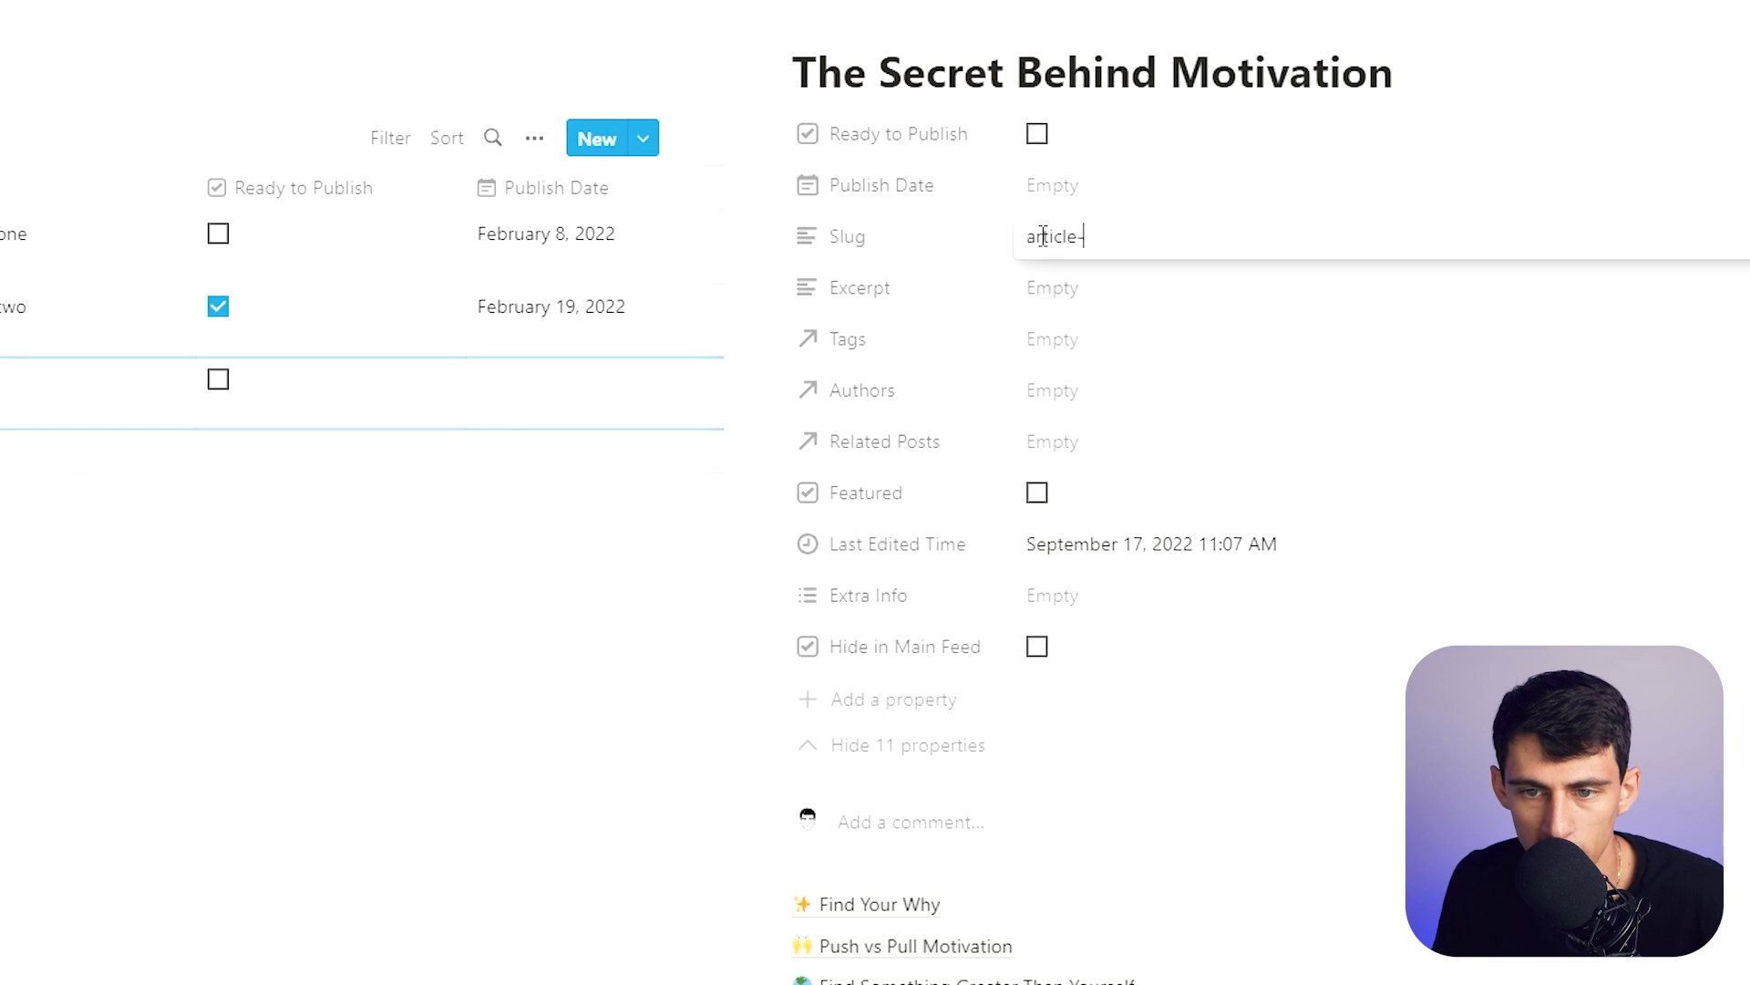
pyautogui.click(1052, 184)
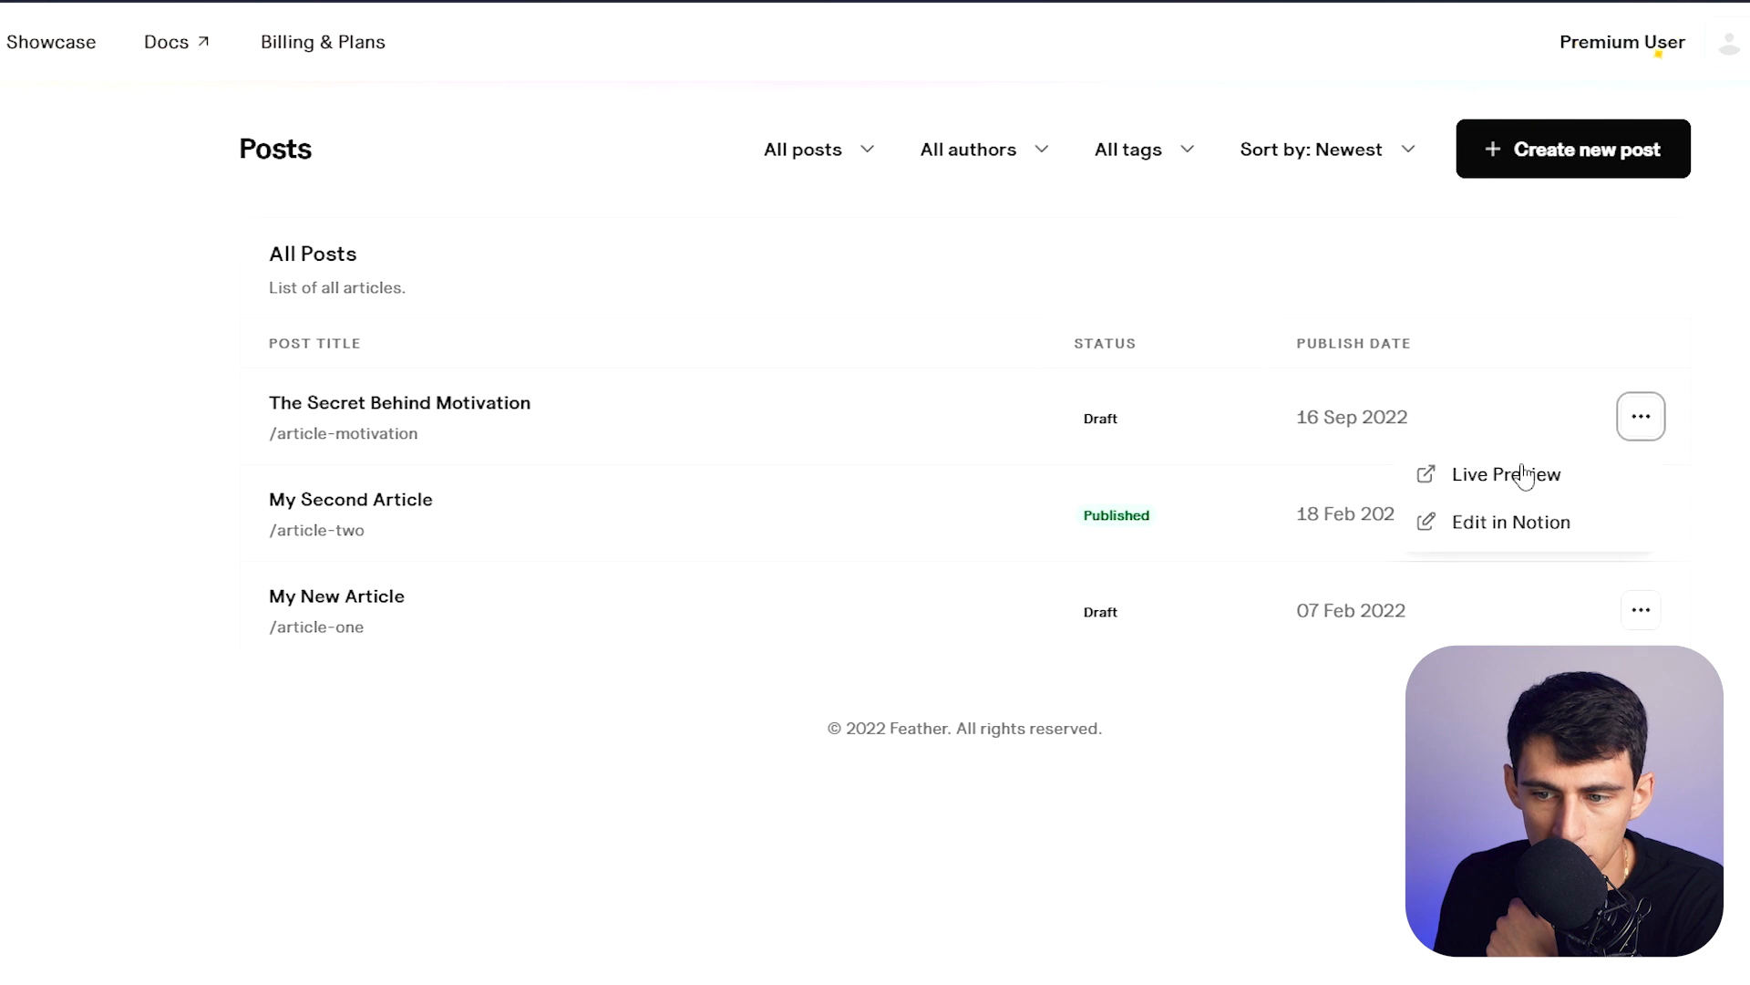
# Step: Live-preview The Secret Behind Motivation, edit it in Notion and reveal its hidden properties
pyautogui.click(1505, 474)
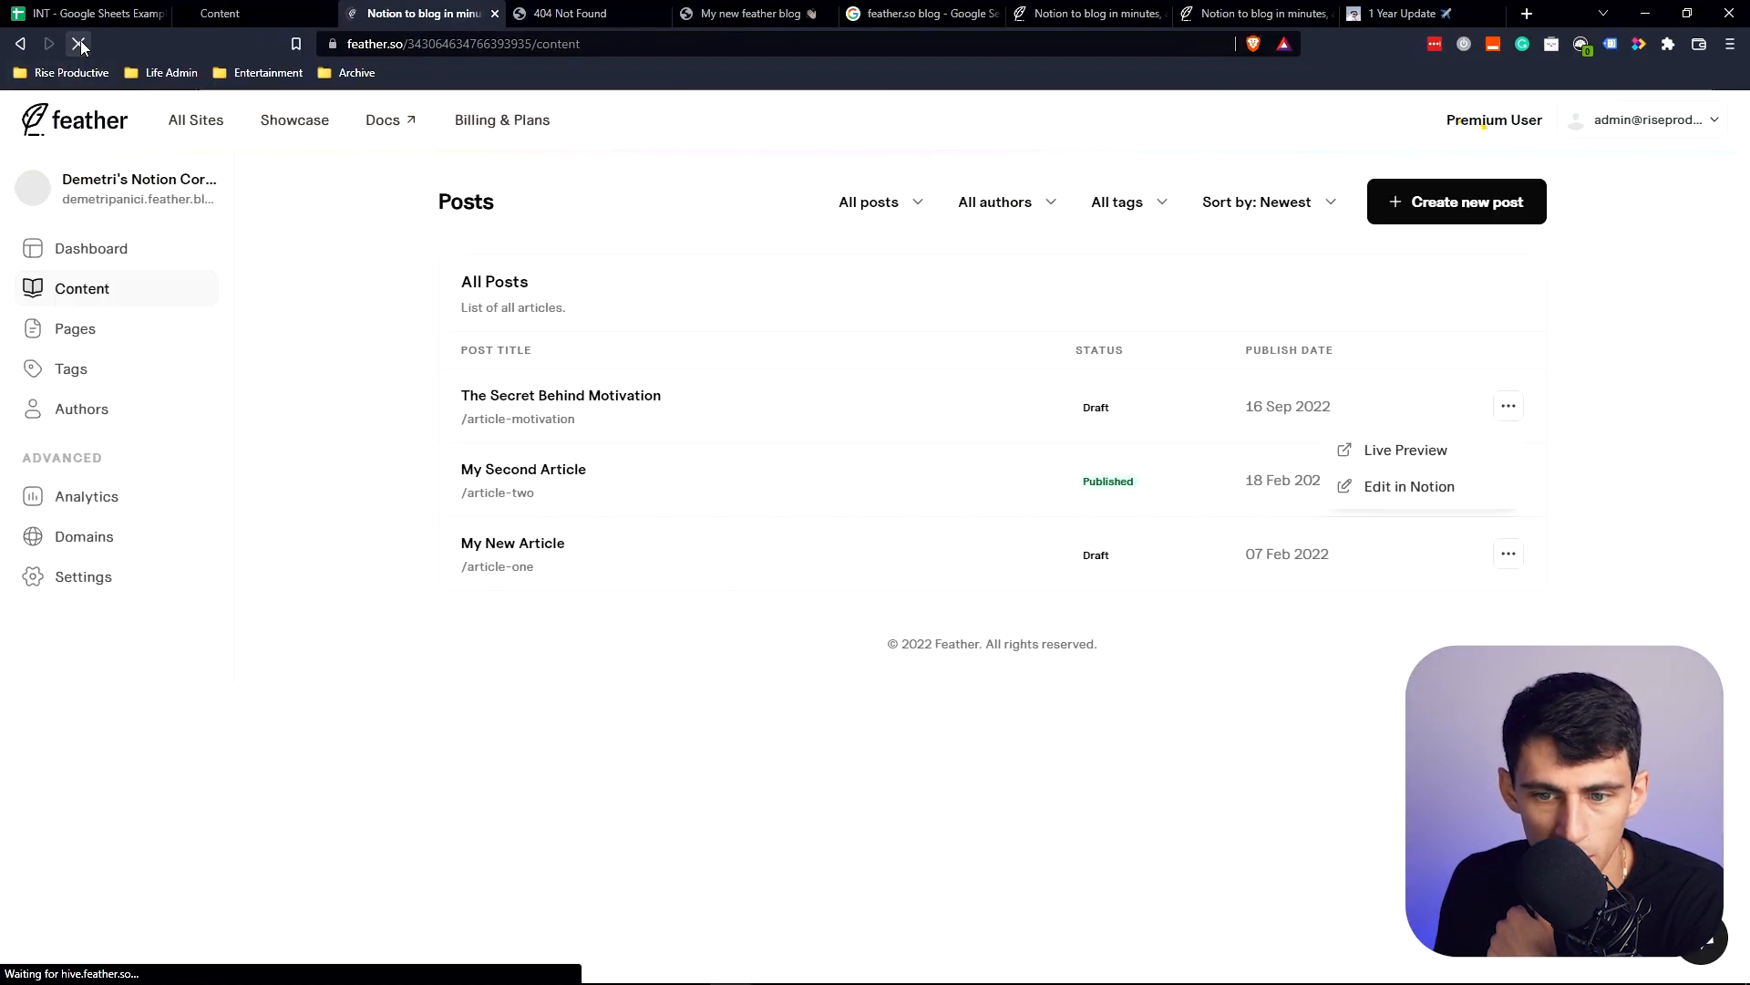
pyautogui.click(1410, 485)
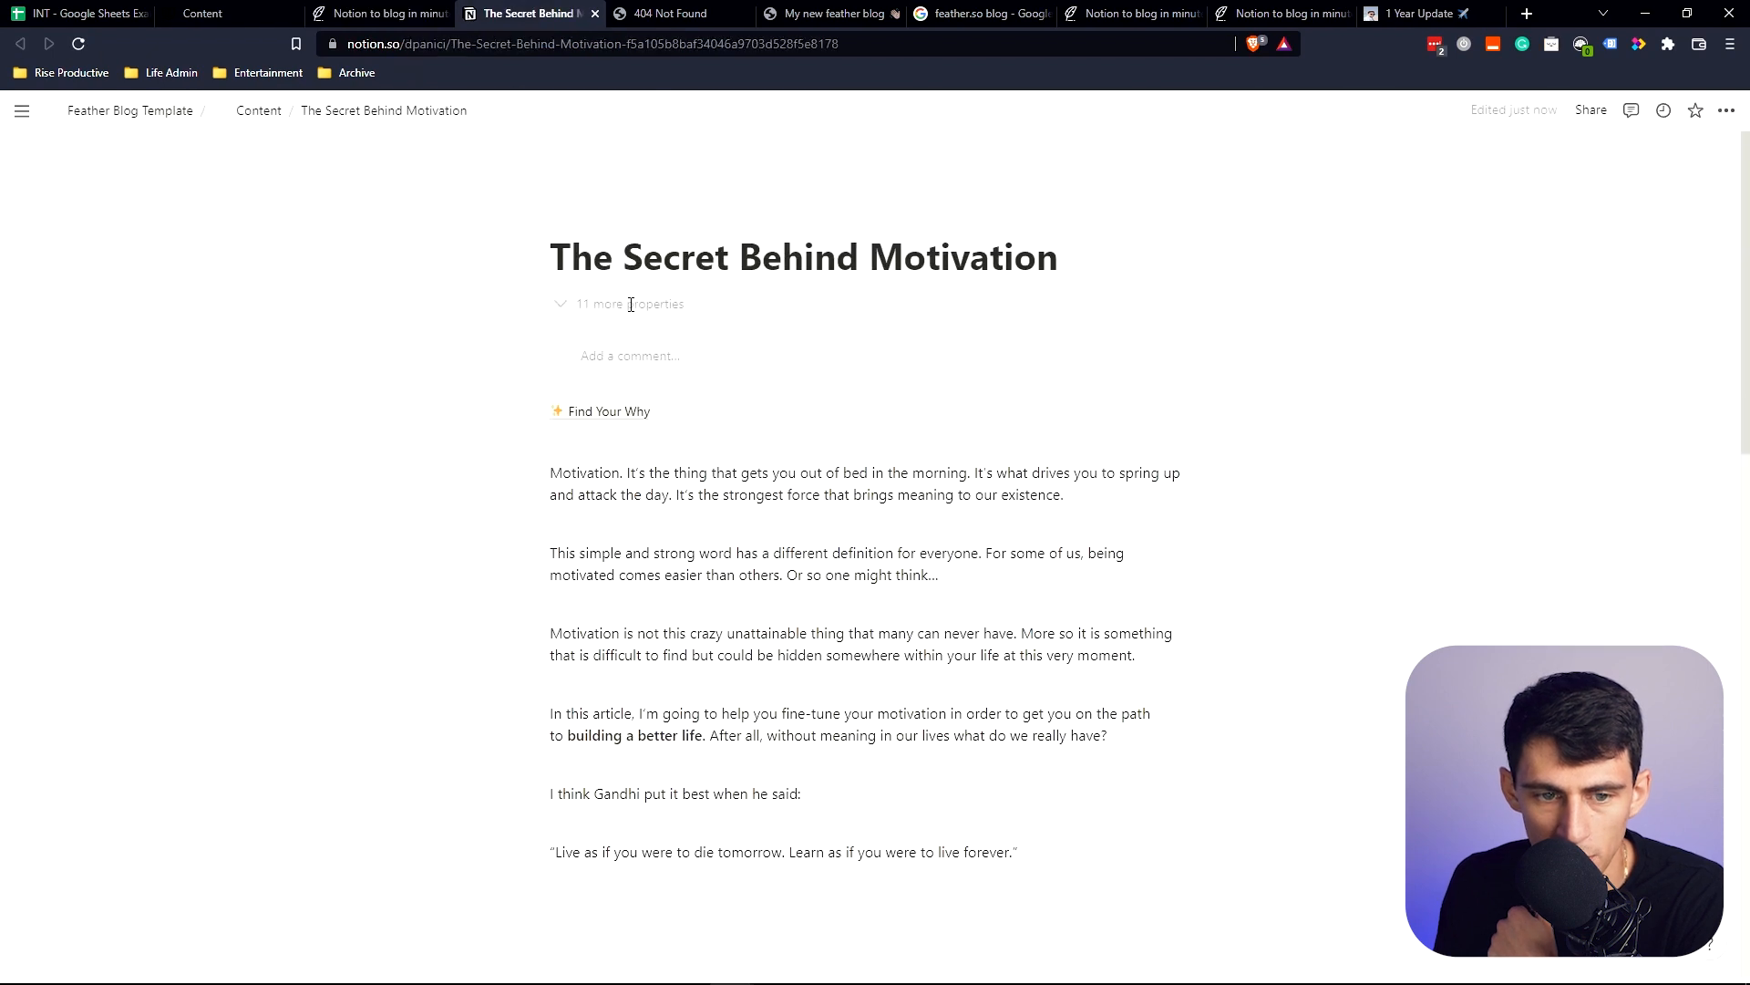
pyautogui.click(599, 303)
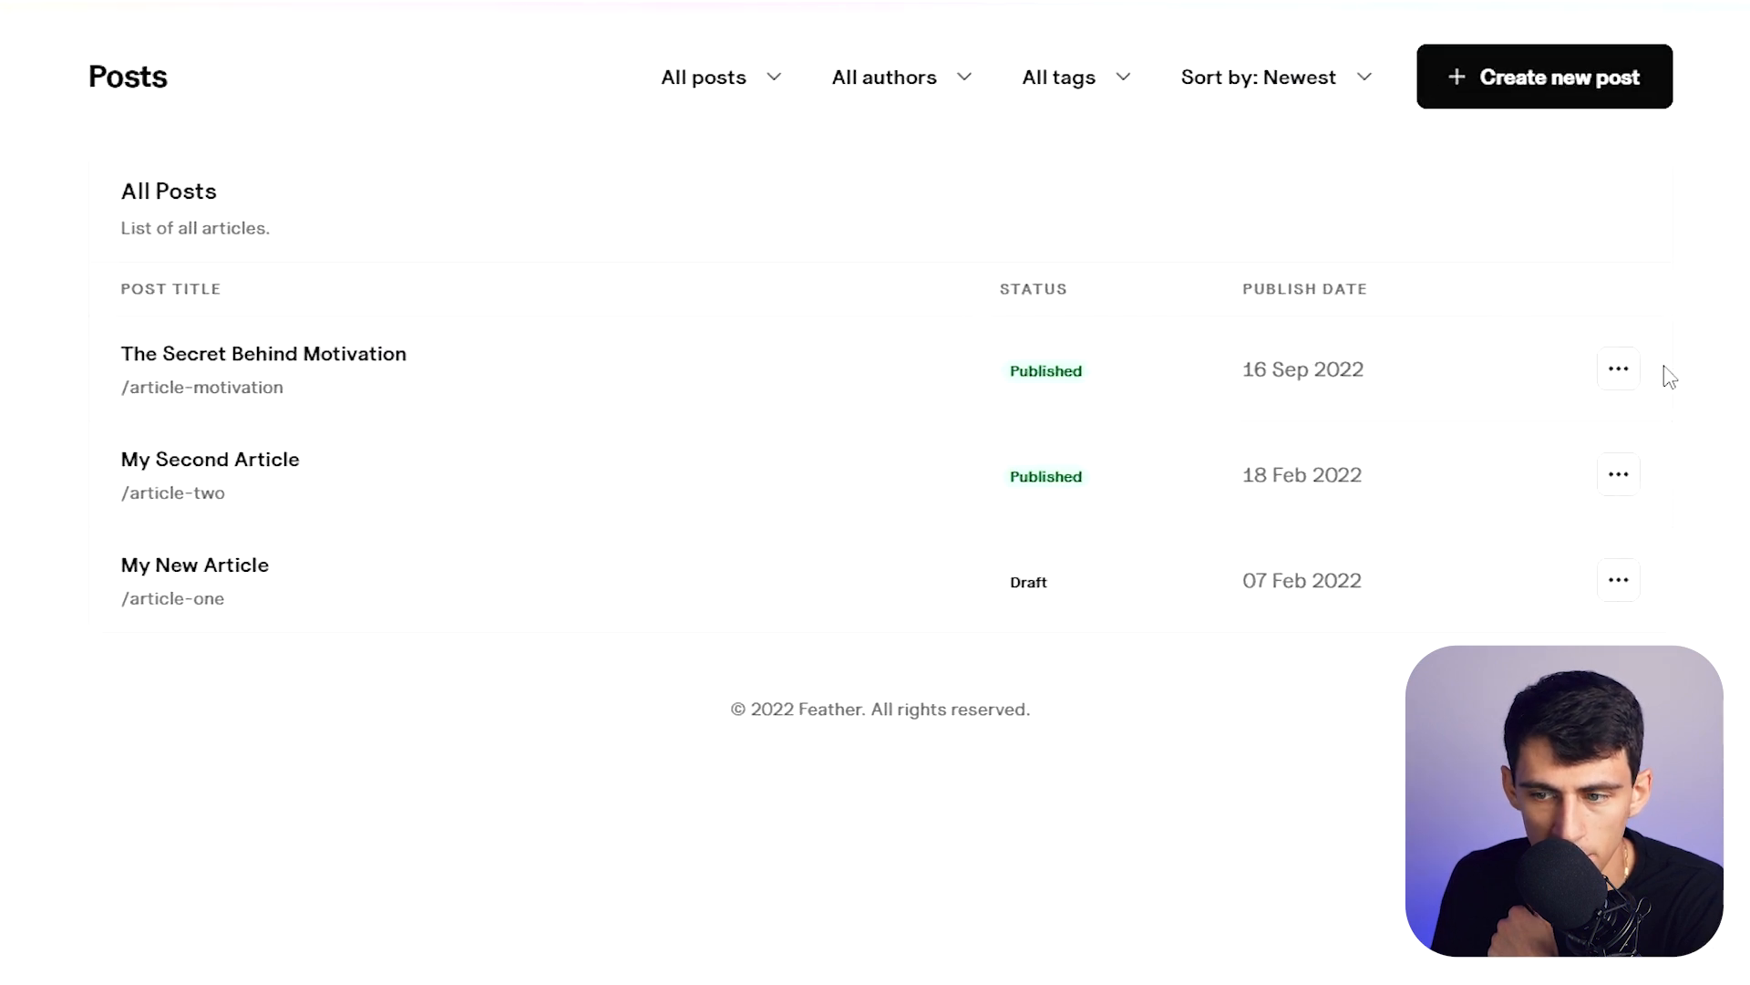
# Step: Scroll through the live Secret Behind Motivation post, then return toward the blog home and Notion's My Second Article
pyautogui.click(263, 352)
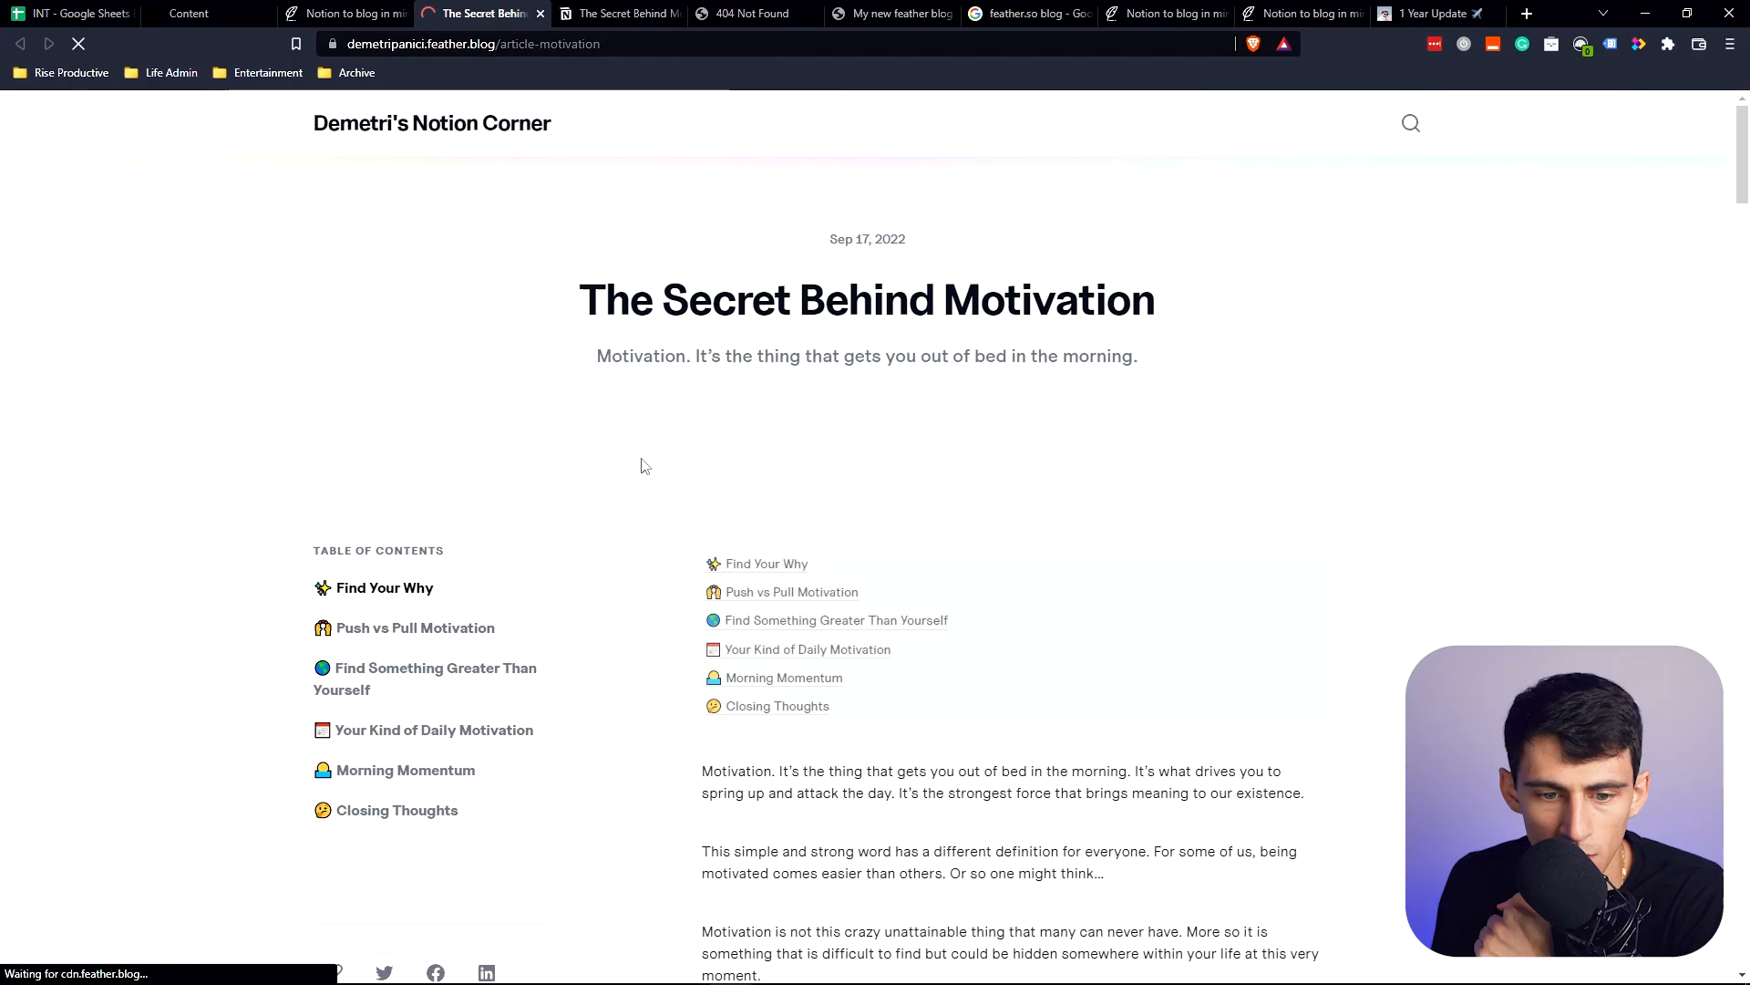
pyautogui.scroll(-3)
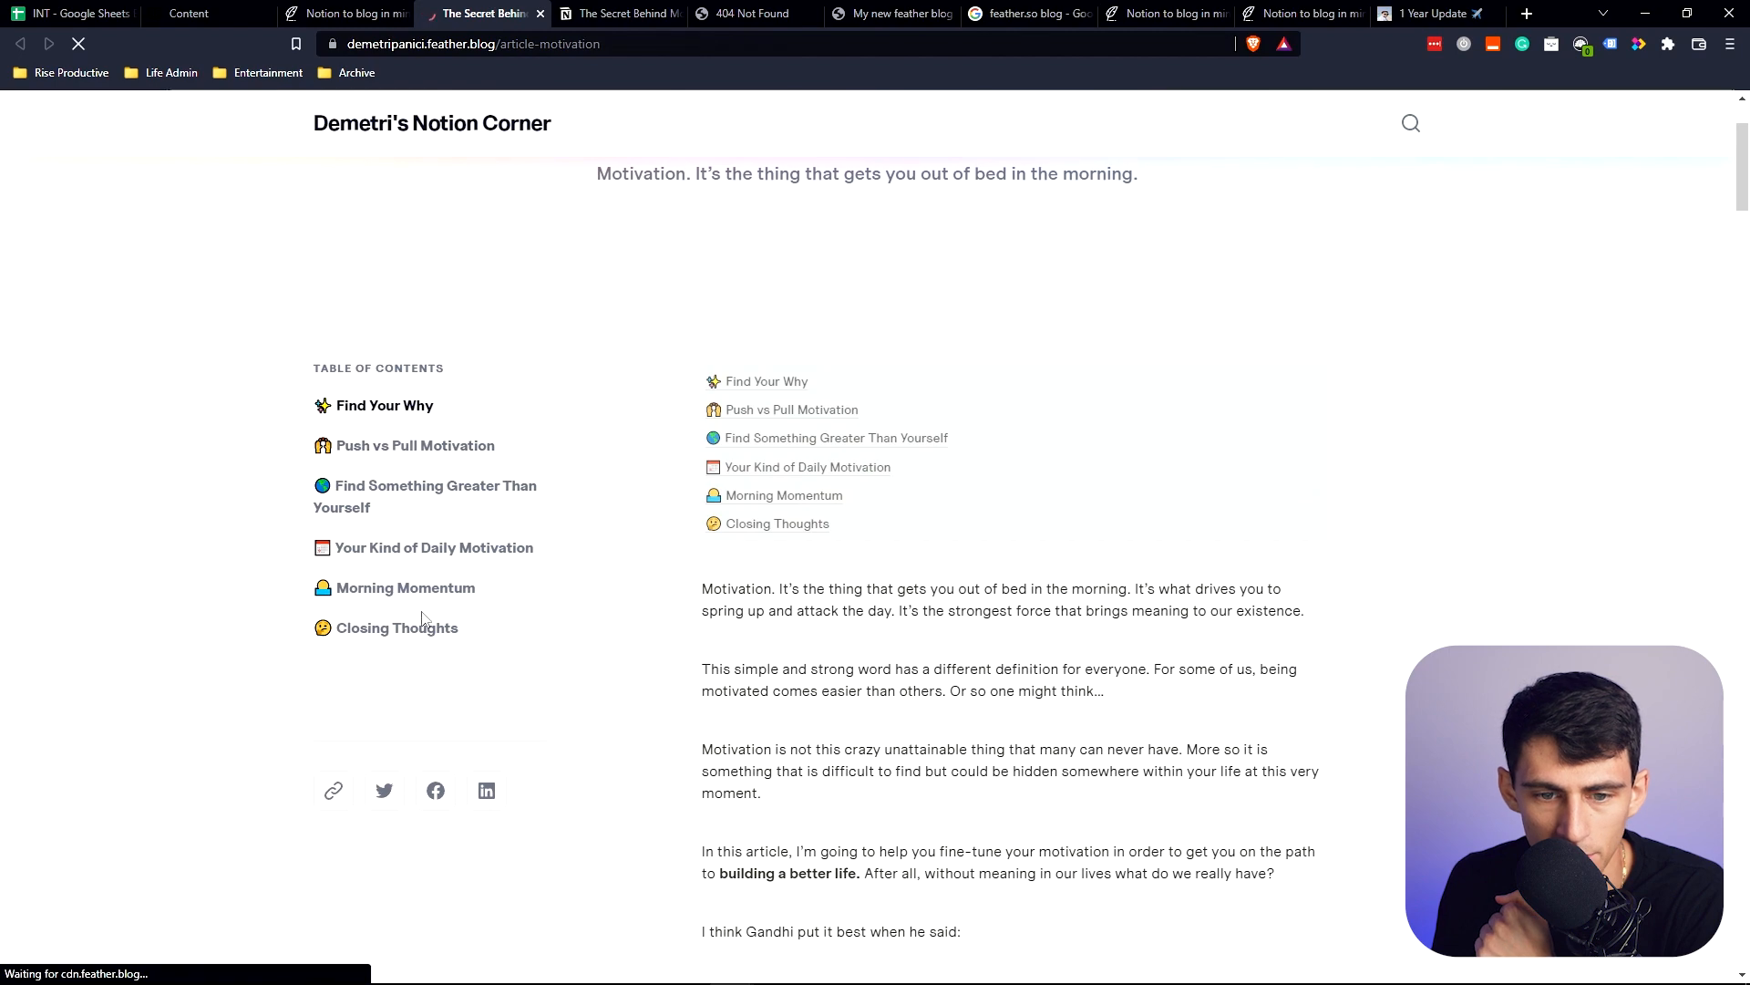
pyautogui.scroll(-3)
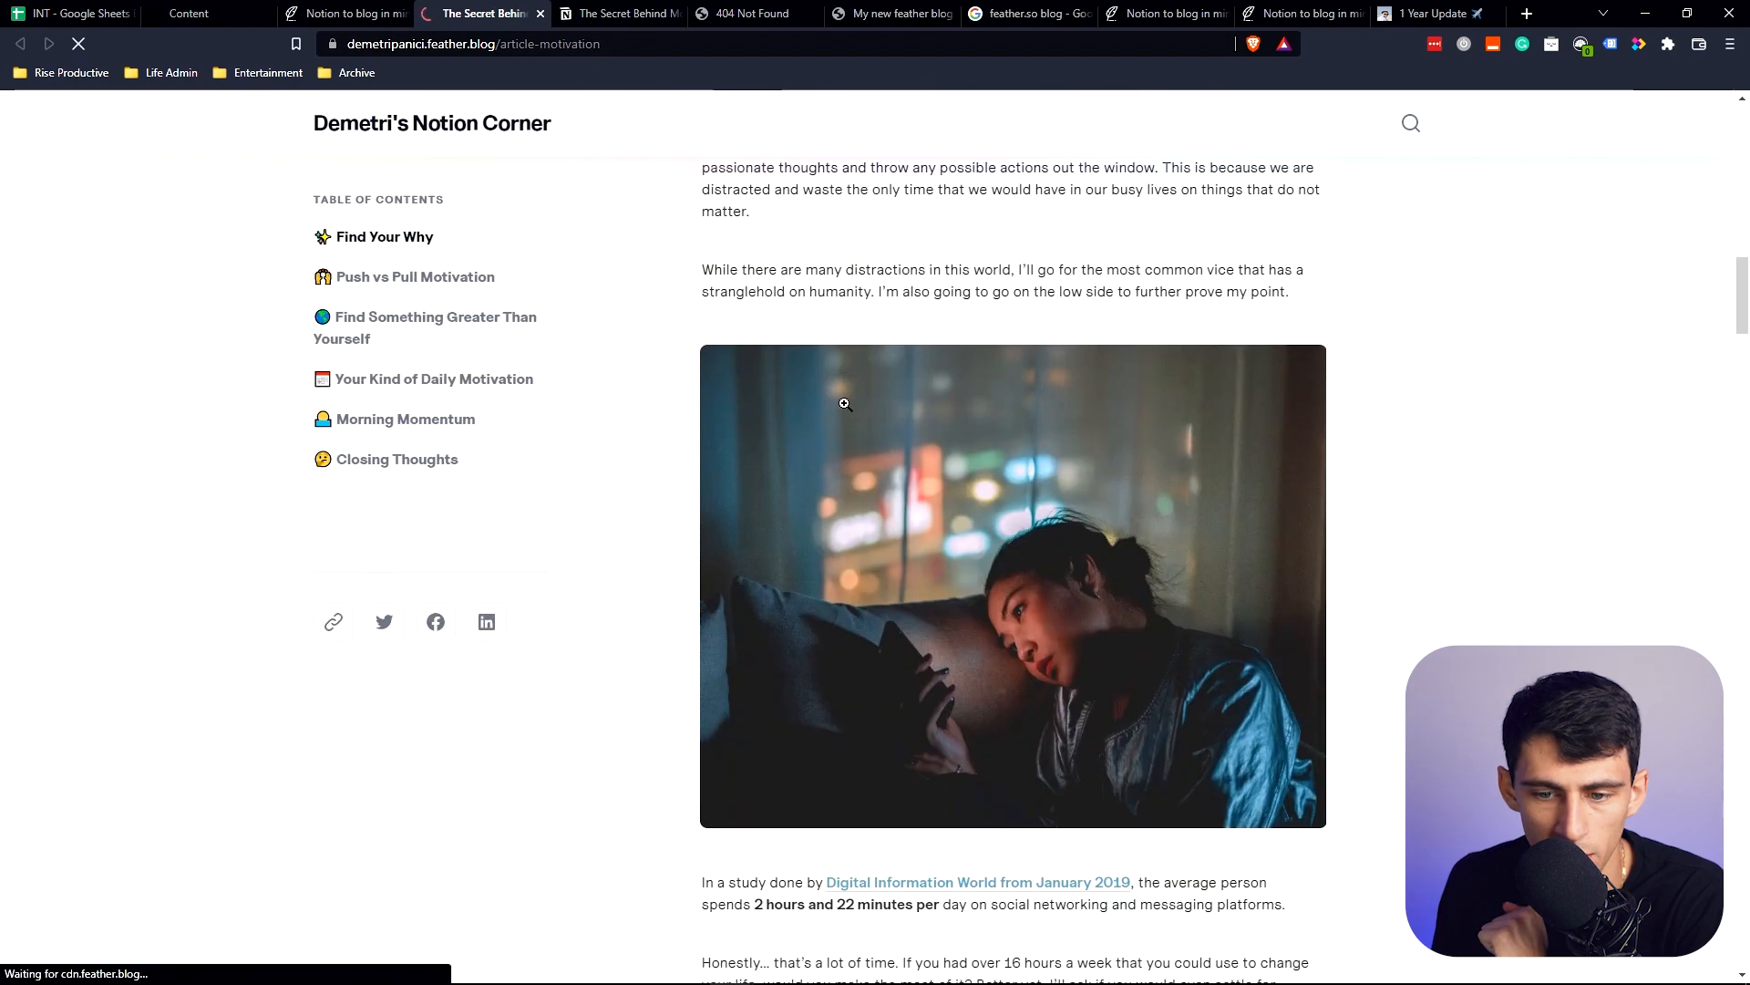
pyautogui.scroll(-3)
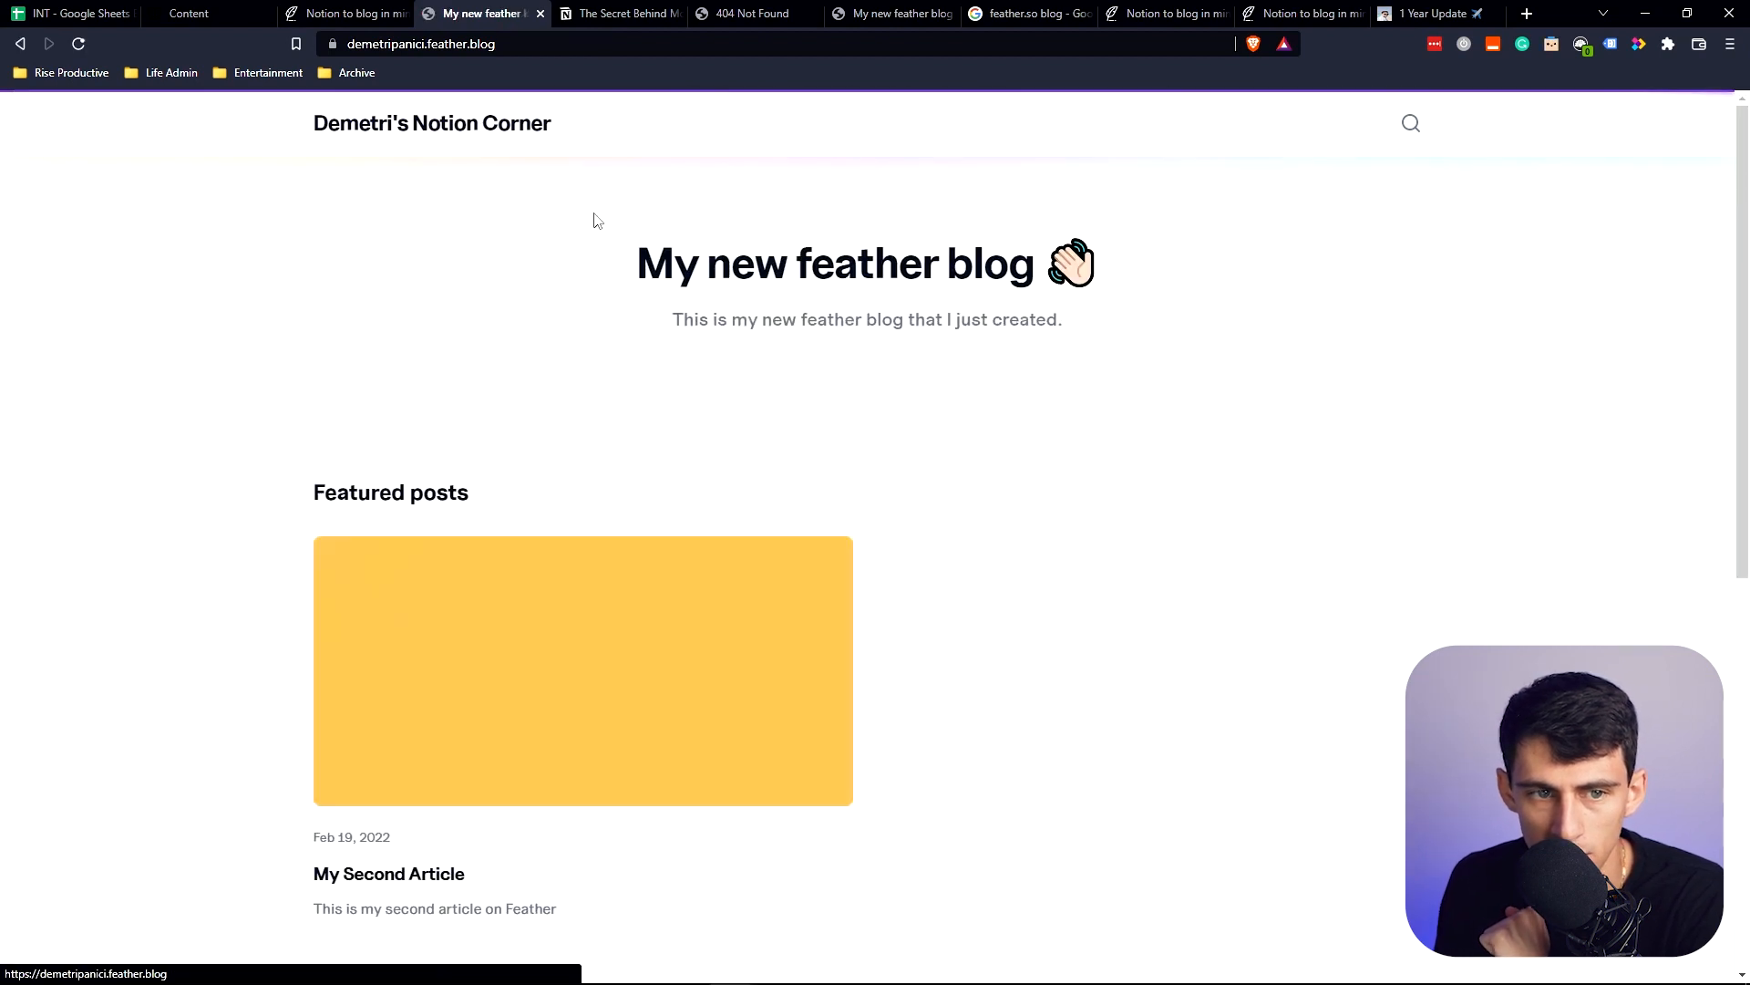
pyautogui.scroll(-3)
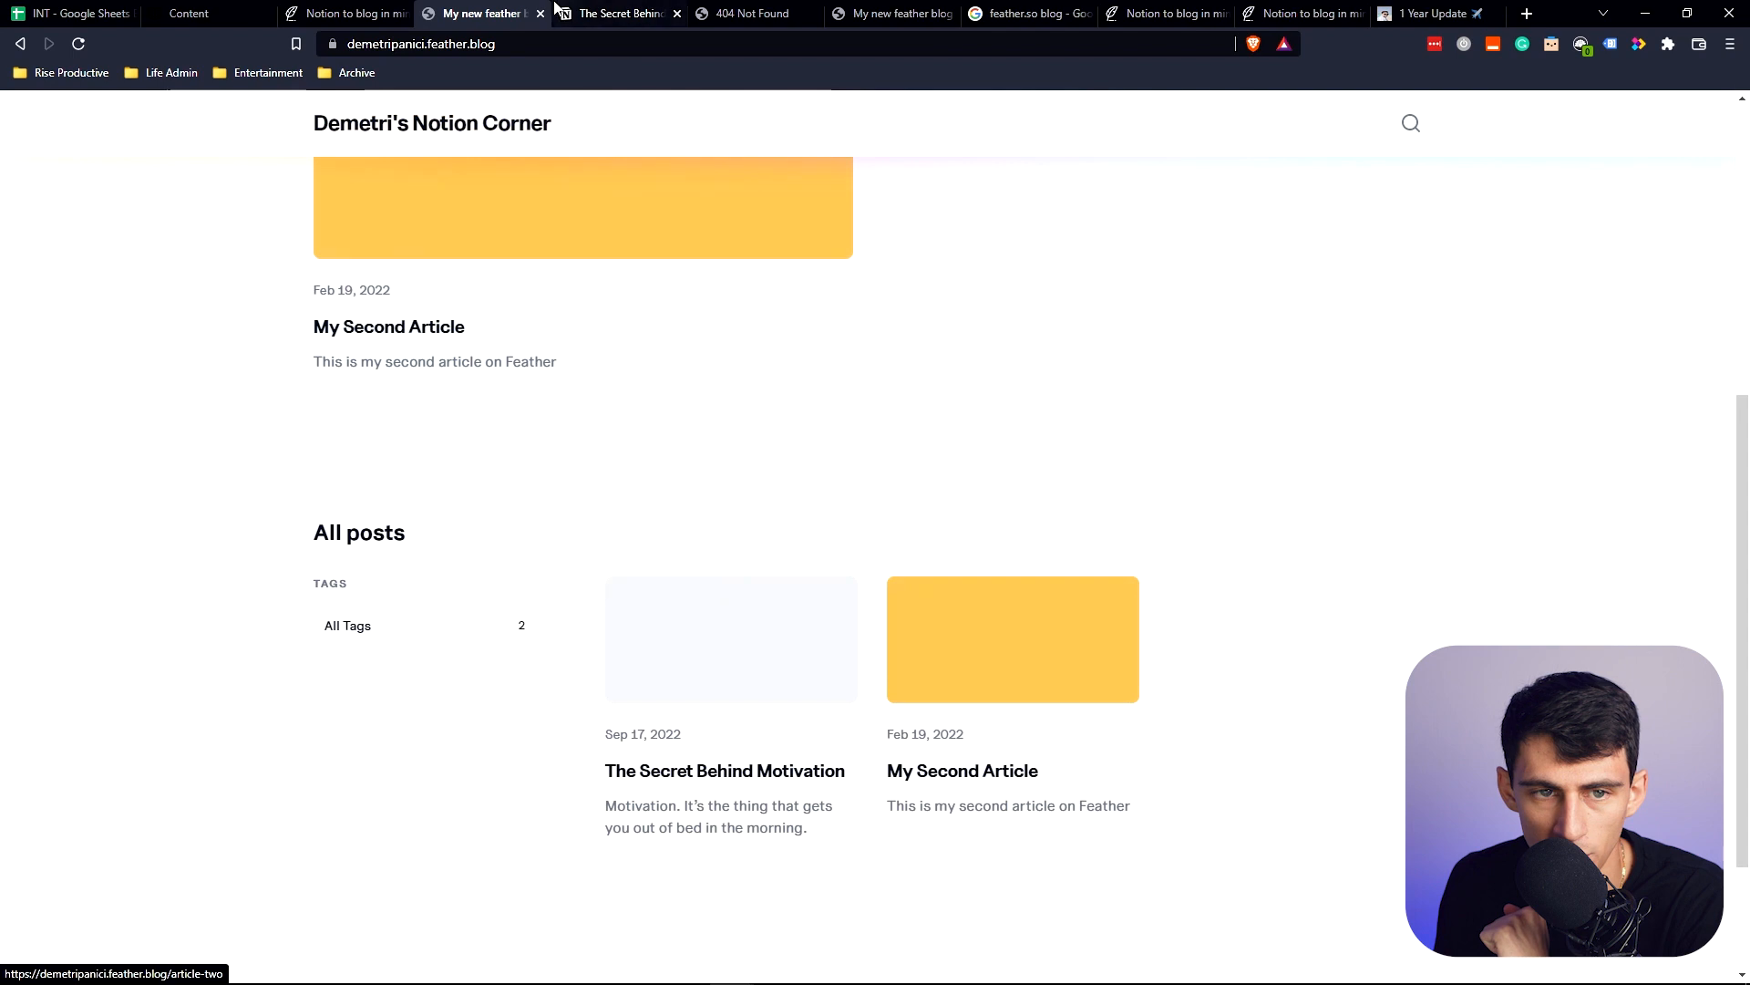
pyautogui.click(344, 13)
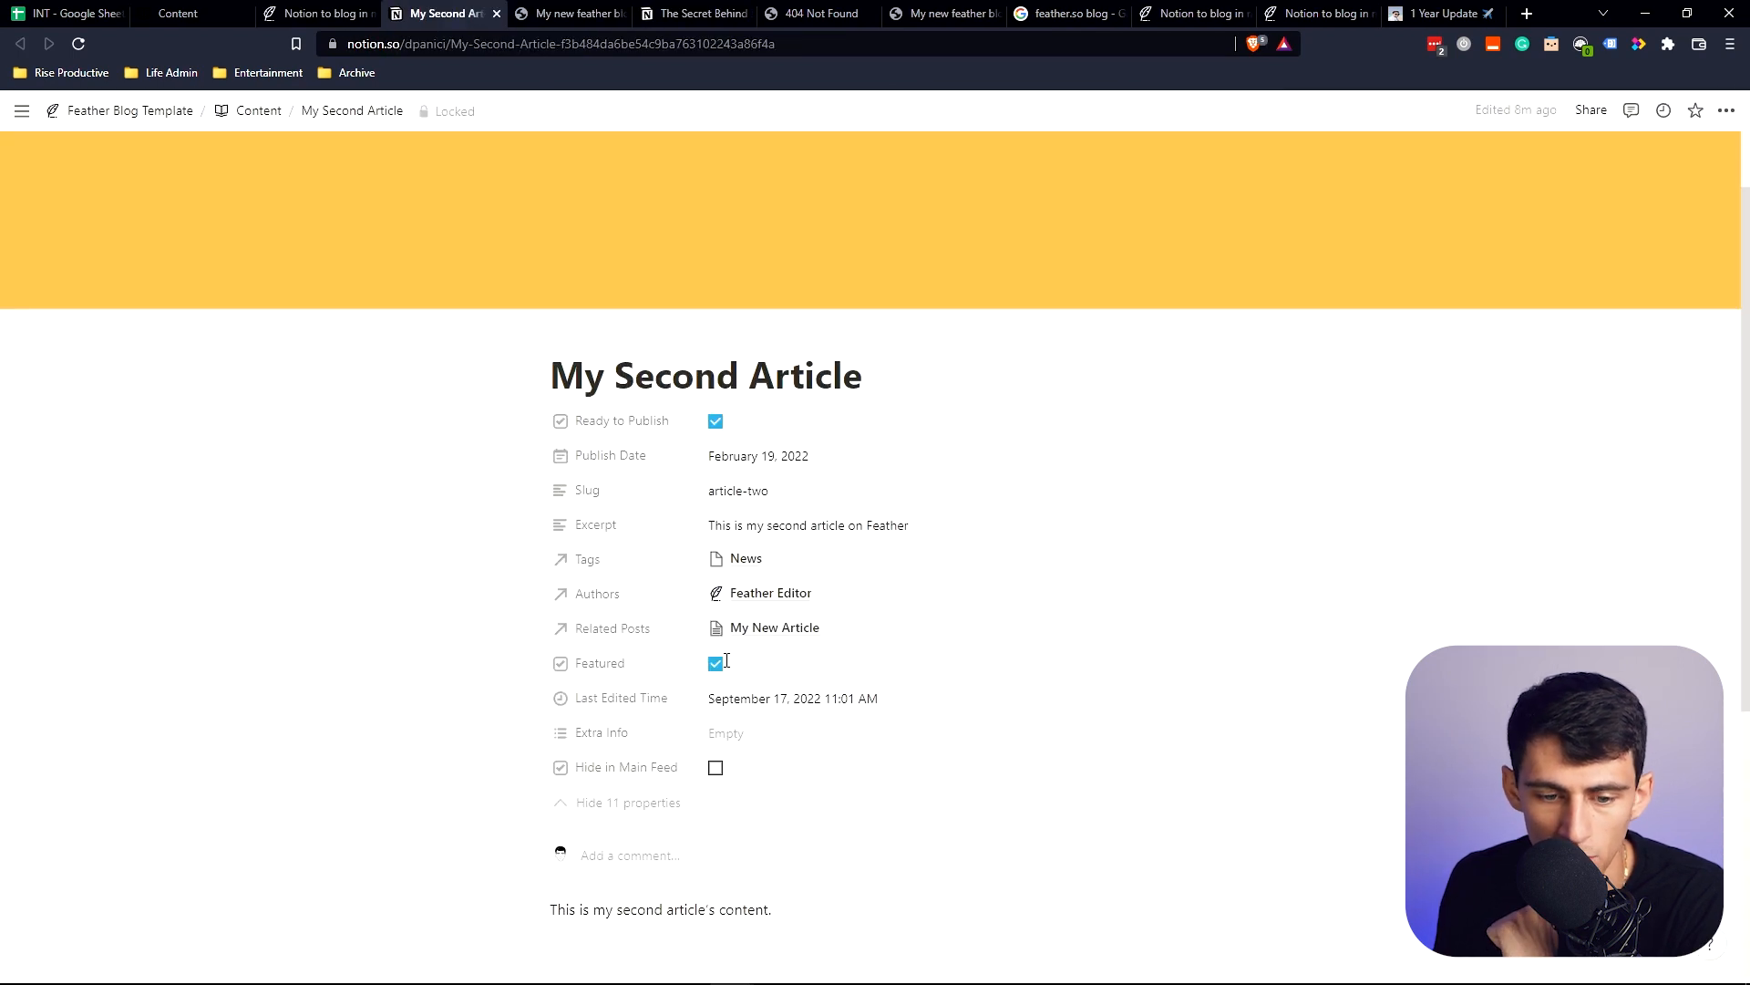
# Step: Mark the article Featured and add an Unsplash cover found by searching 'mo'
pyautogui.click(569, 13)
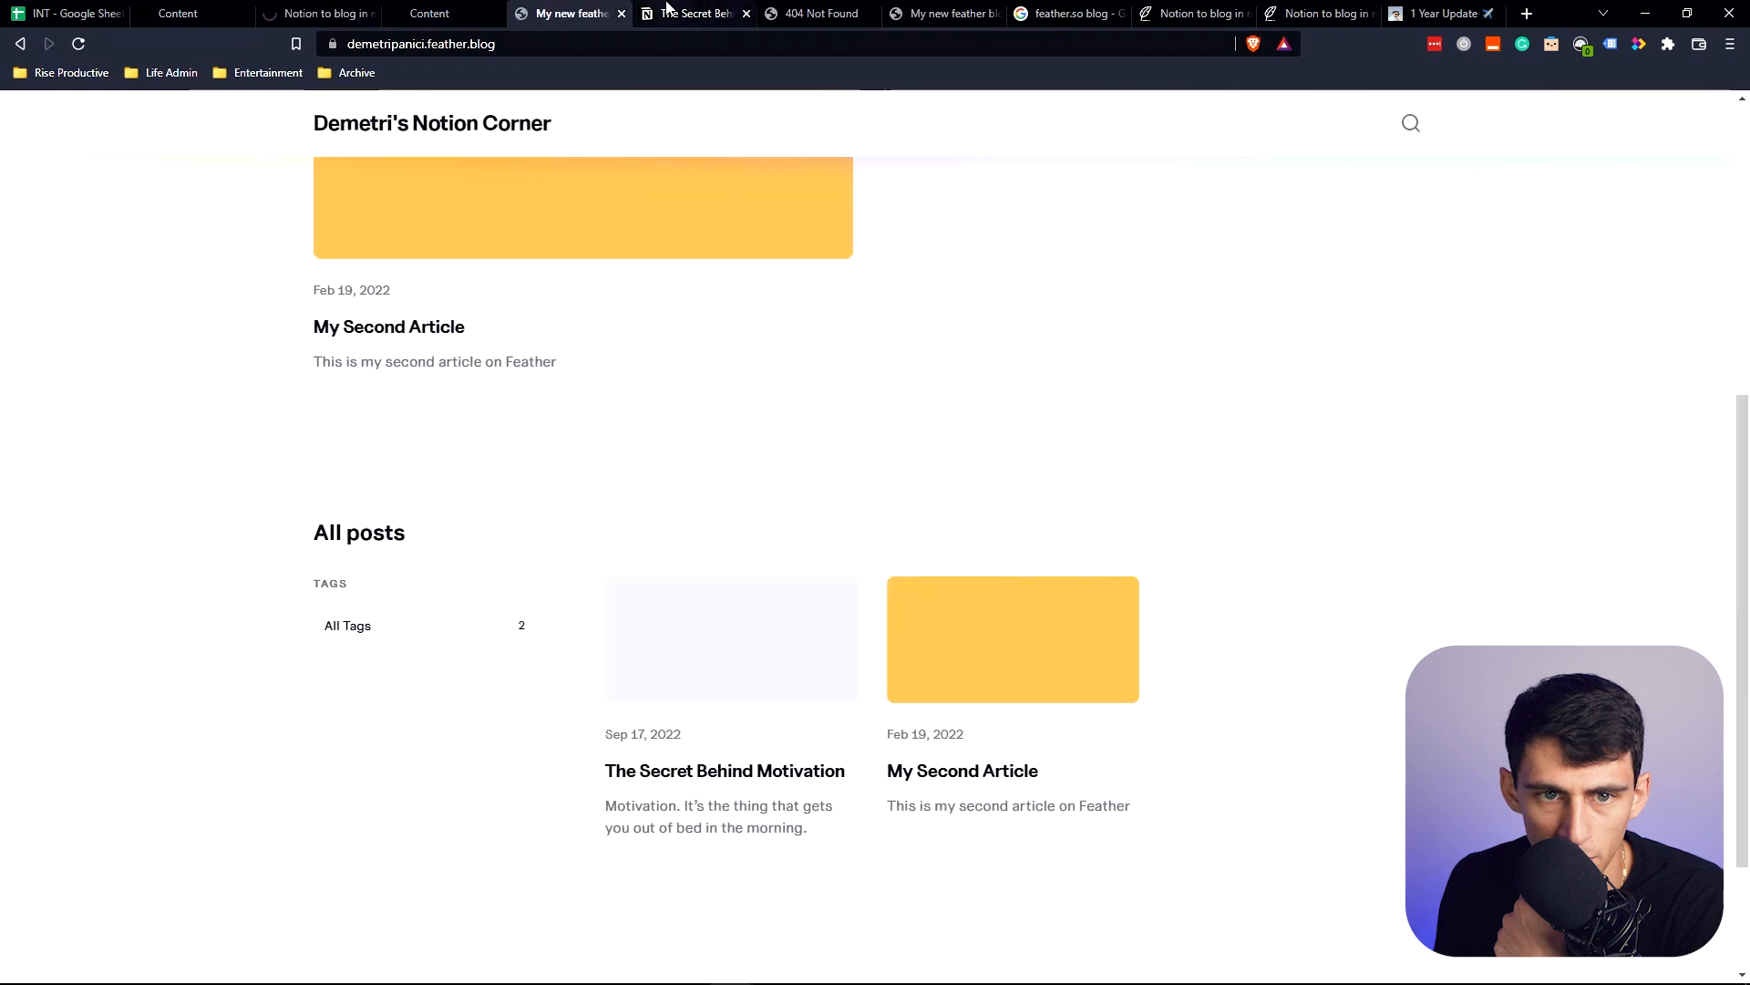
pyautogui.scroll(3)
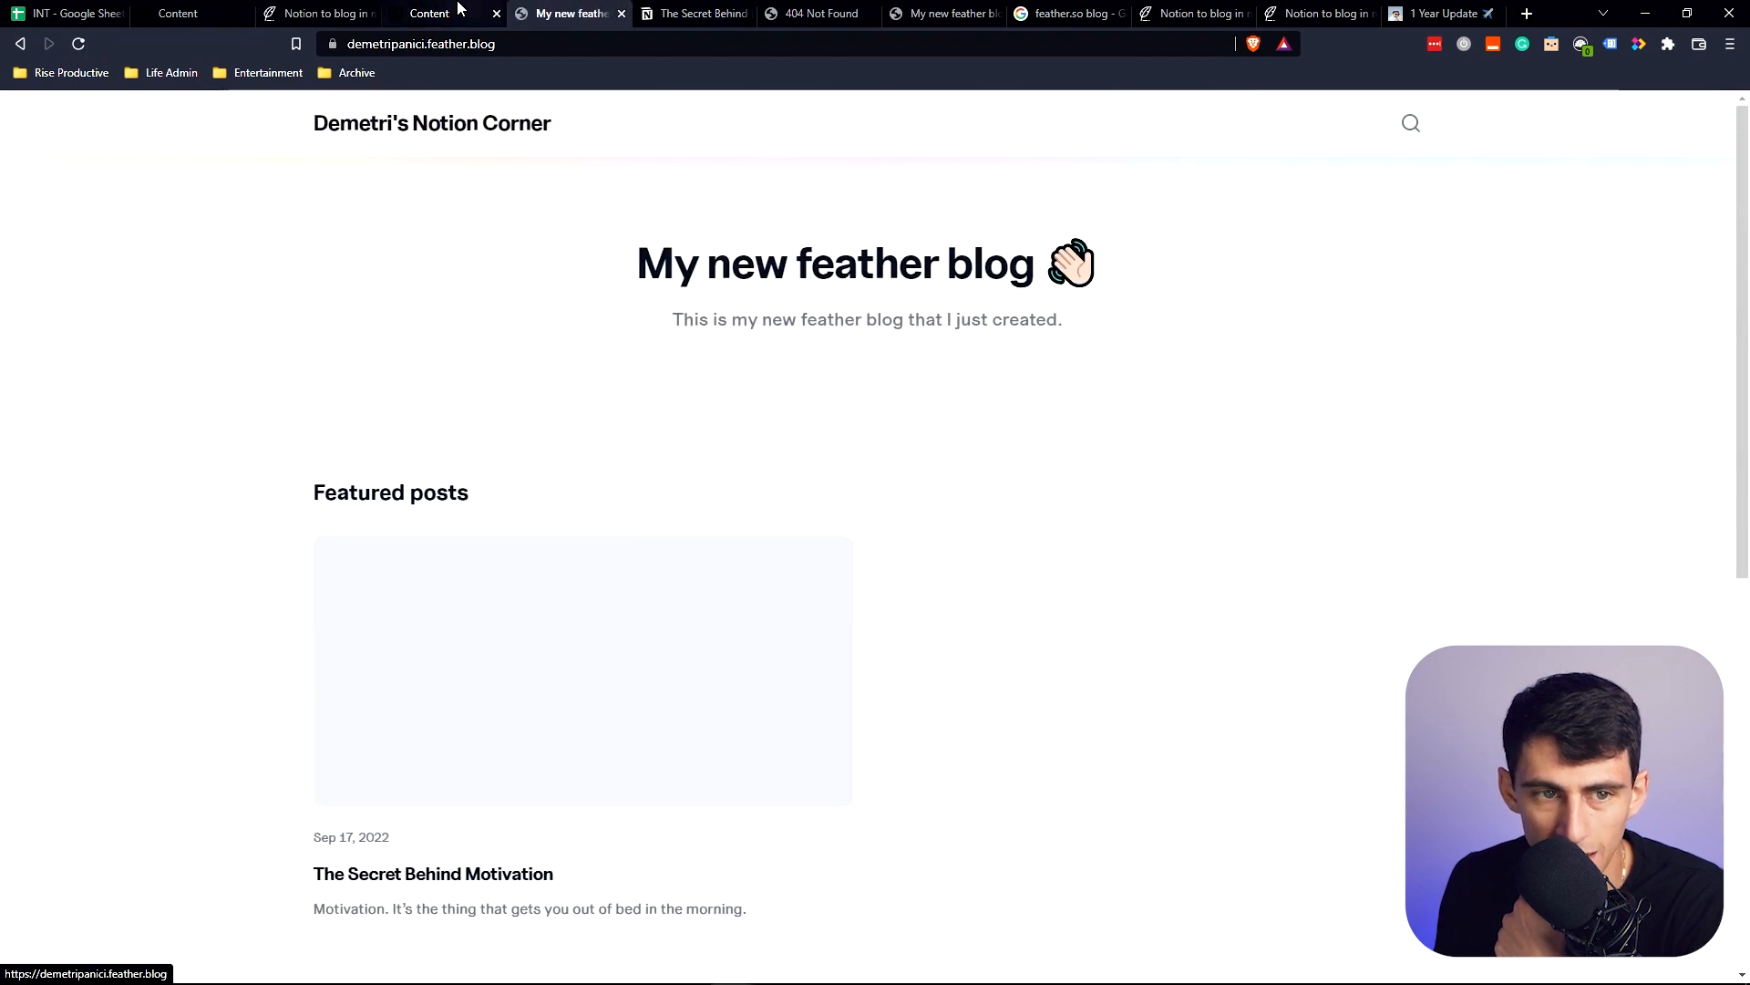
pyautogui.click(431, 13)
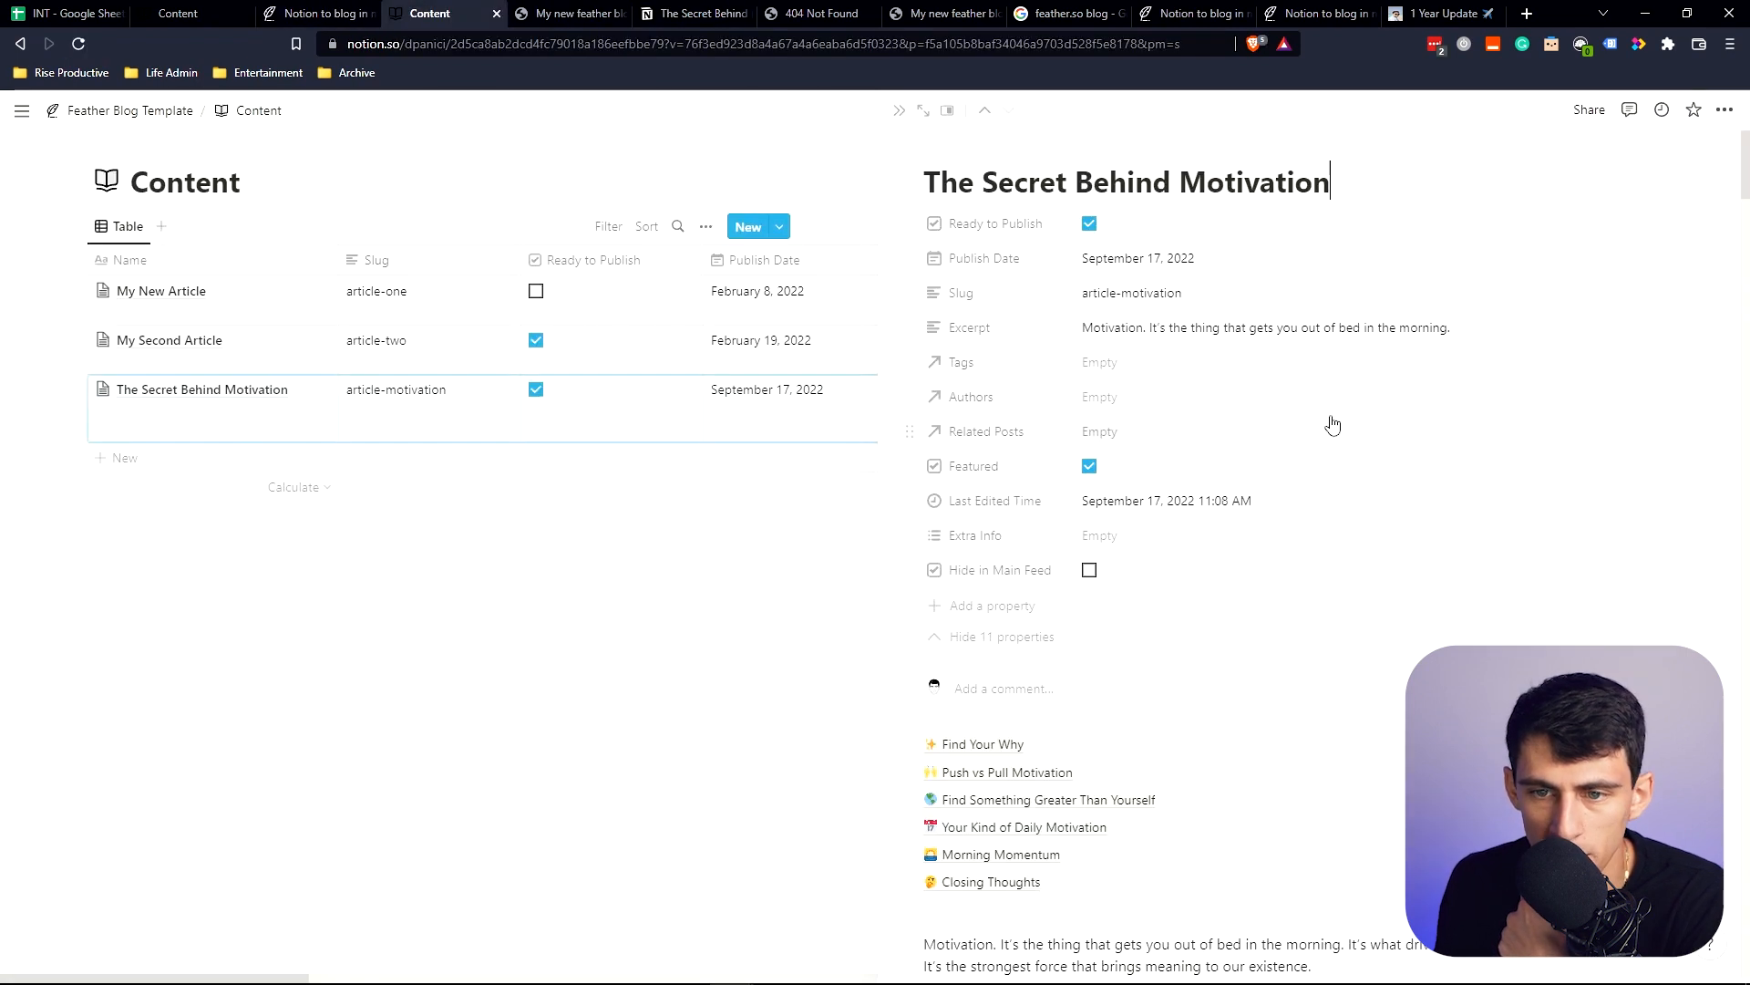
pyautogui.write('mo')
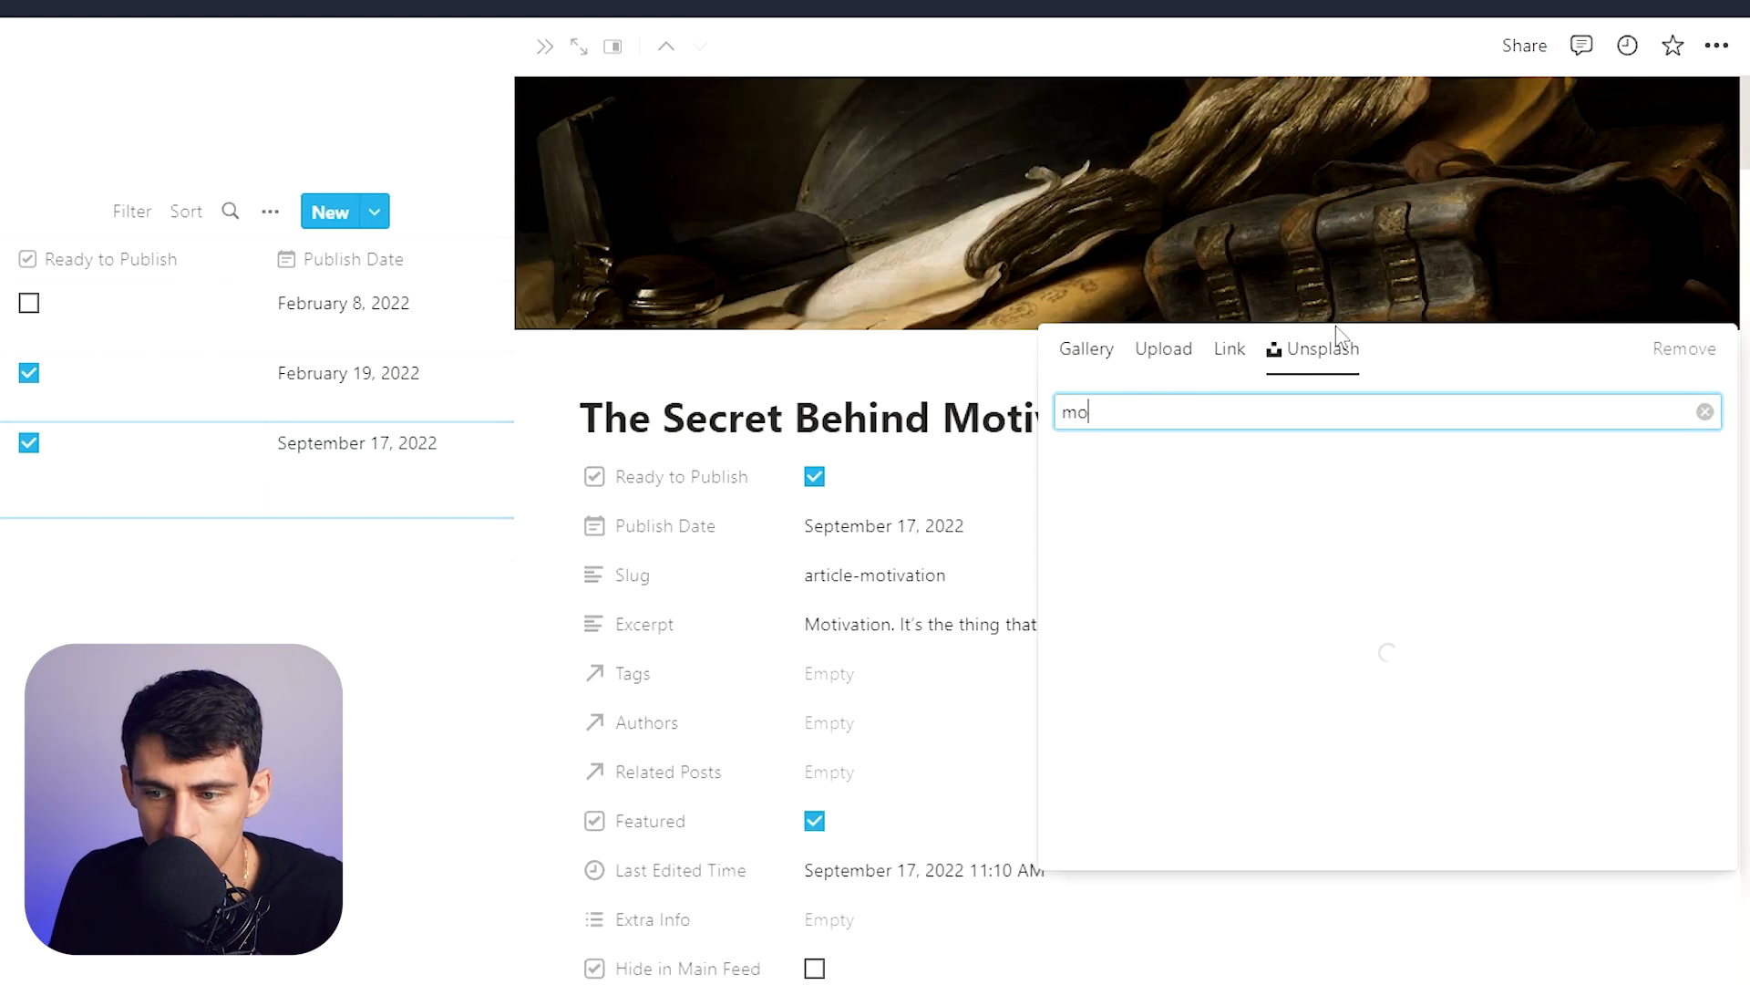
pyautogui.click(569, 12)
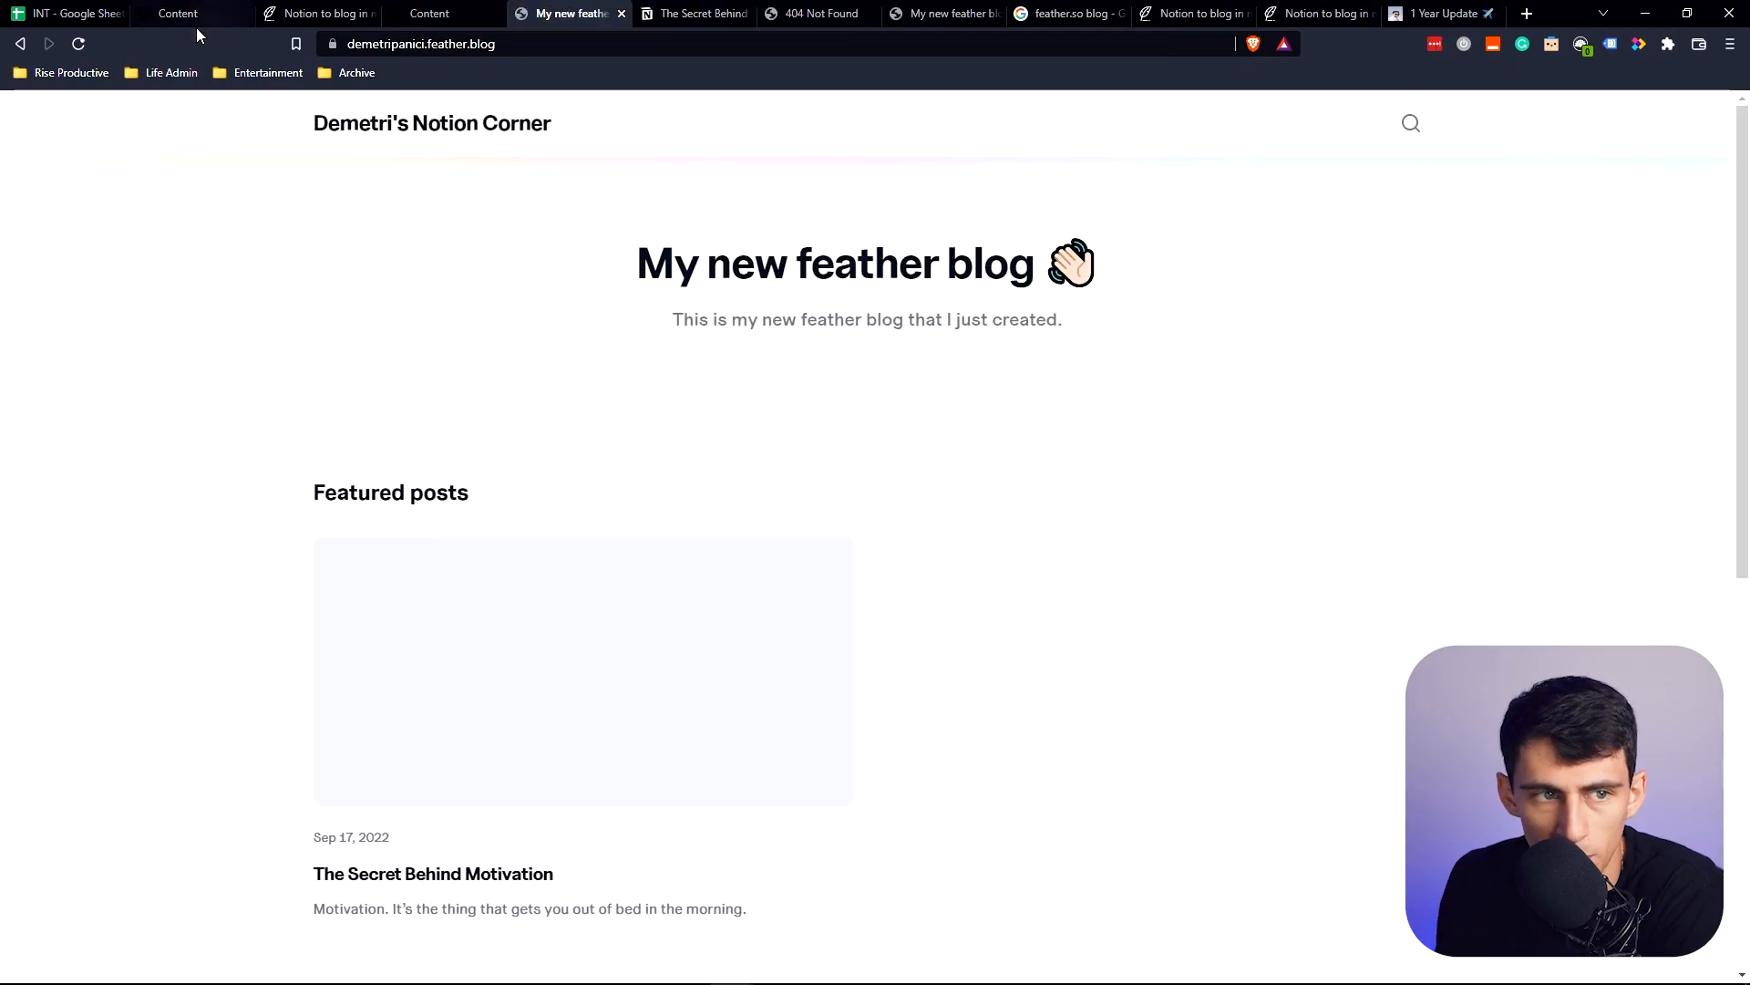
# Step: View the featured post's new cover, then search the blog for 'my sec'
pyautogui.scroll(-3)
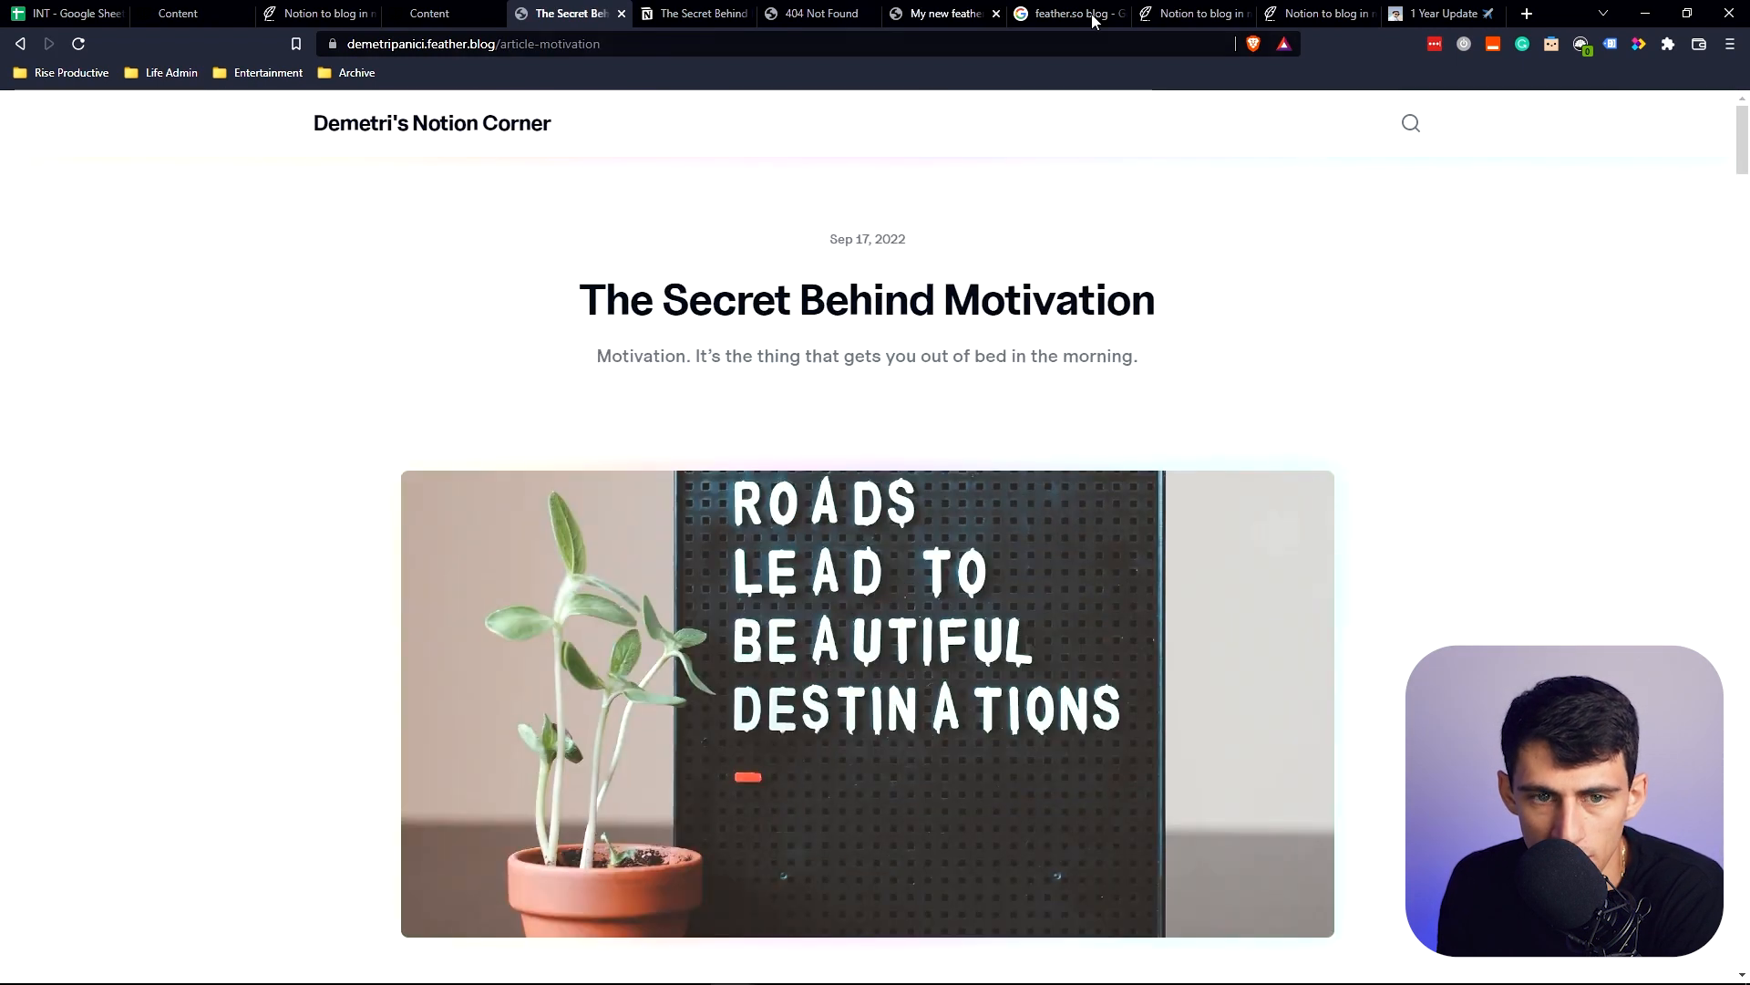
pyautogui.click(1409, 122)
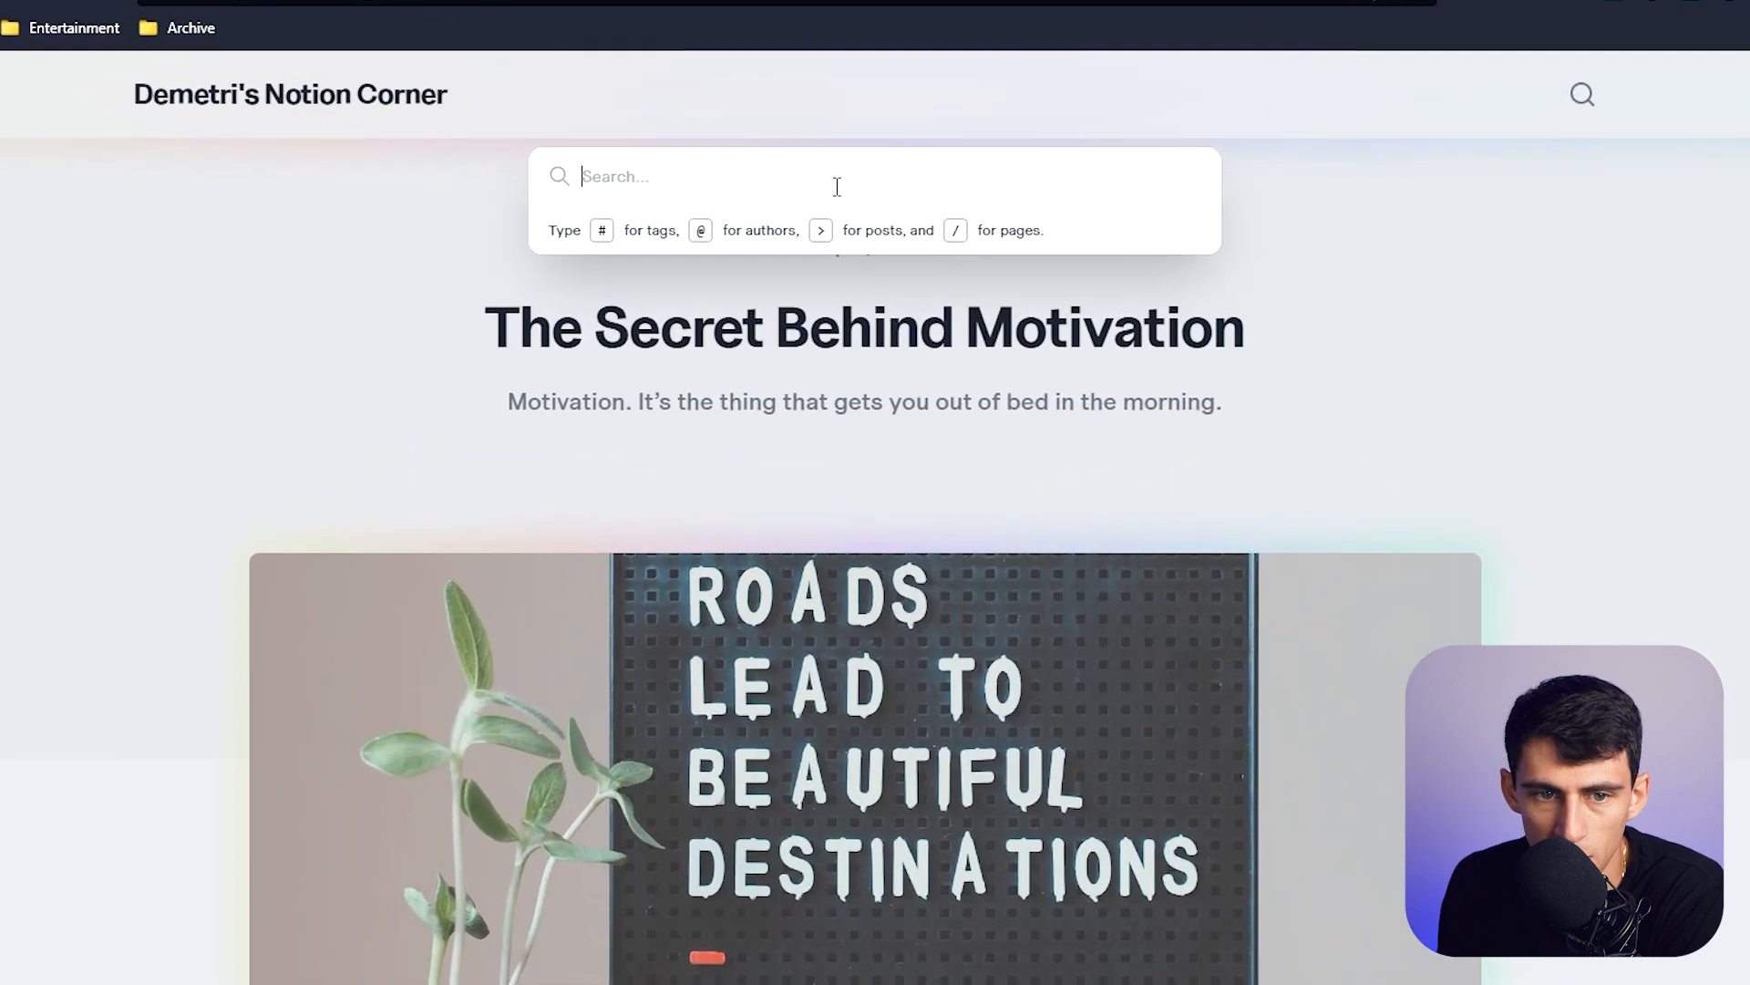
pyautogui.write('my sec')
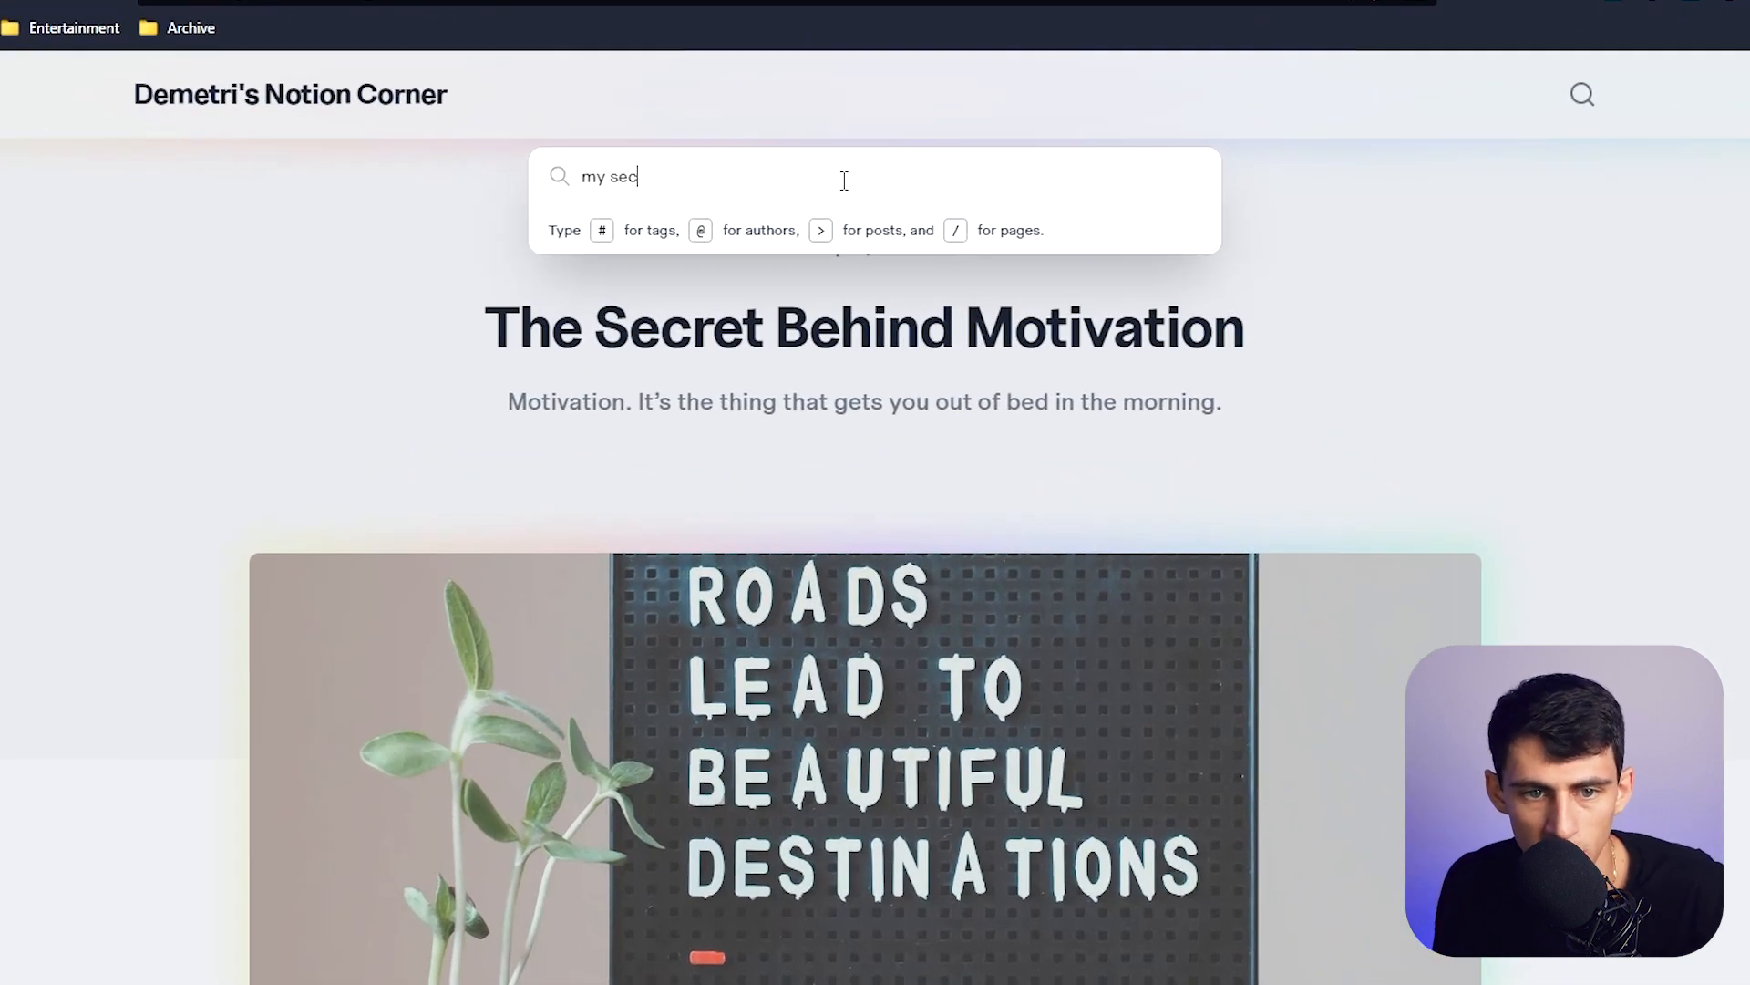